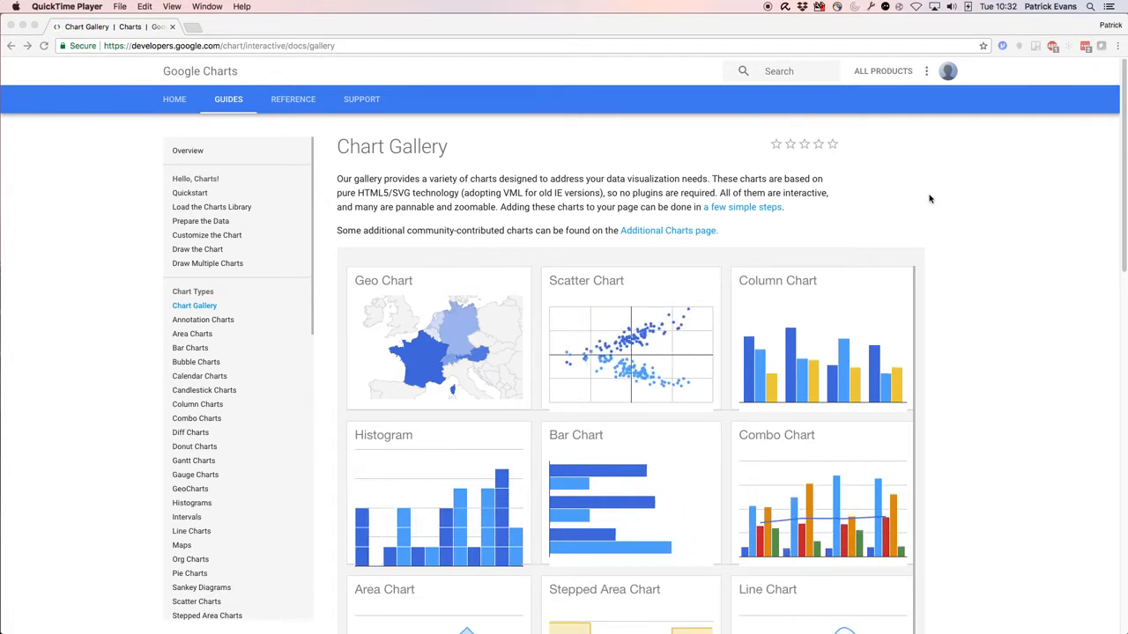
pyautogui.moveTo(932, 238)
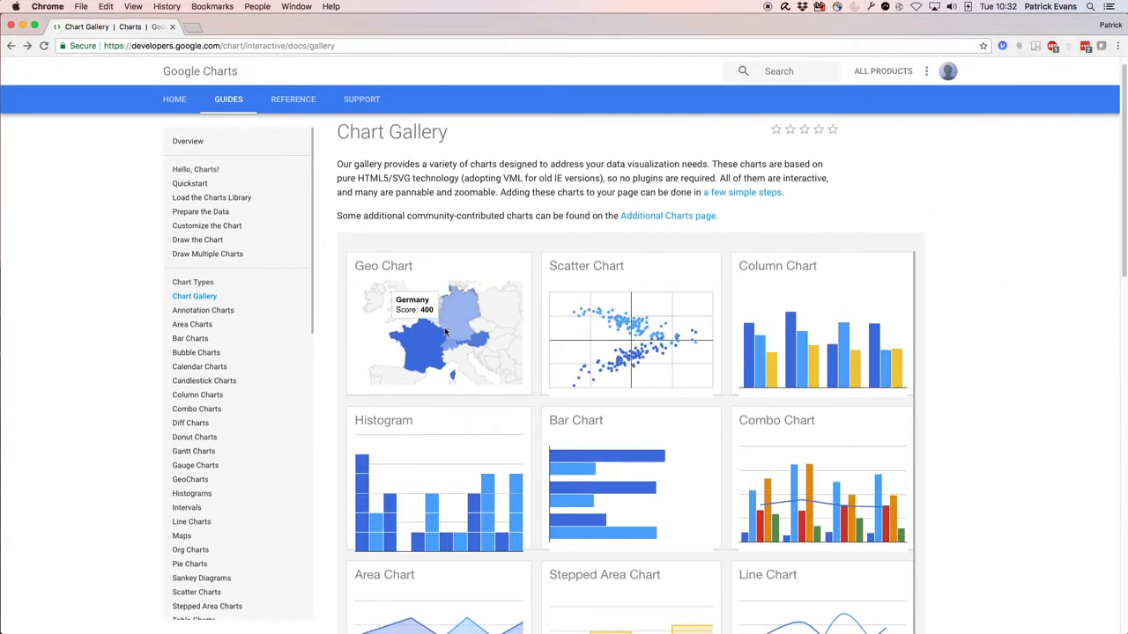
pyautogui.moveTo(414, 344)
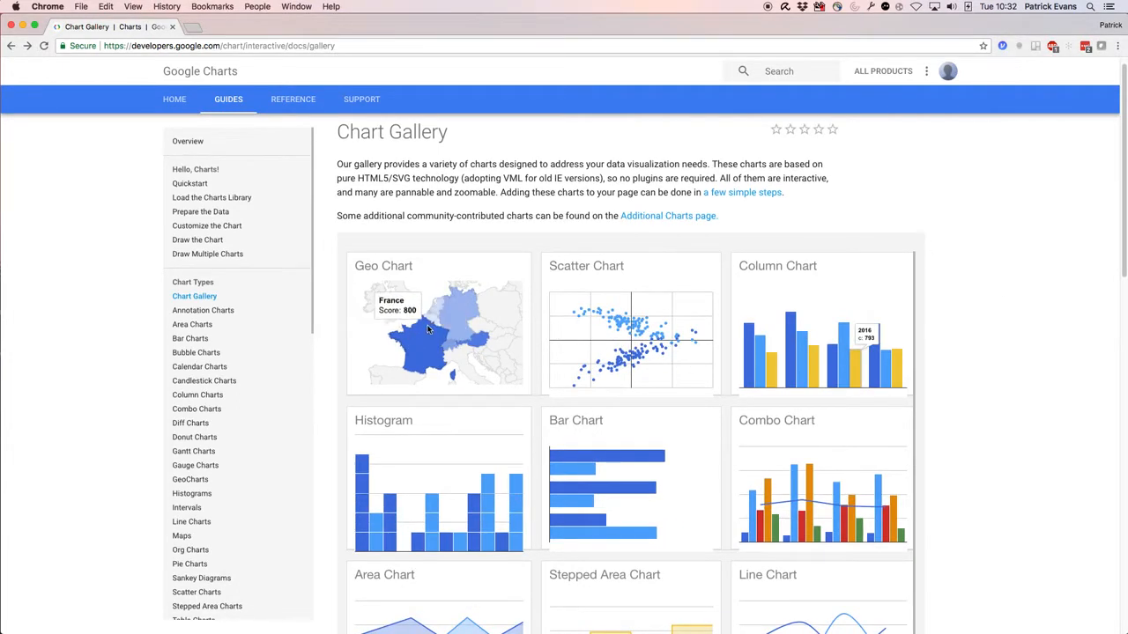
pyautogui.moveTo(466, 335)
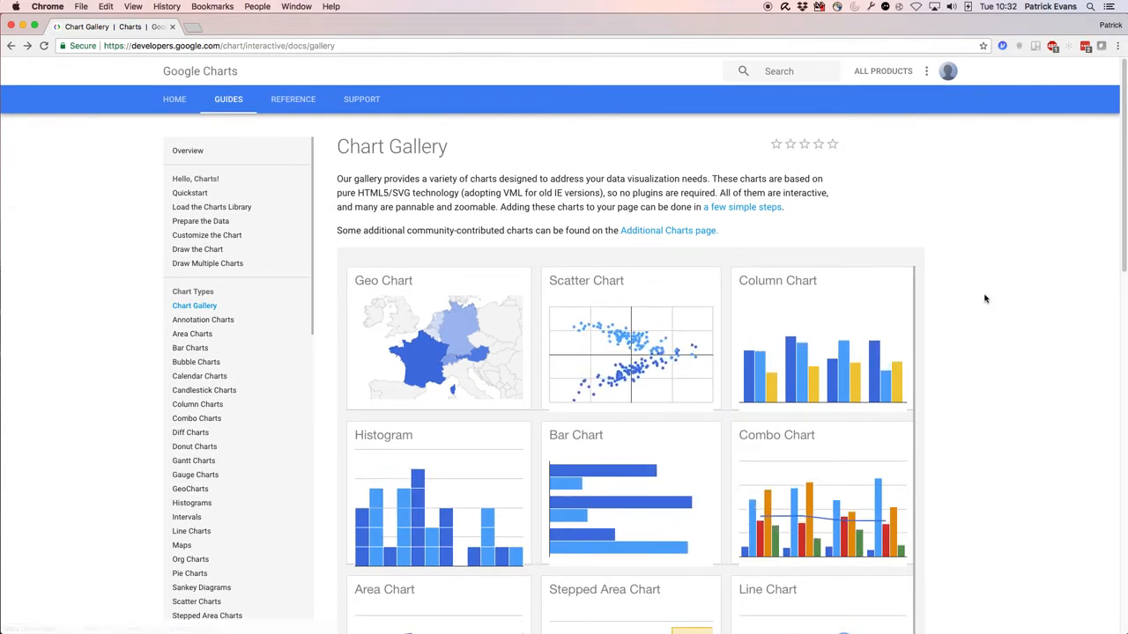
pyautogui.moveTo(409, 292)
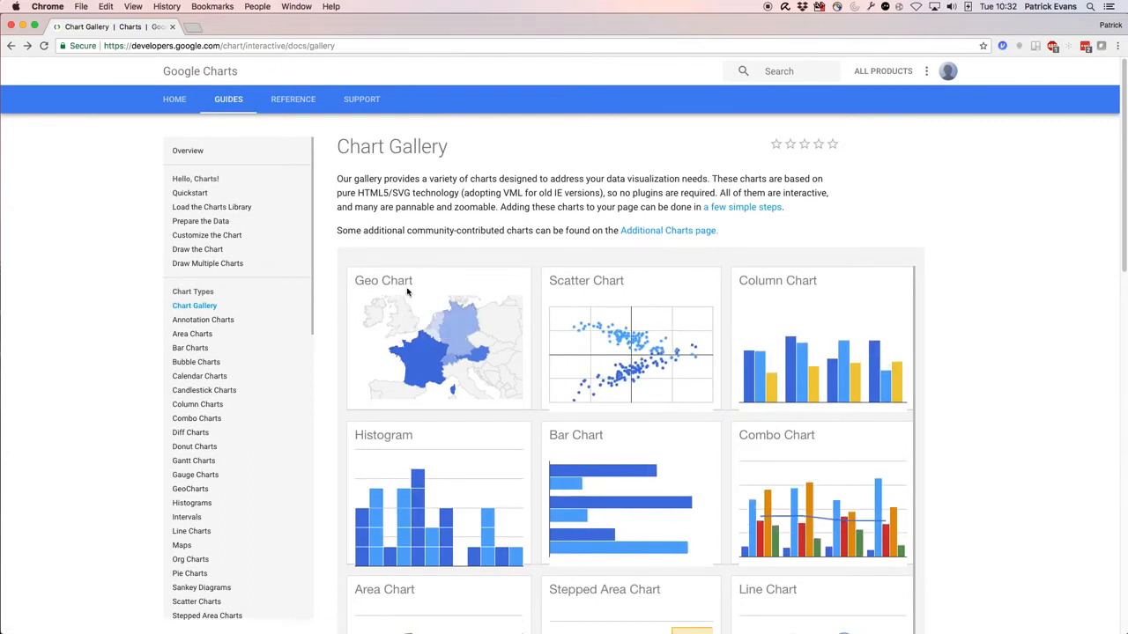
pyautogui.moveTo(442, 324)
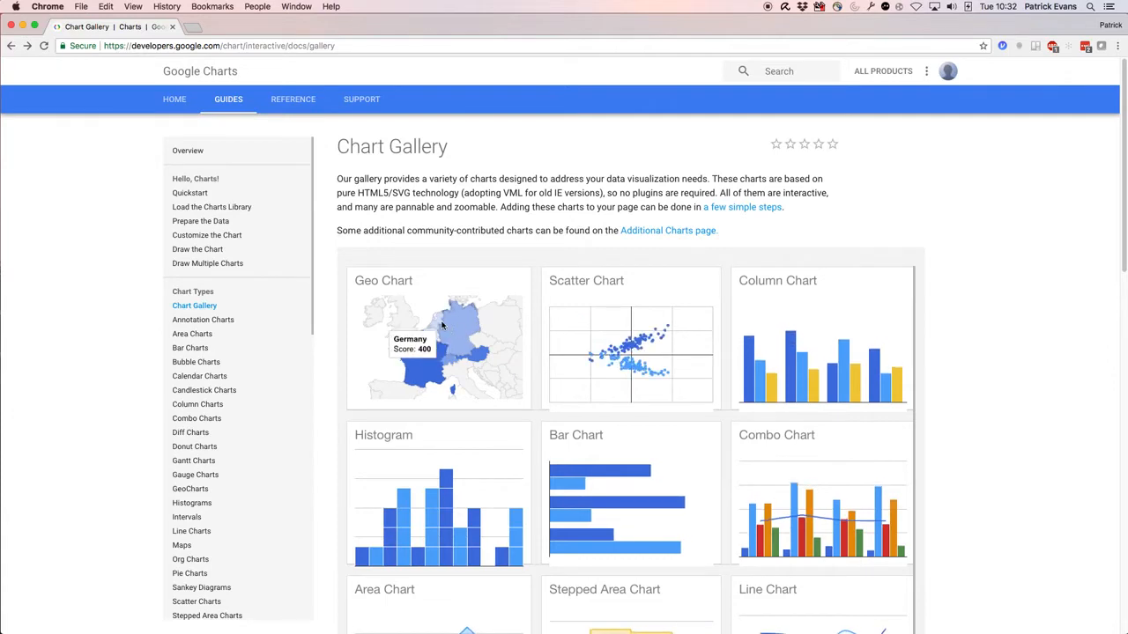
pyautogui.moveTo(467, 352)
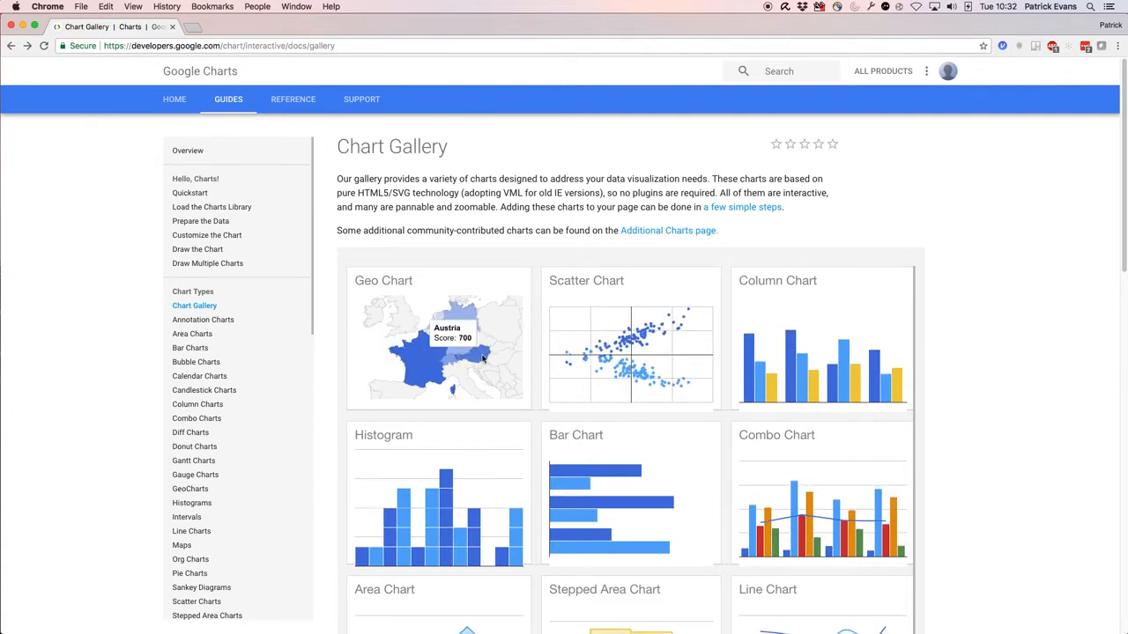
# Scroll the Google Charts gallery and open the Scatter Chart documentation page.
pyautogui.scroll(-3)
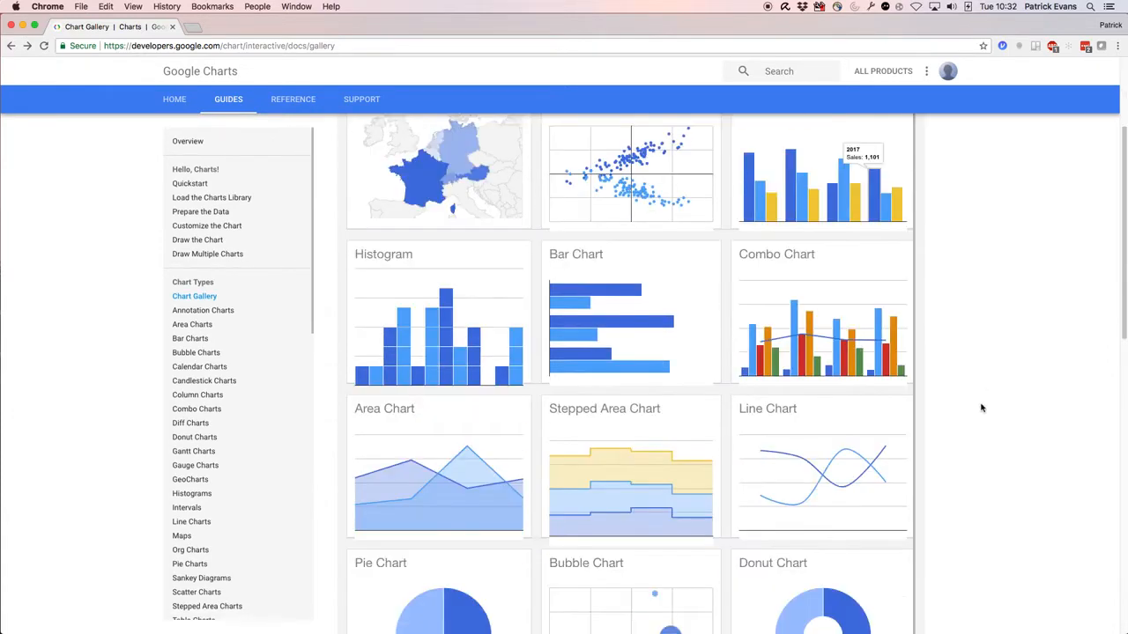
pyautogui.scroll(-3)
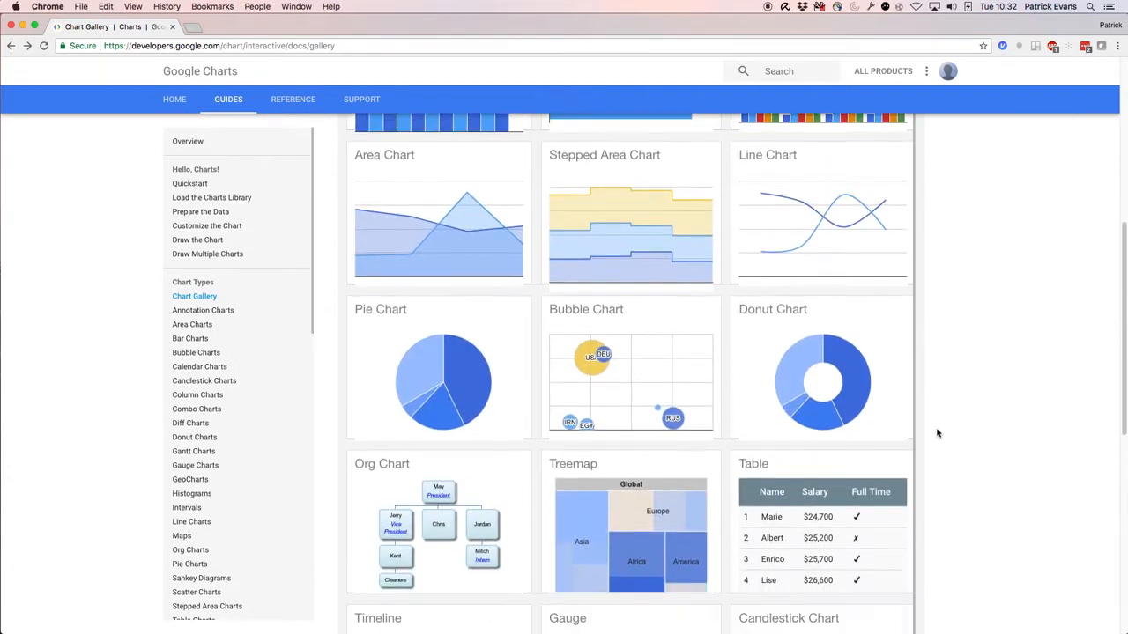
pyautogui.scroll(-3)
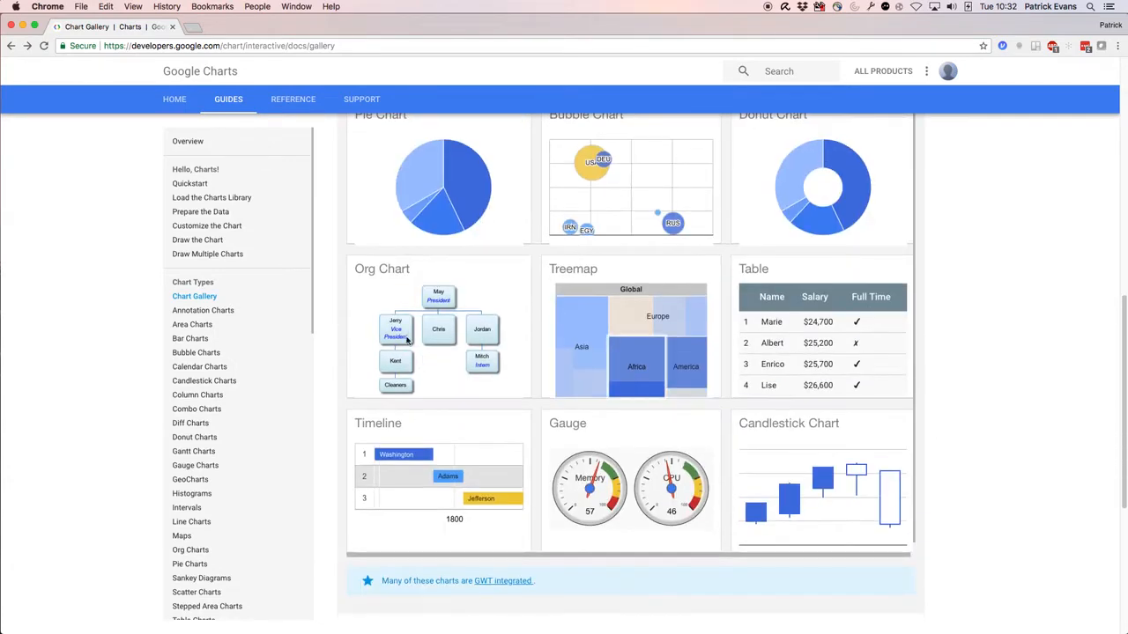
pyautogui.scroll(3)
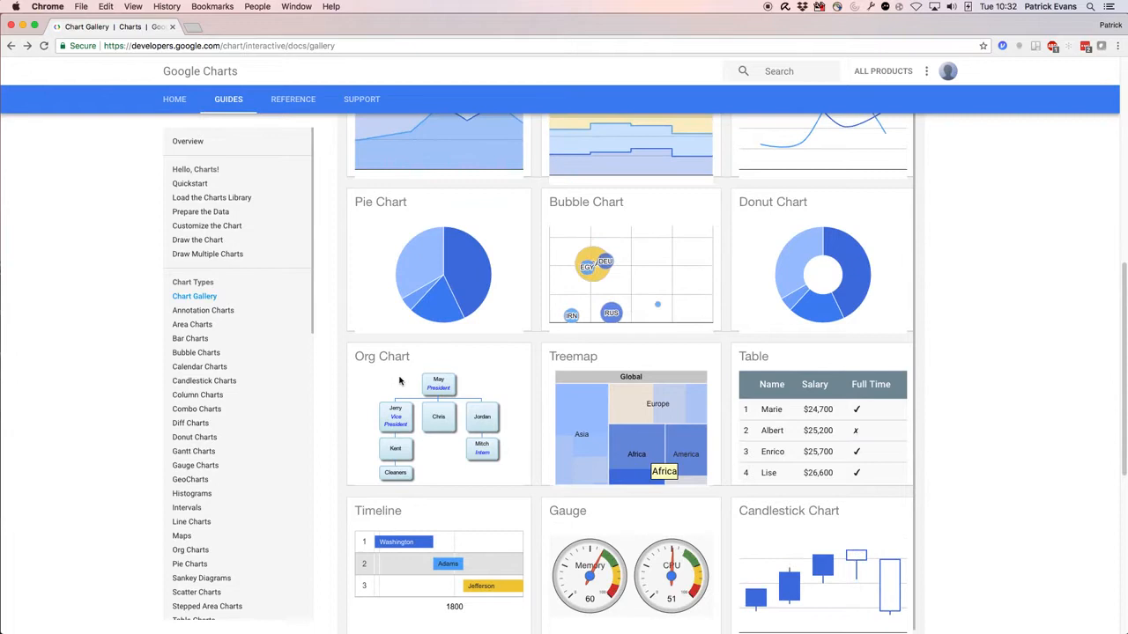
pyautogui.scroll(-3)
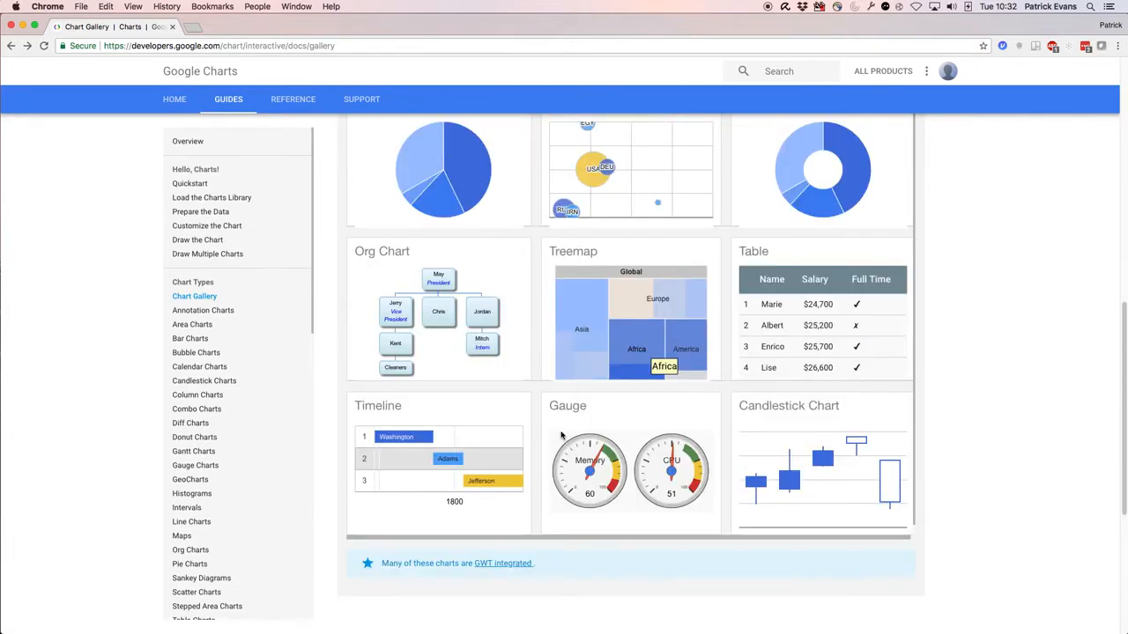
pyautogui.moveTo(823, 419)
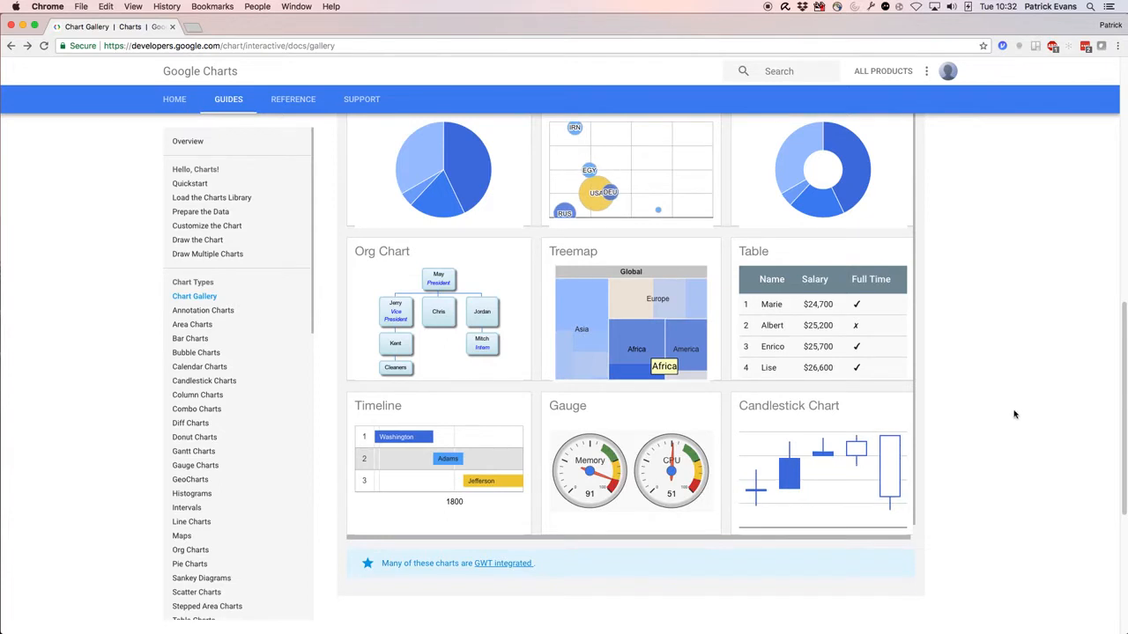
pyautogui.moveTo(928, 472)
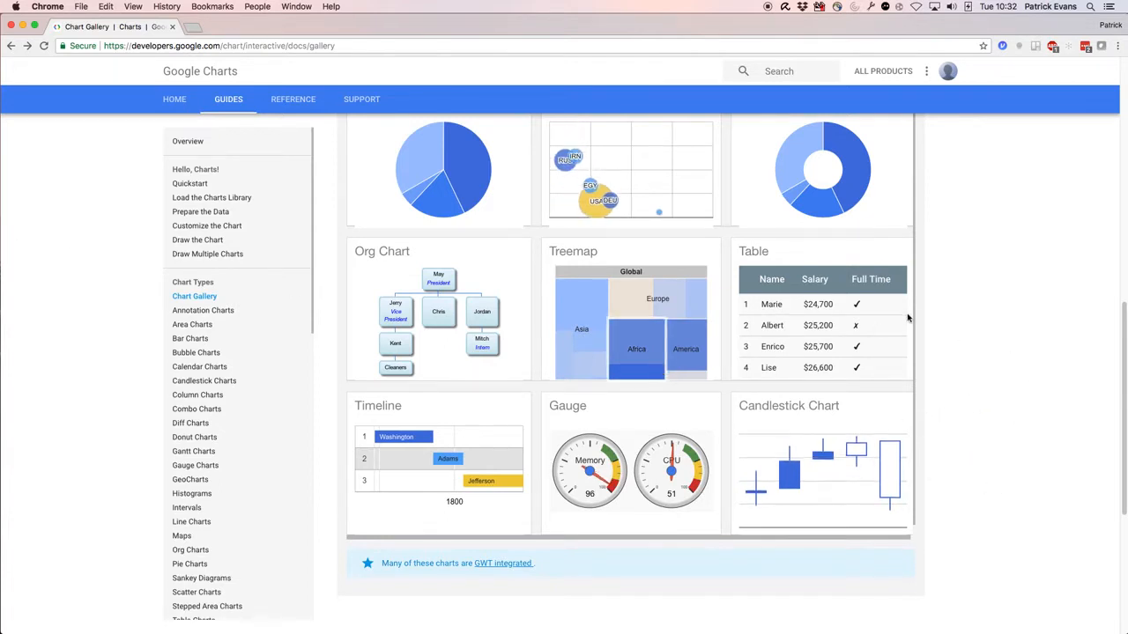
pyautogui.scroll(3)
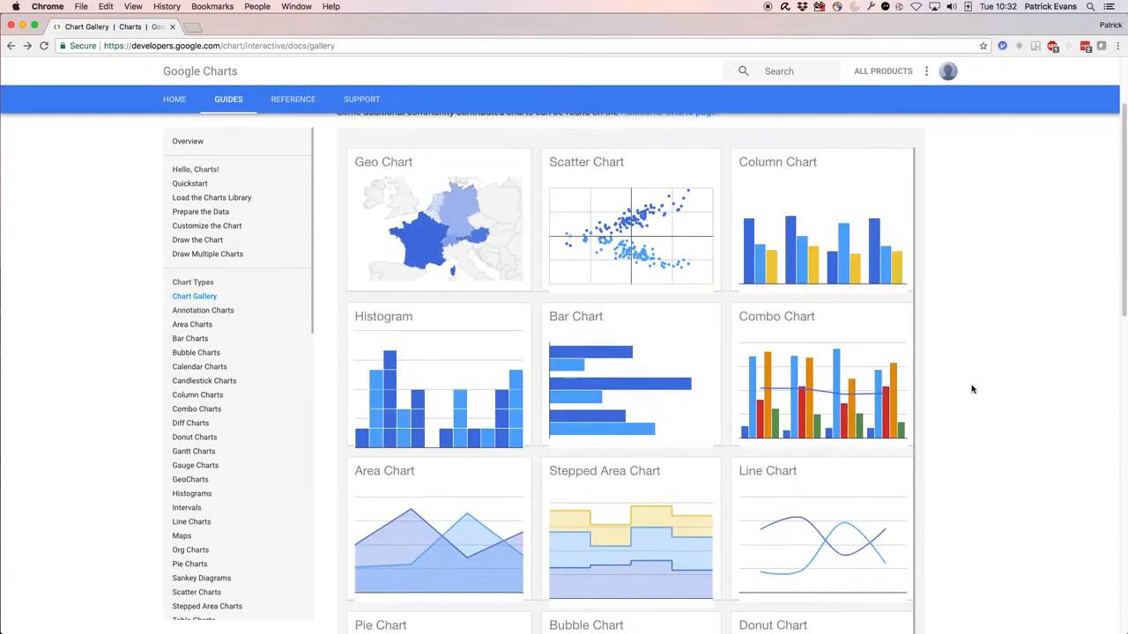
pyautogui.scroll(3)
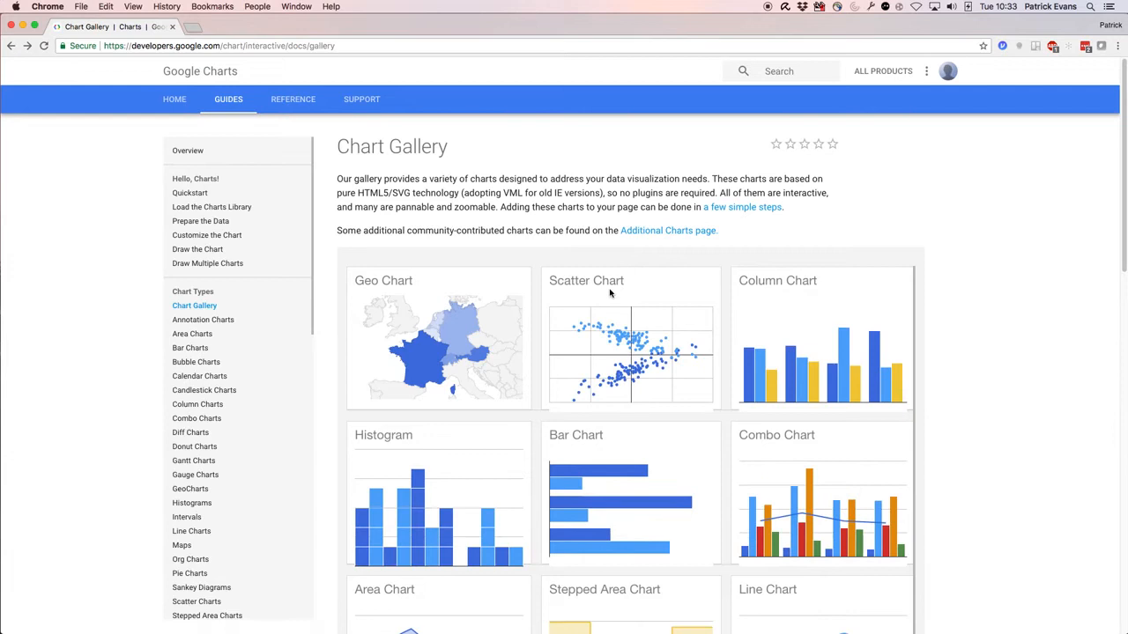
pyautogui.moveTo(597, 292)
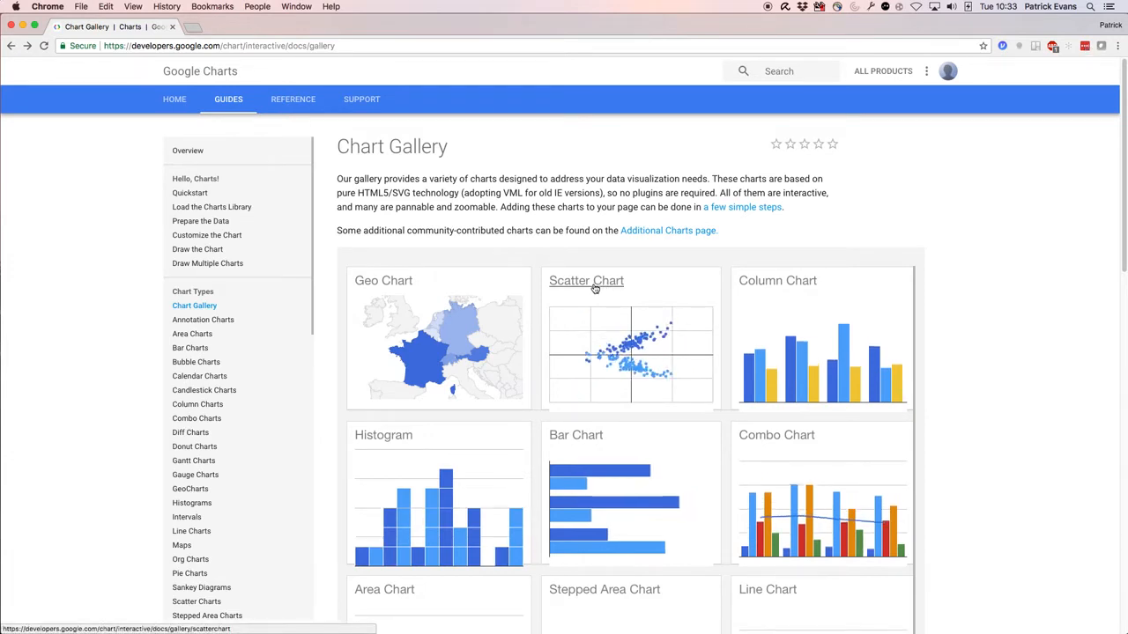
pyautogui.click(585, 280)
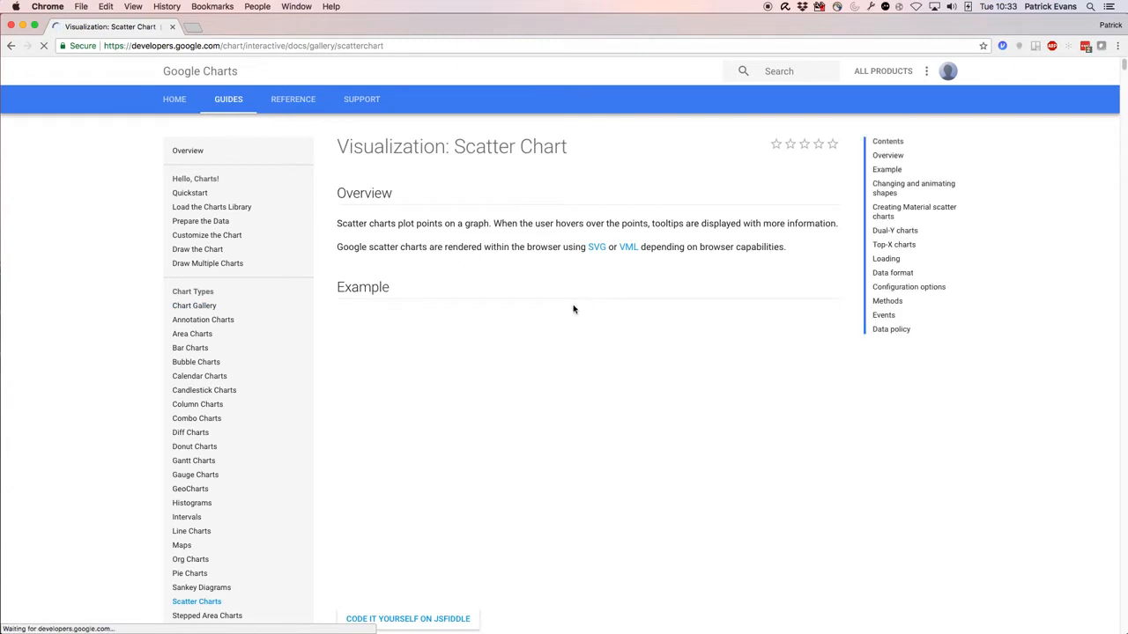
# Scroll the Scatter Chart page down to its Configuration options table.
pyautogui.scroll(-3)
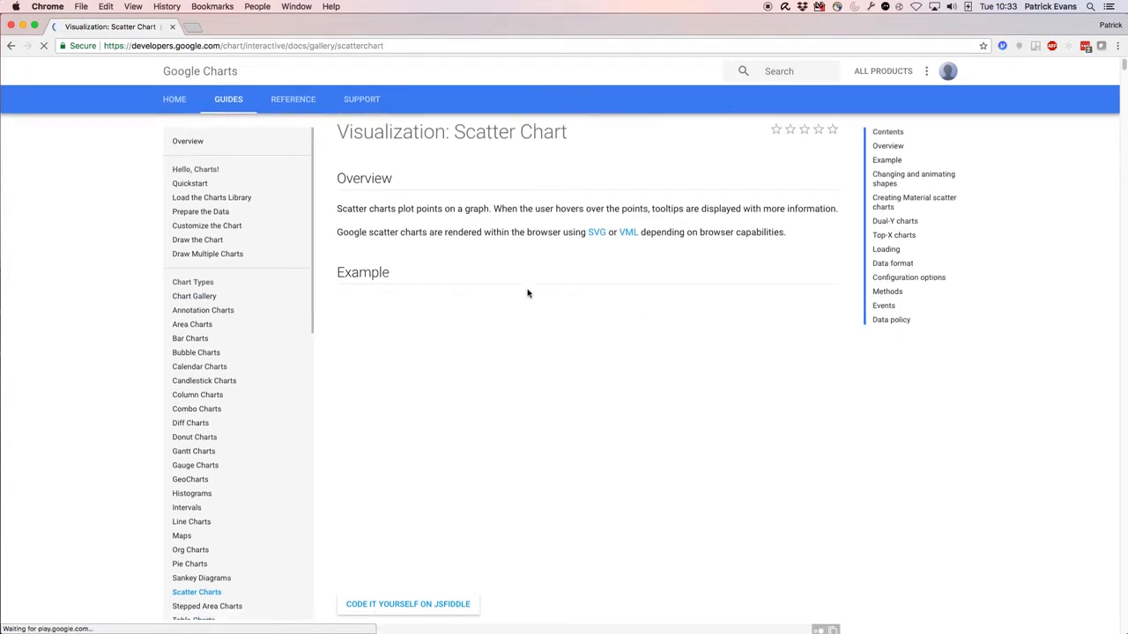
pyautogui.scroll(-3)
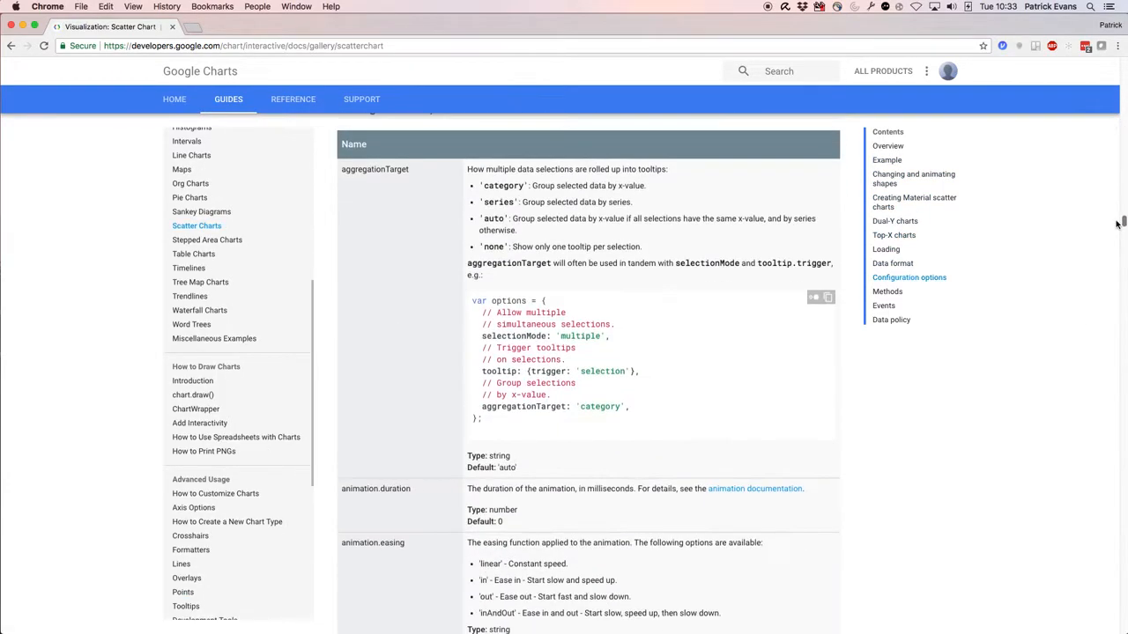
pyautogui.scroll(3)
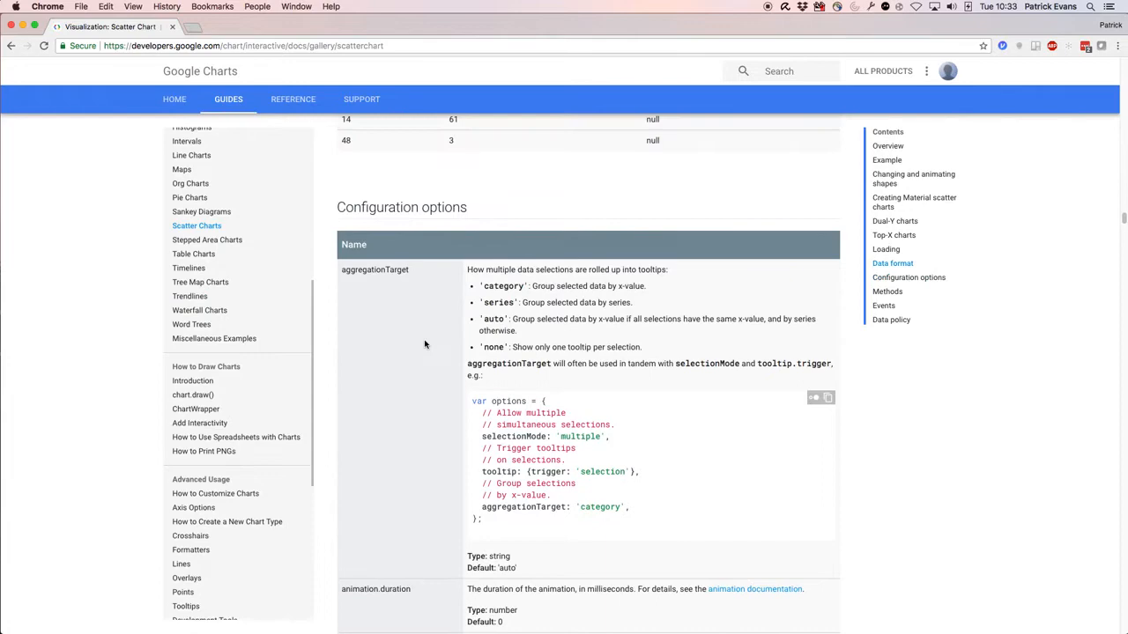
pyautogui.scroll(-3)
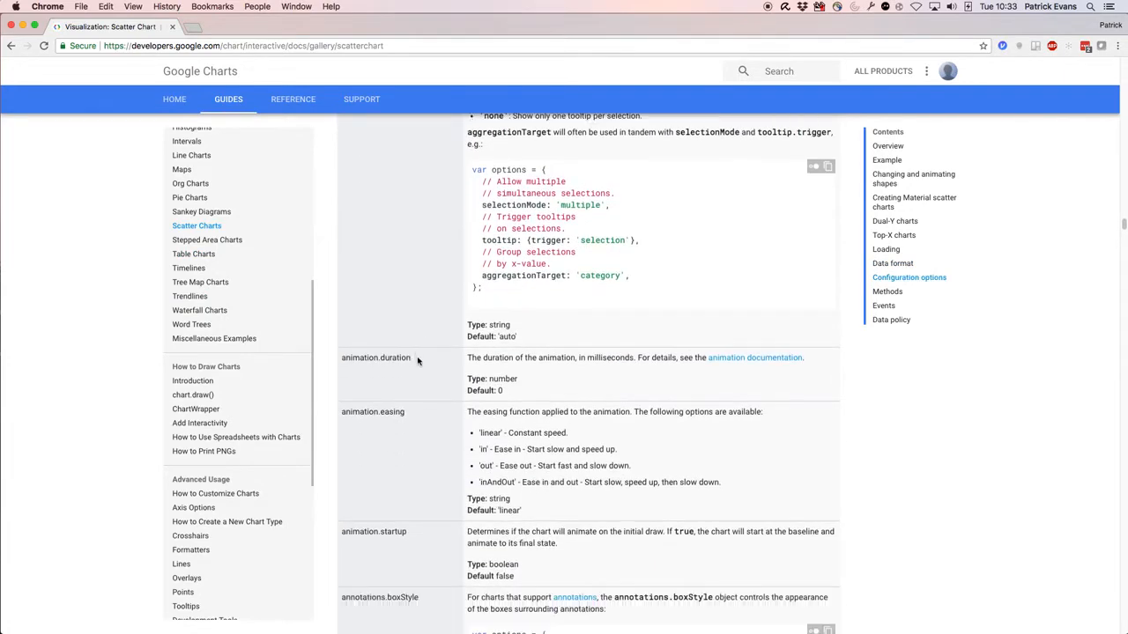
pyautogui.scroll(-3)
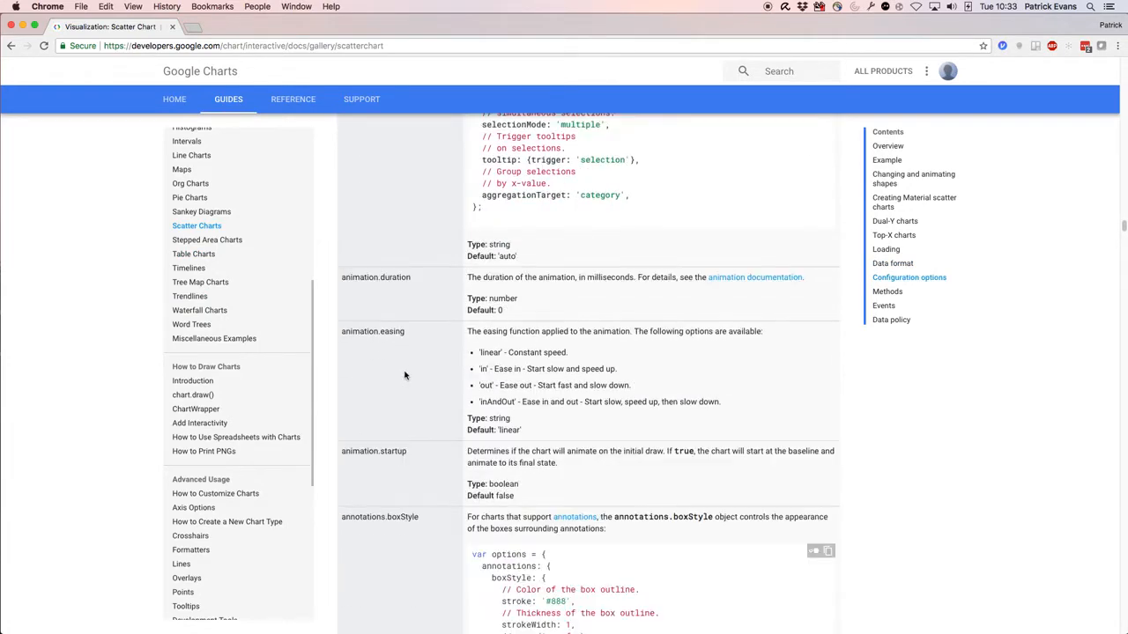
pyautogui.scroll(-3)
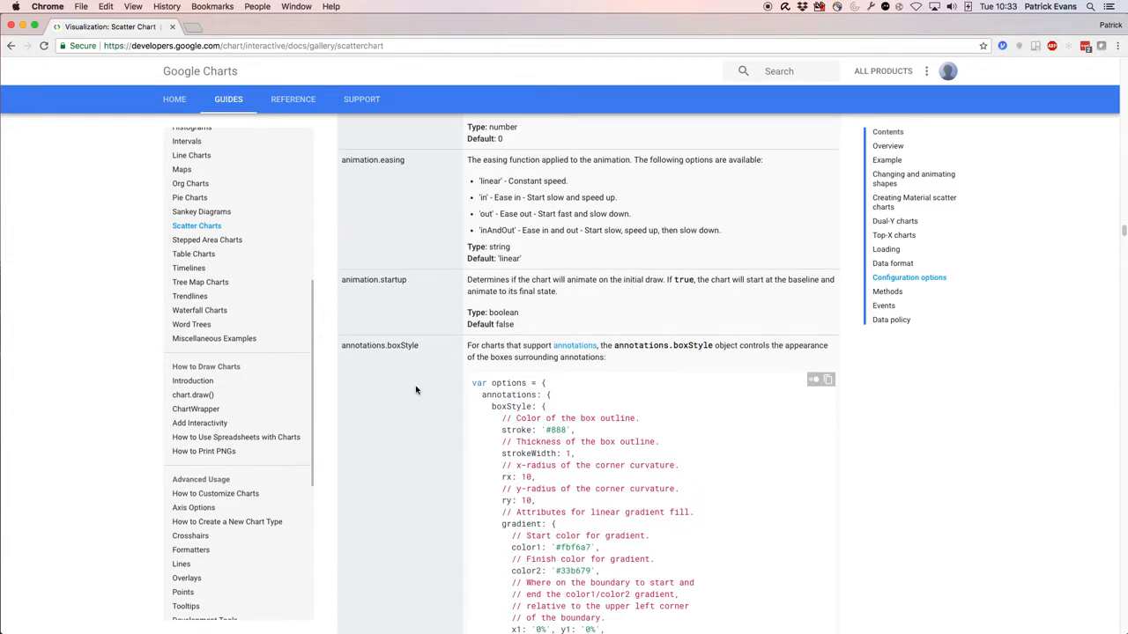
pyautogui.scroll(-3)
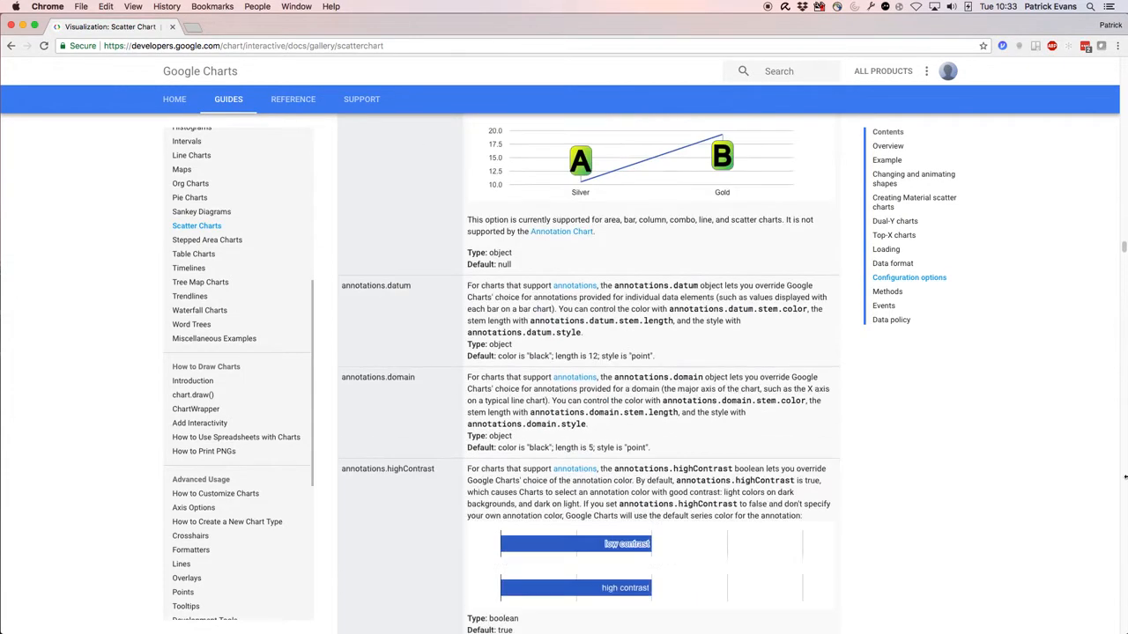
pyautogui.scroll(-3)
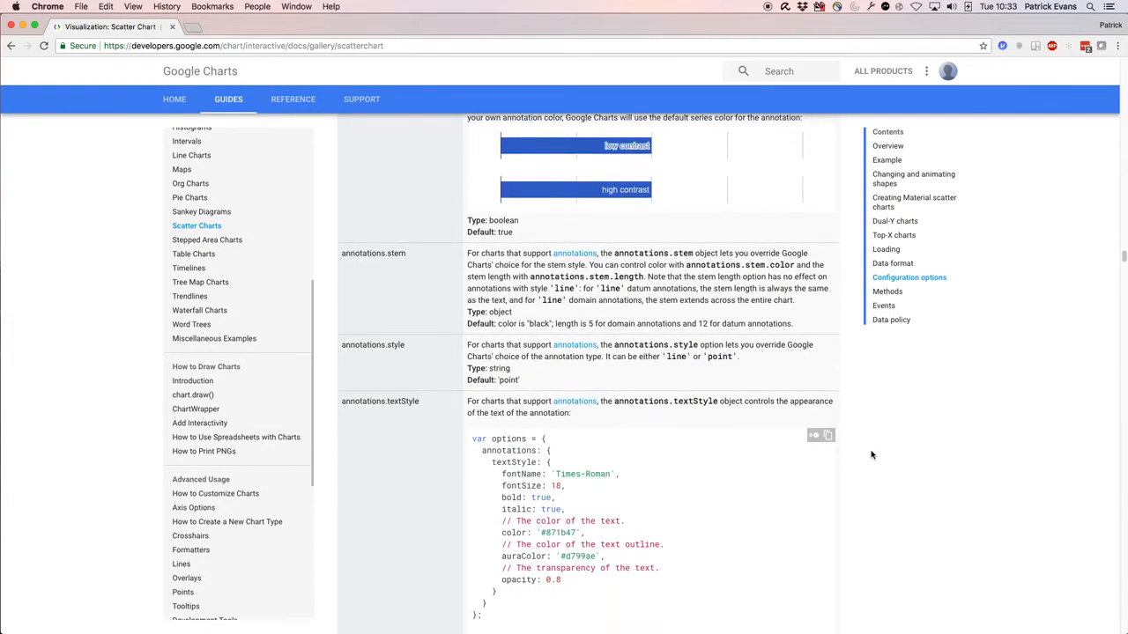
pyautogui.scroll(3)
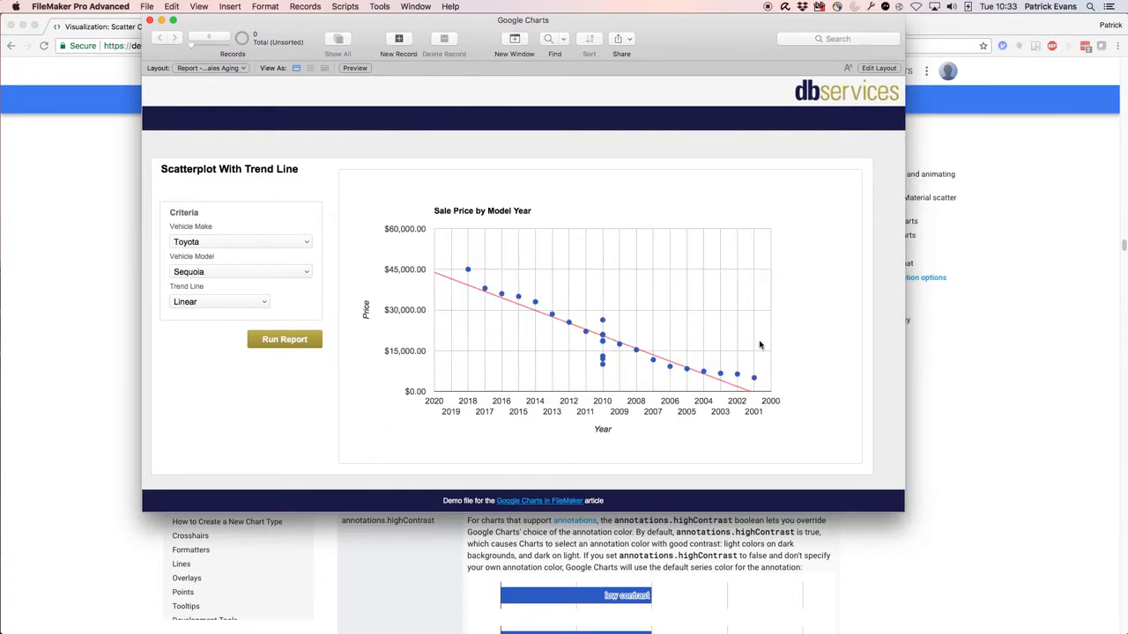
pyautogui.moveTo(490, 292)
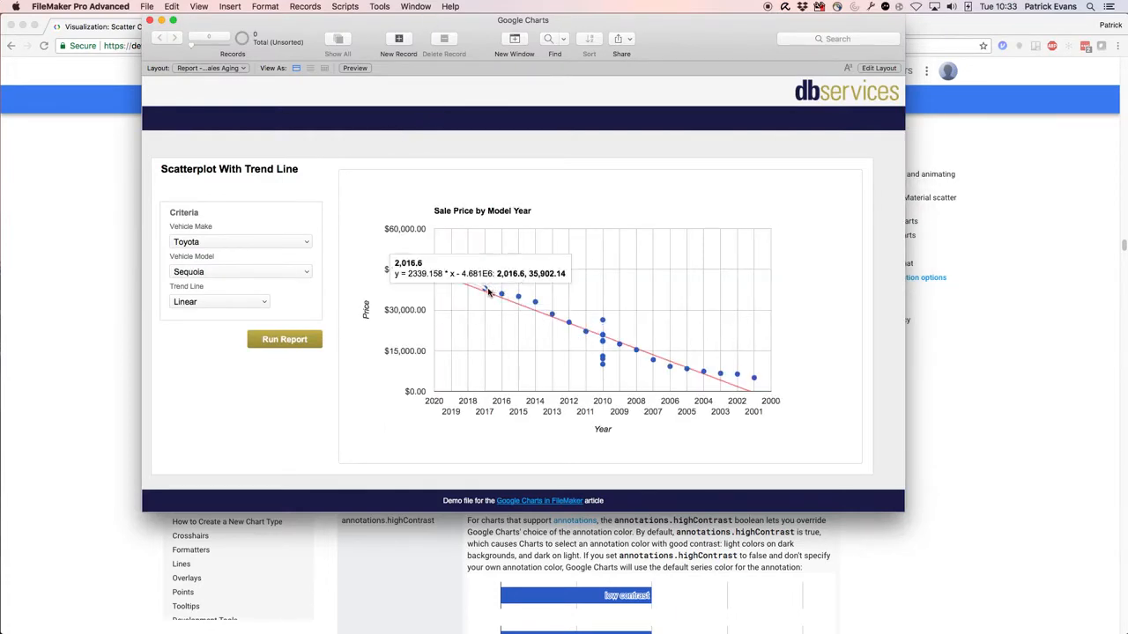
pyautogui.moveTo(416, 192)
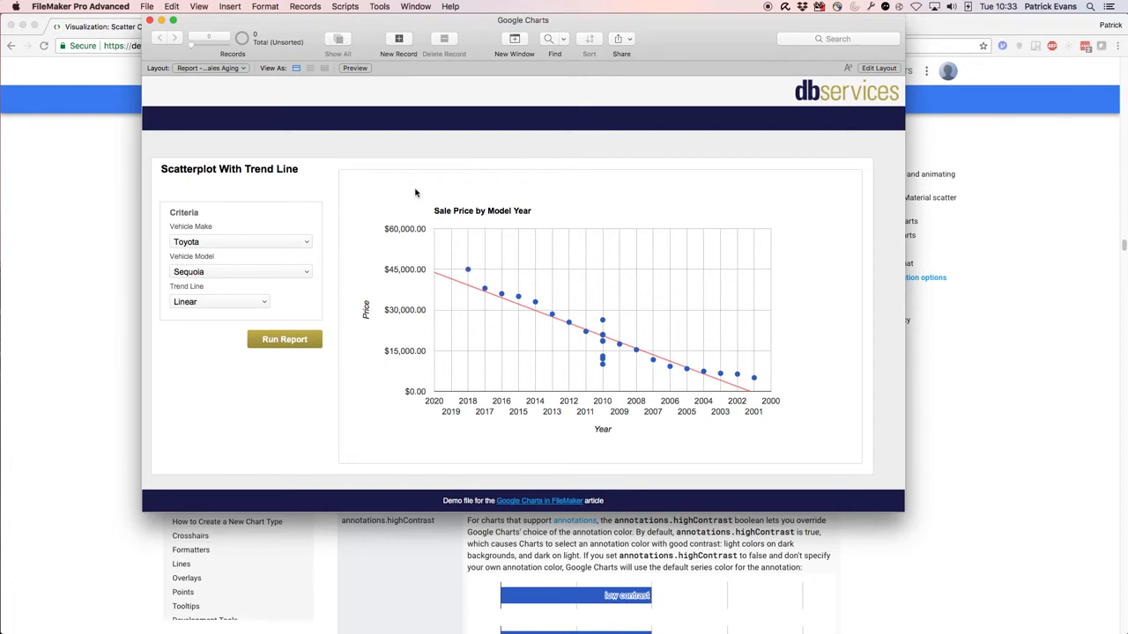
pyautogui.moveTo(469, 267)
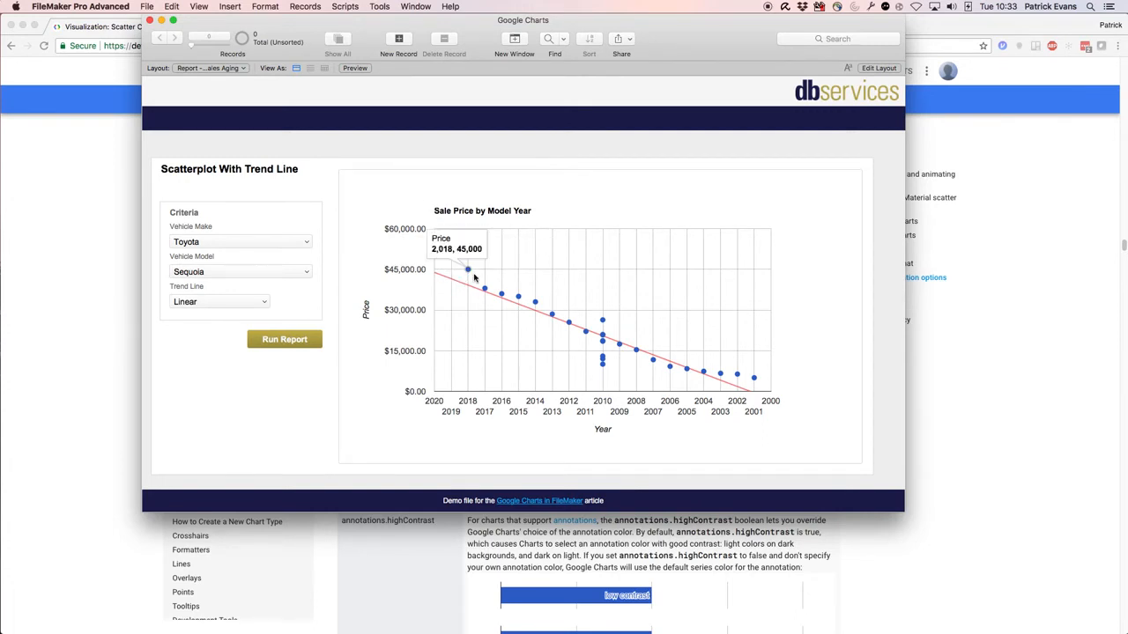
pyautogui.moveTo(837, 292)
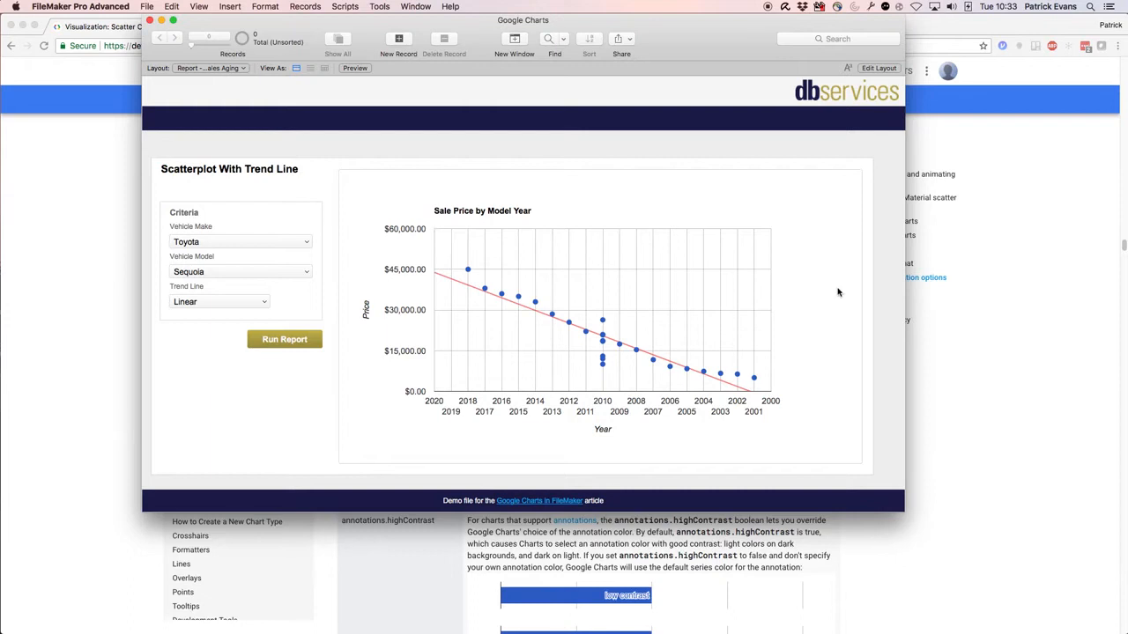
pyautogui.moveTo(542, 314)
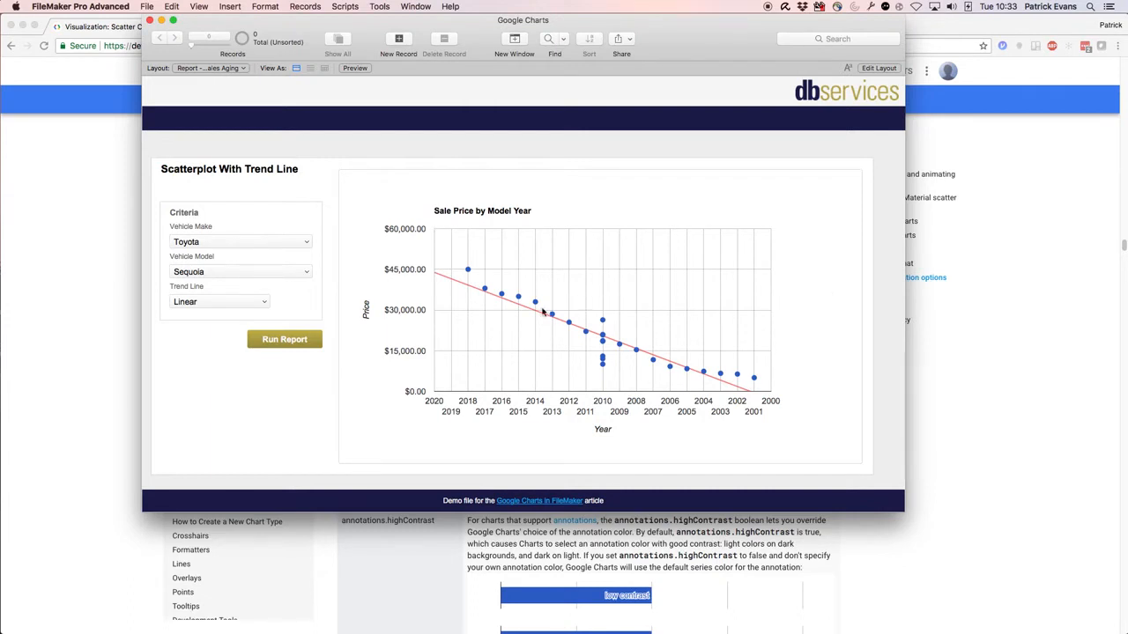
pyautogui.moveTo(469, 271)
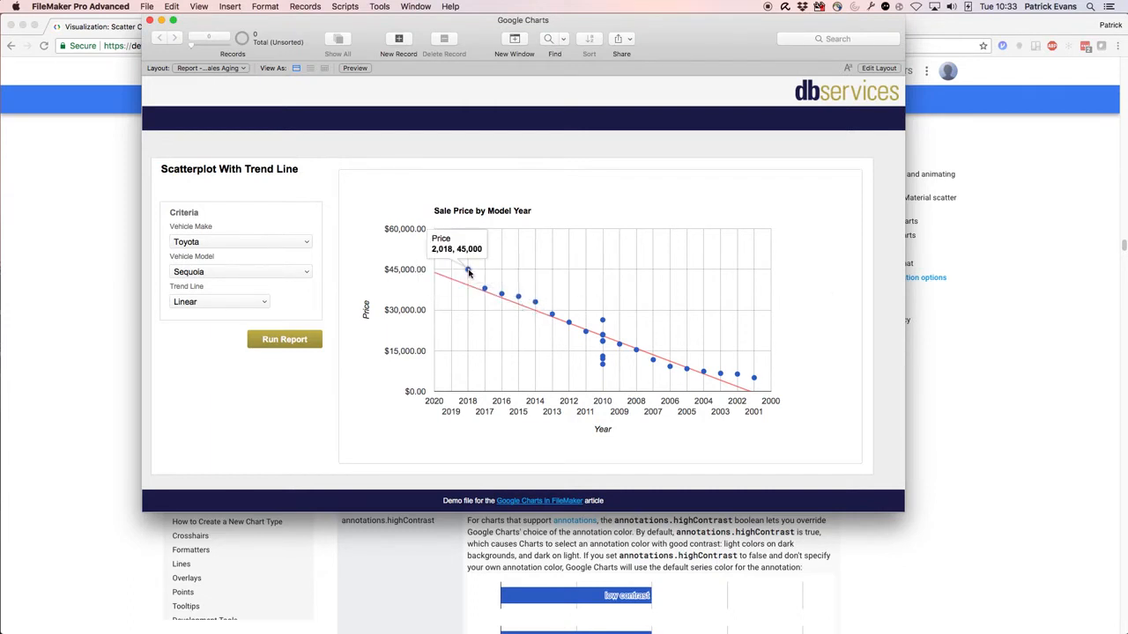
pyautogui.moveTo(465, 271)
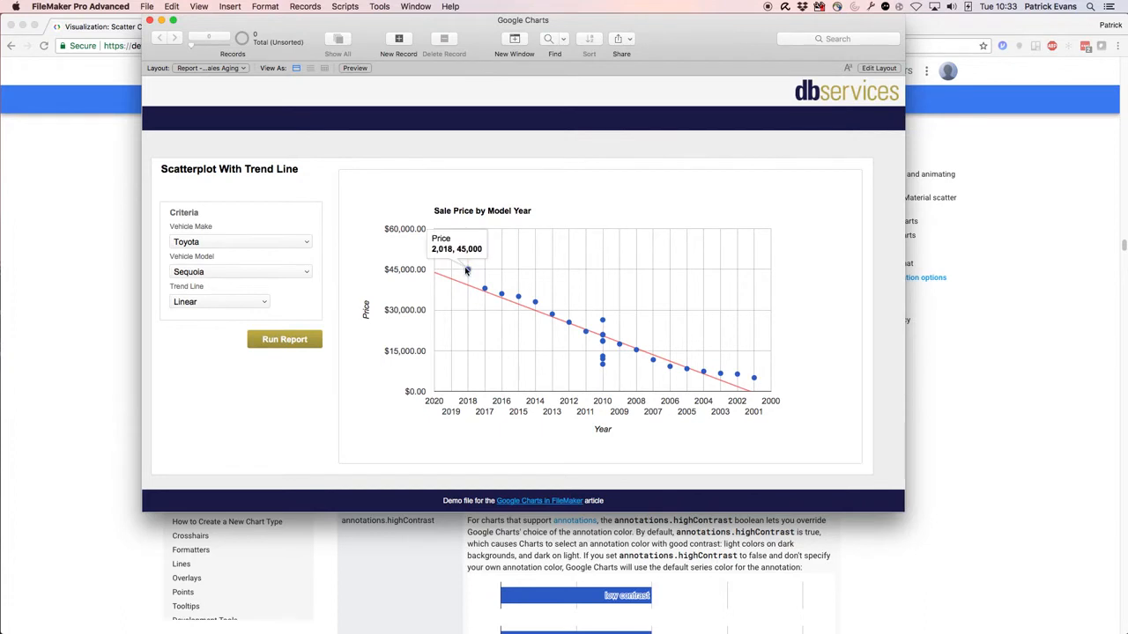
pyautogui.moveTo(487, 291)
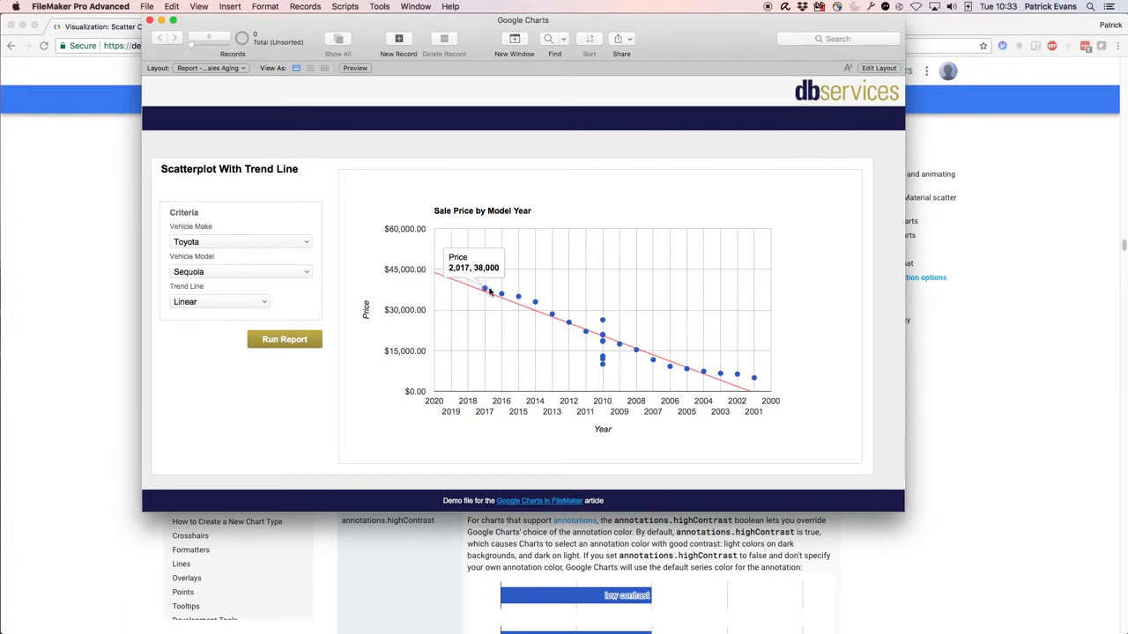
pyautogui.moveTo(550, 317)
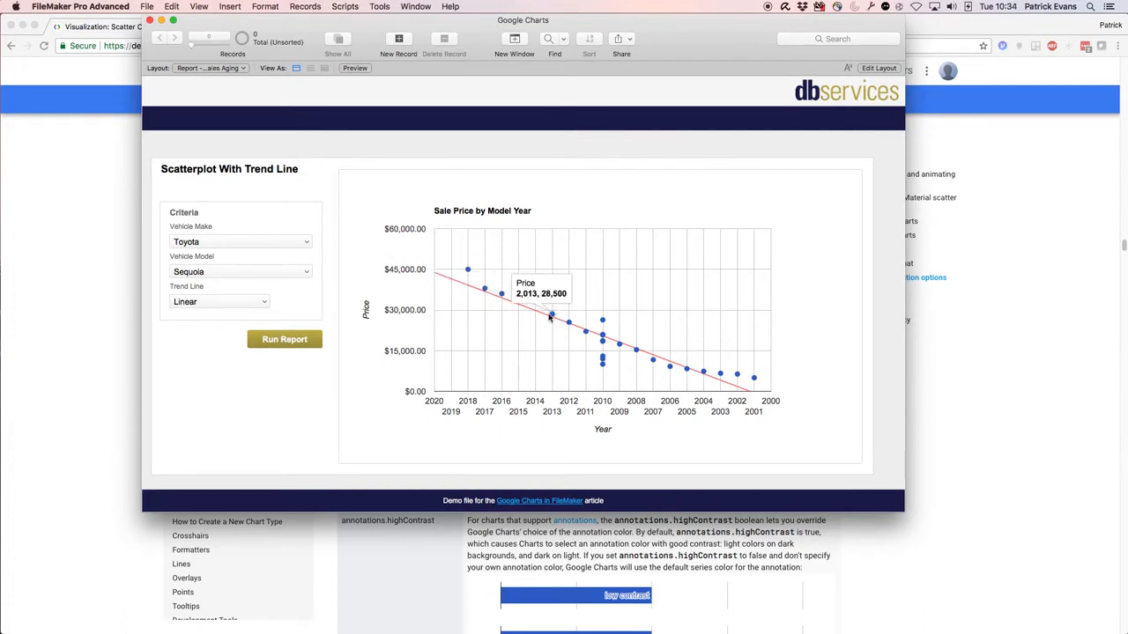
pyautogui.moveTo(671, 363)
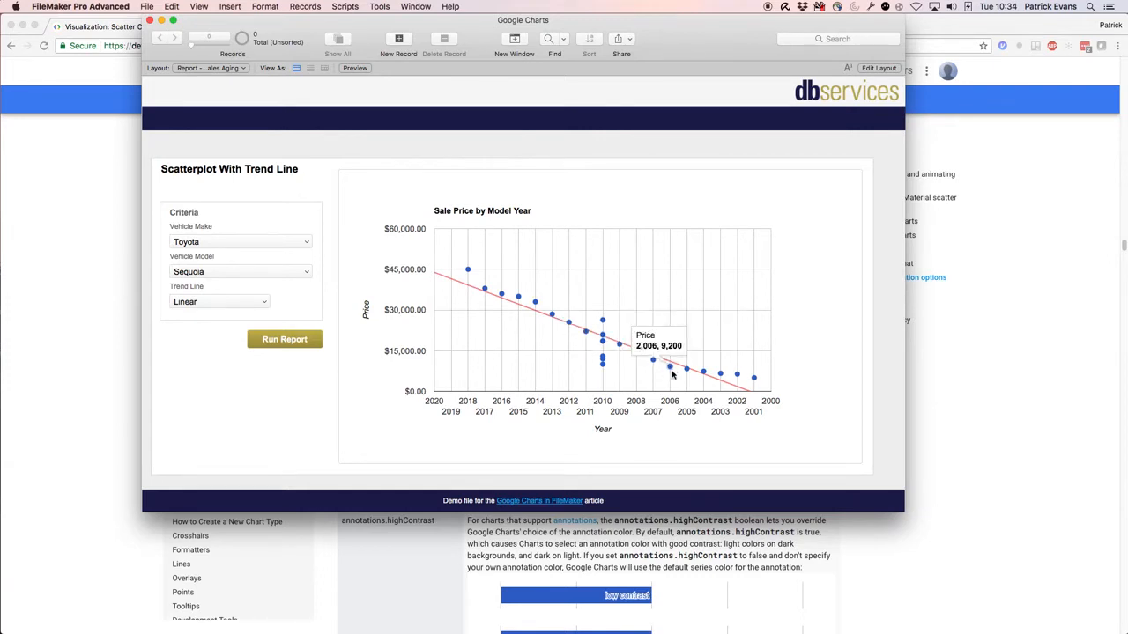
pyautogui.moveTo(536, 303)
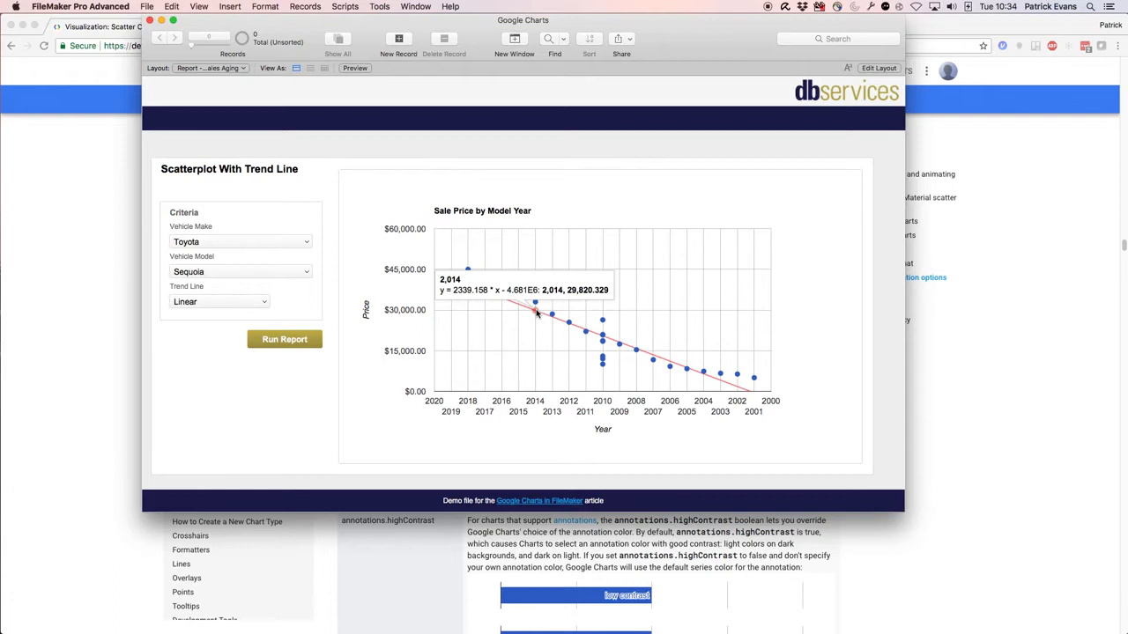
pyautogui.moveTo(539, 319)
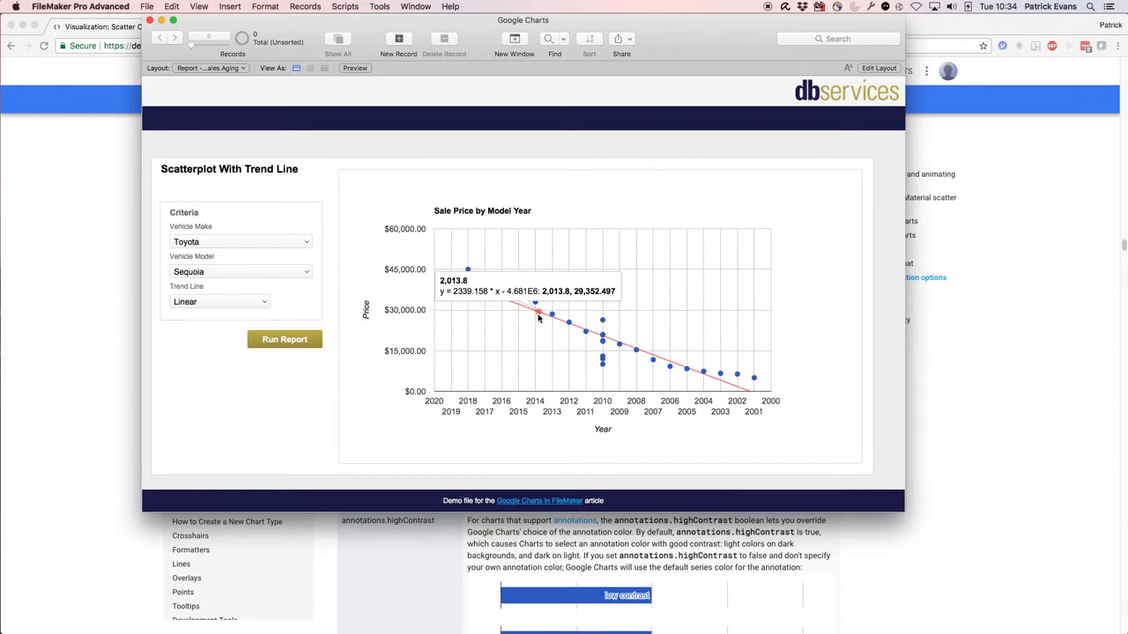
pyautogui.moveTo(824, 310)
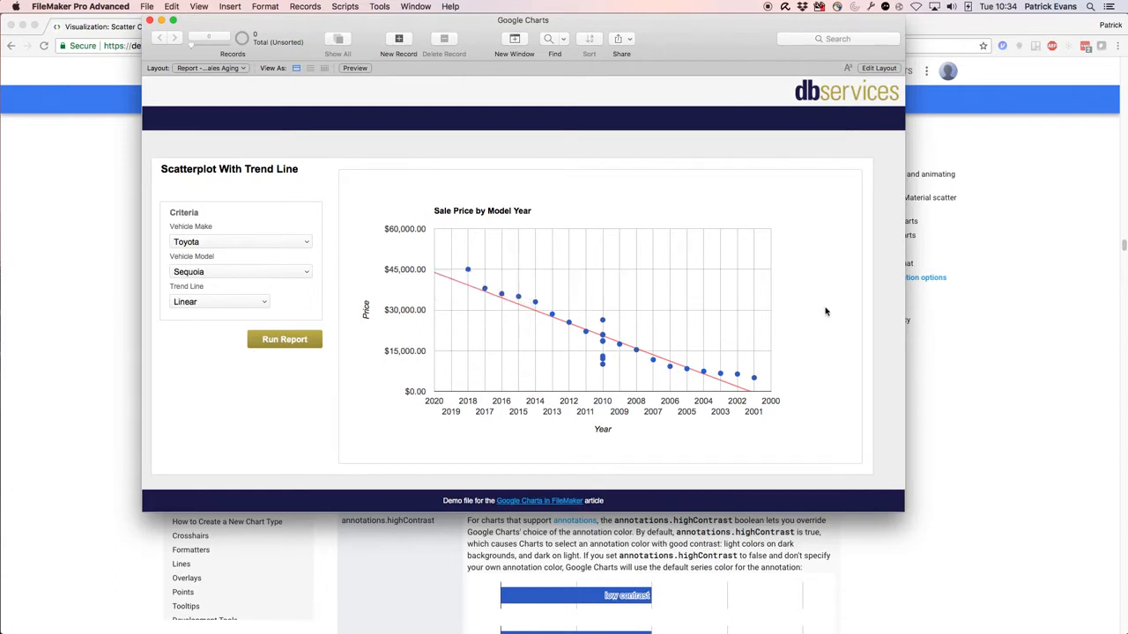
pyautogui.moveTo(814, 322)
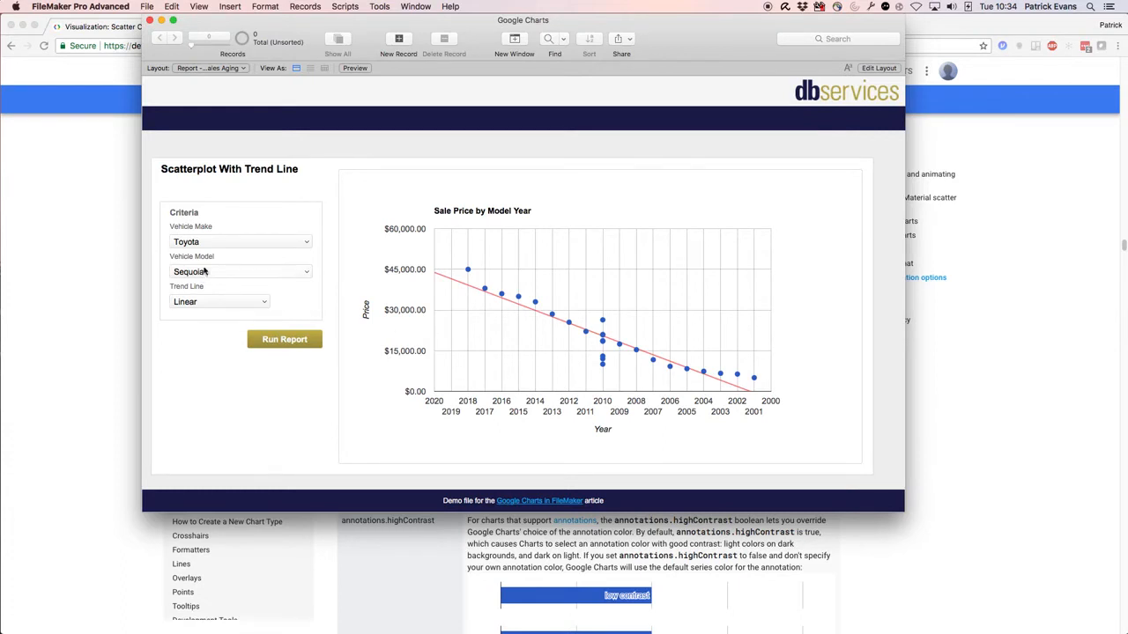
pyautogui.moveTo(469, 290)
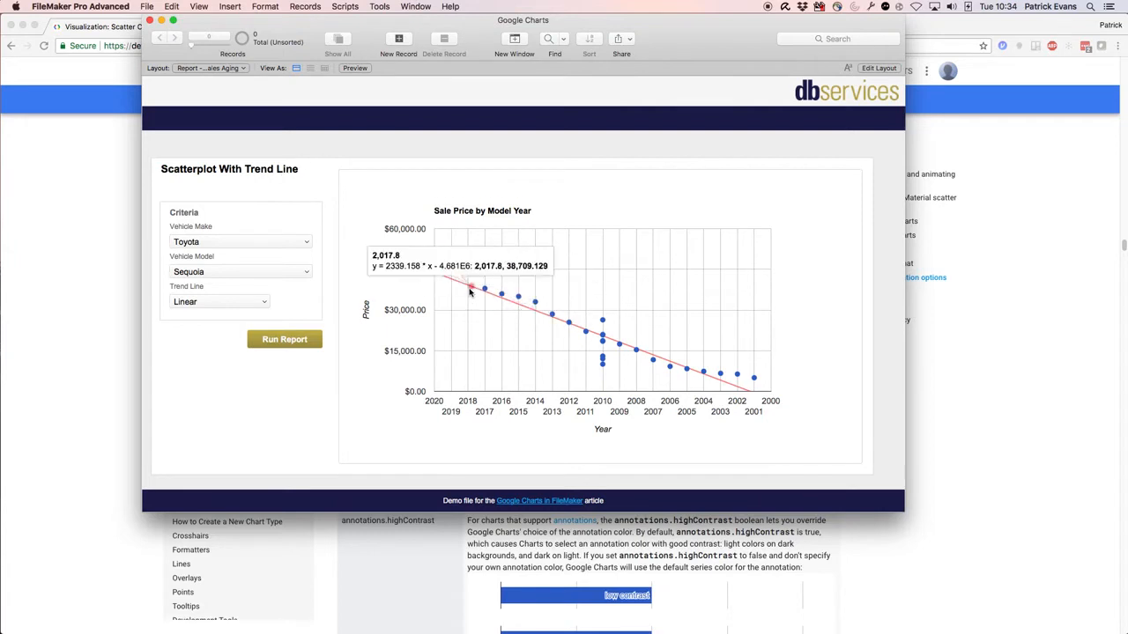
pyautogui.moveTo(634, 344)
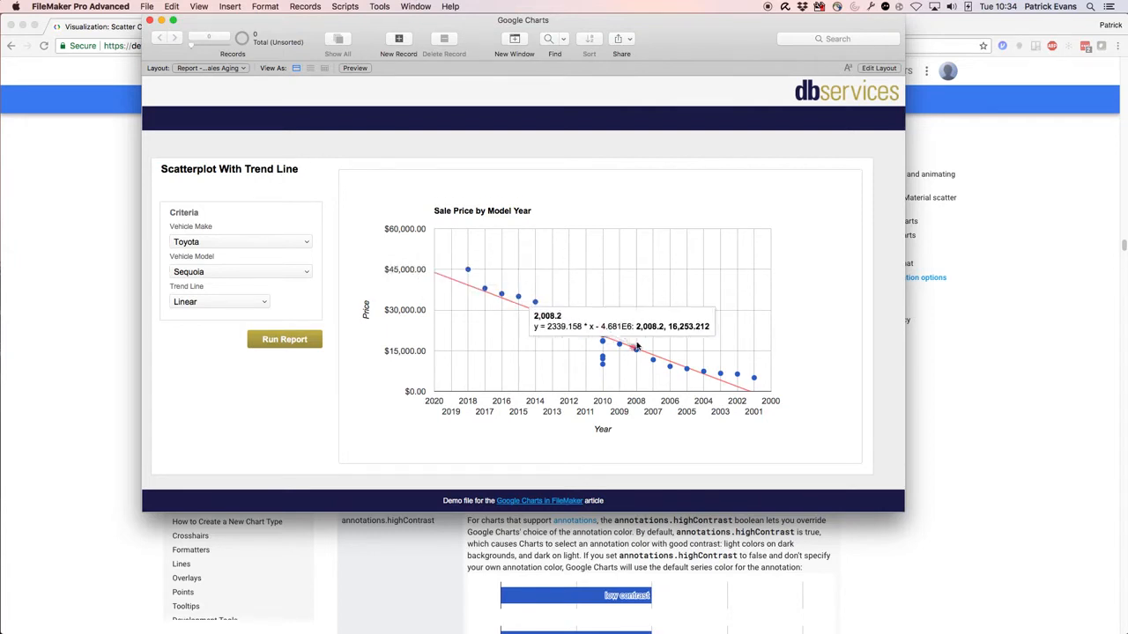
pyautogui.moveTo(736, 373)
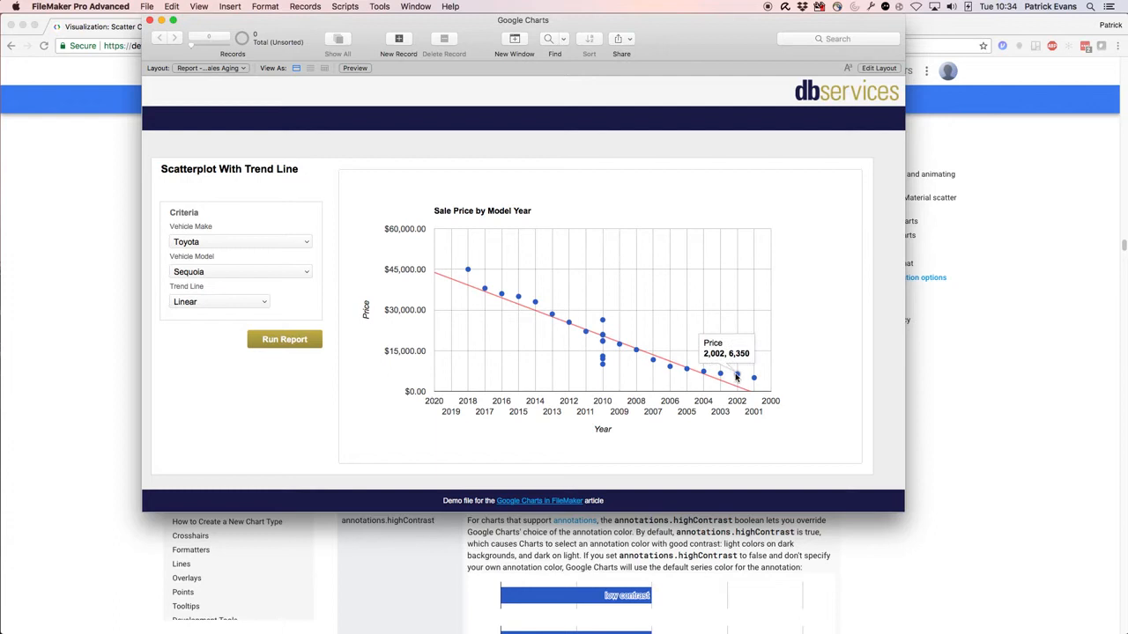
pyautogui.moveTo(747, 380)
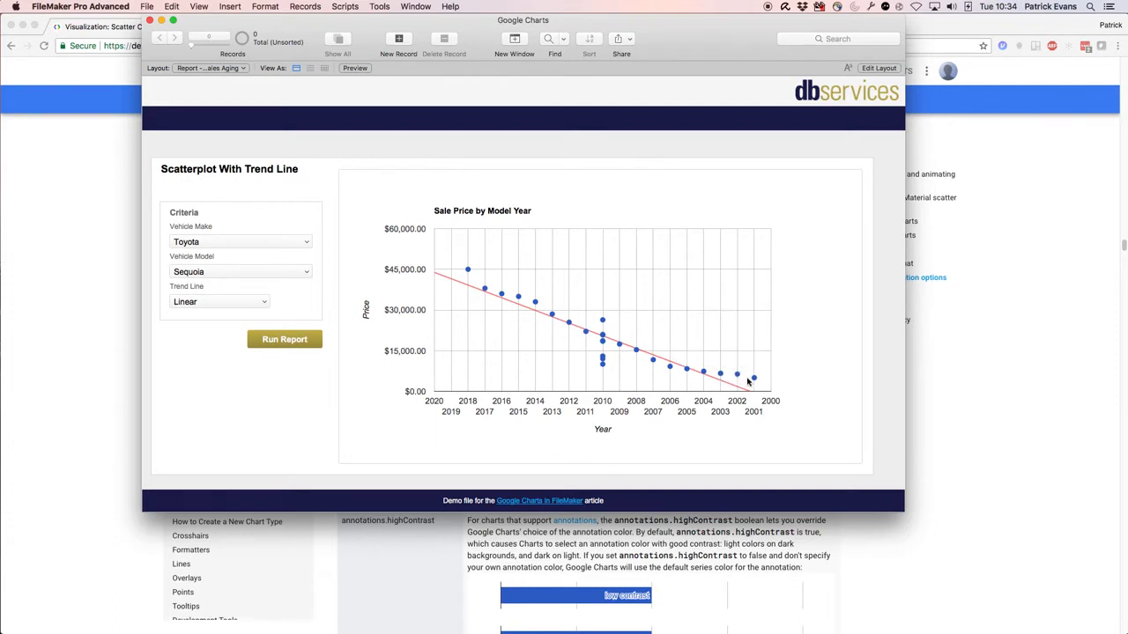
pyautogui.moveTo(721, 377)
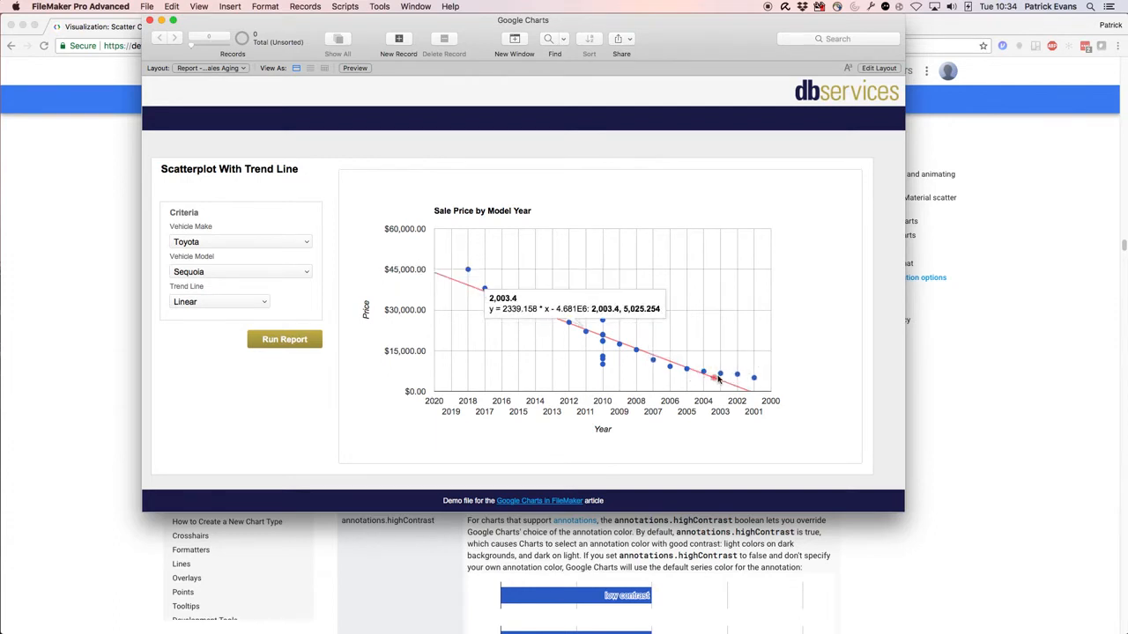
pyautogui.moveTo(755, 377)
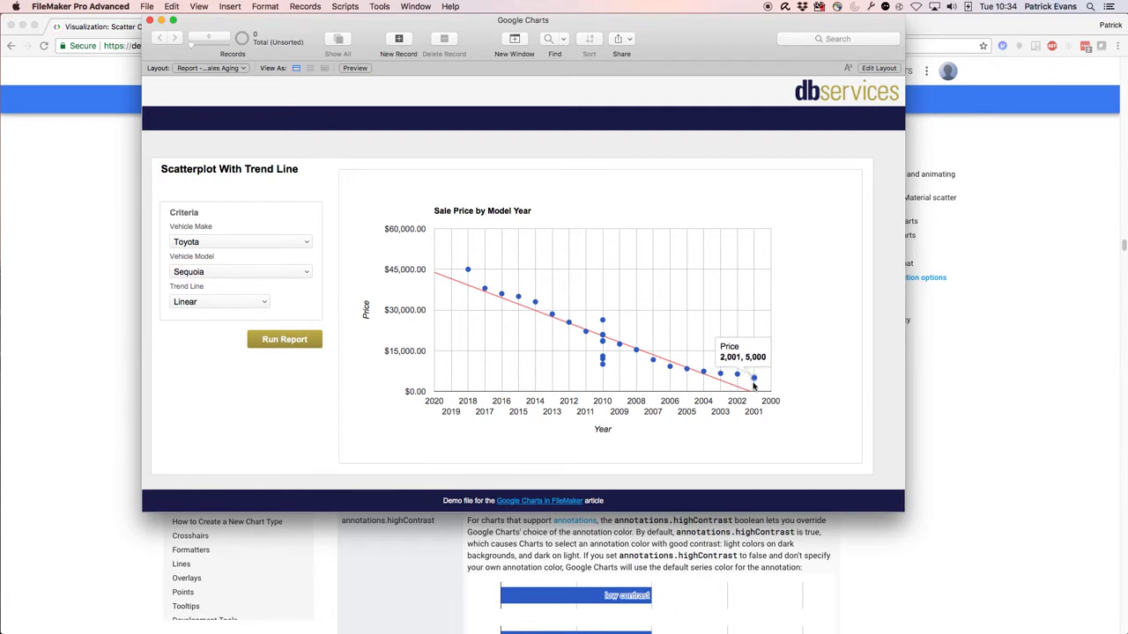
pyautogui.moveTo(465, 289)
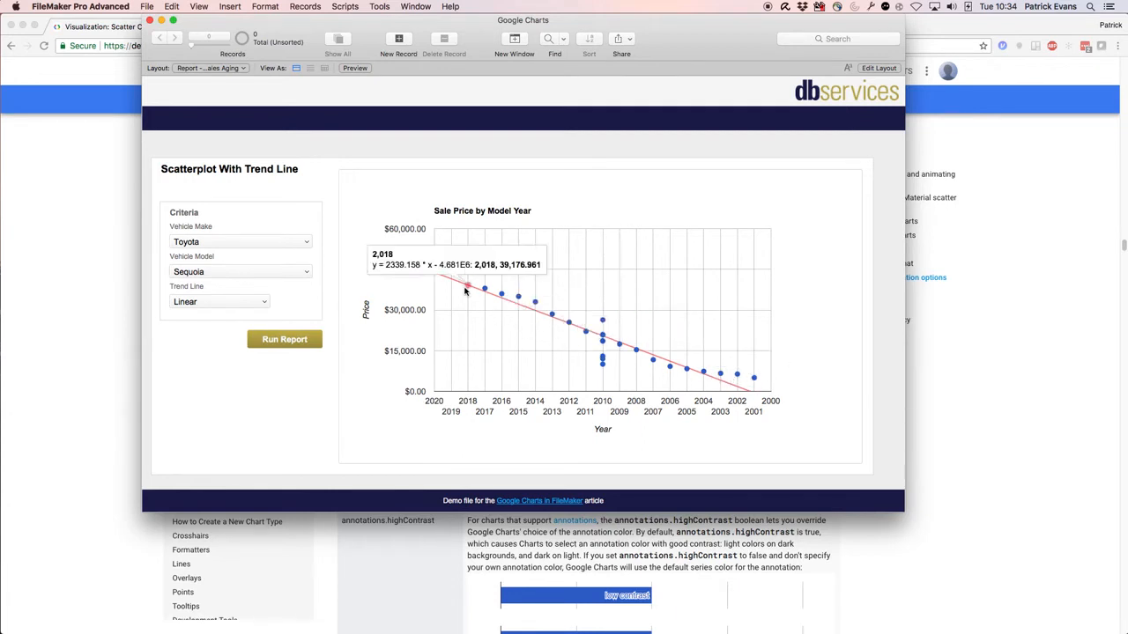
pyautogui.moveTo(608, 343)
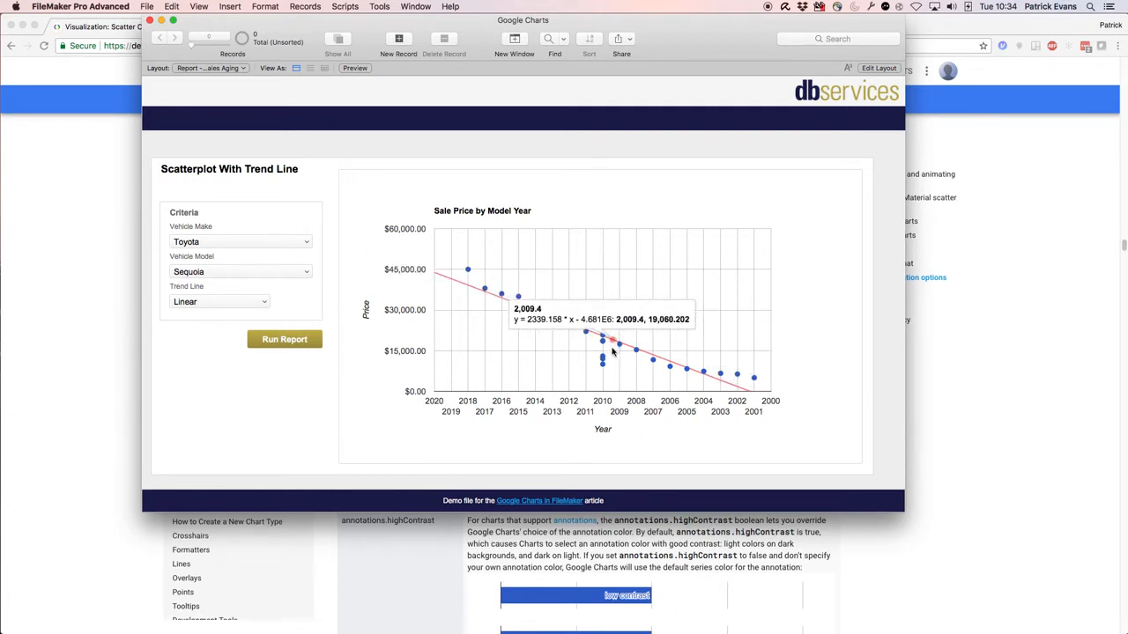
pyautogui.moveTo(627, 190)
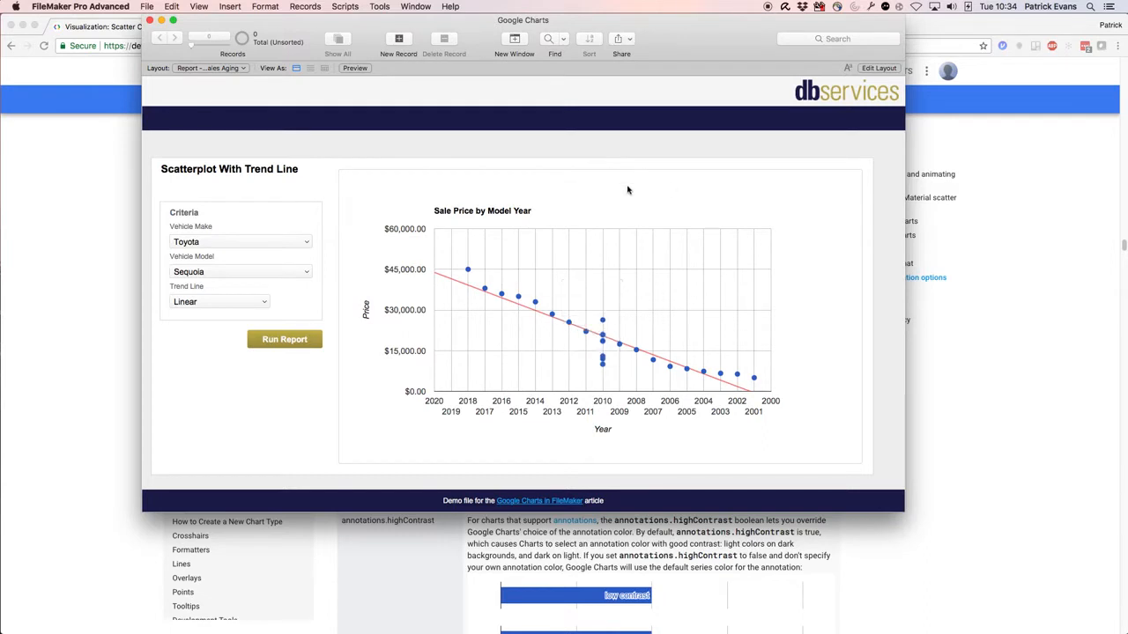
# Run the report for Make Jeep, Model Wrangler with a linear trend line.
pyautogui.click(240, 242)
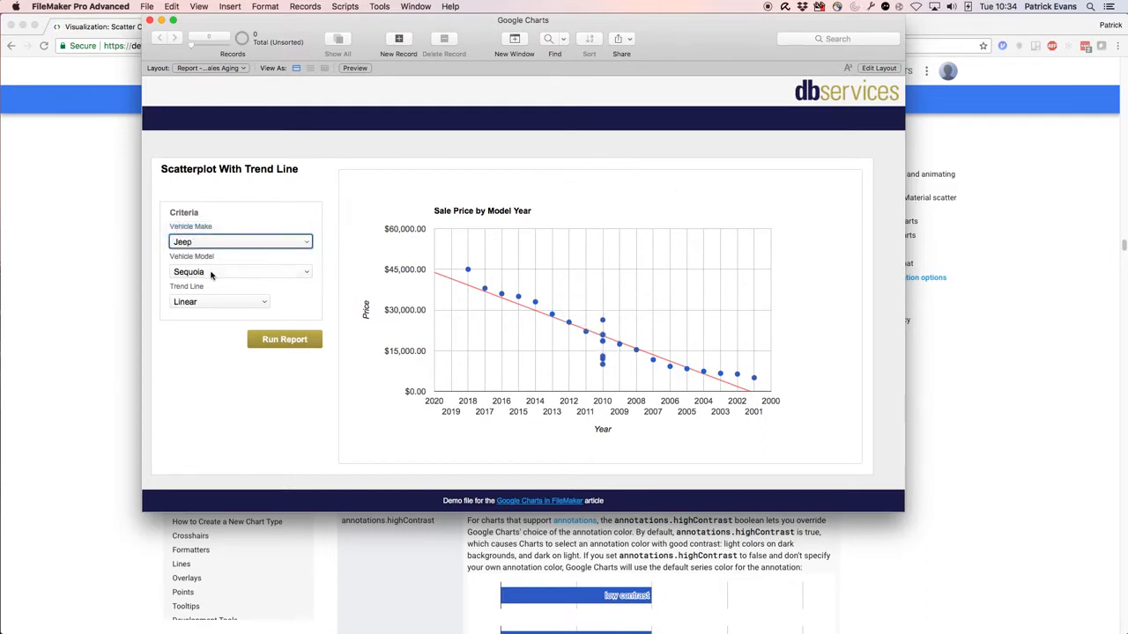
pyautogui.click(240, 271)
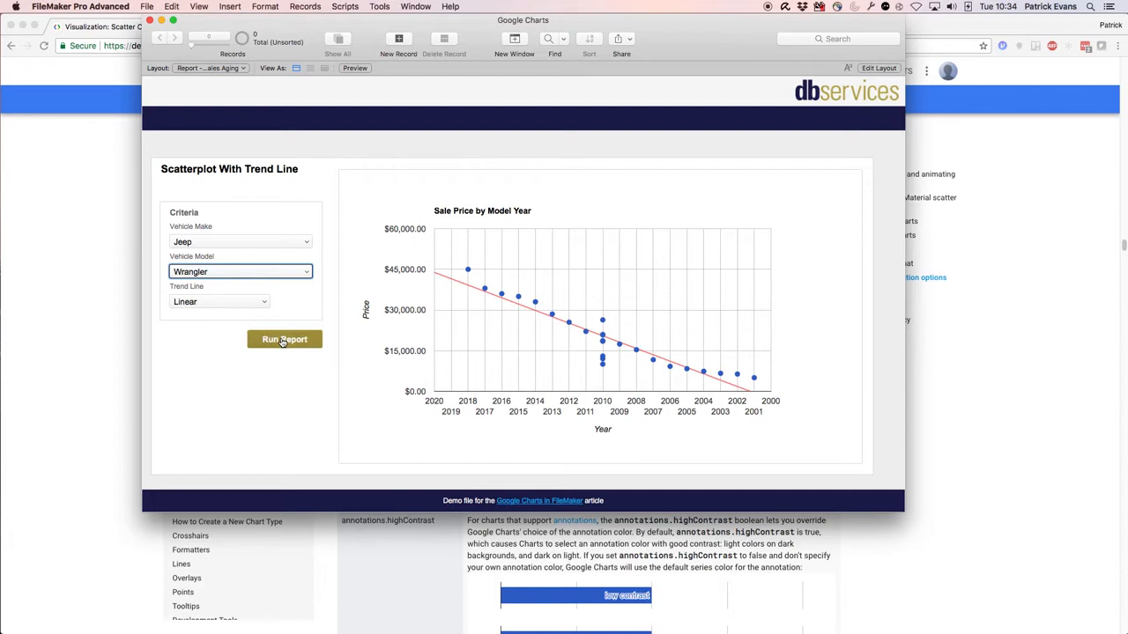
pyautogui.click(285, 338)
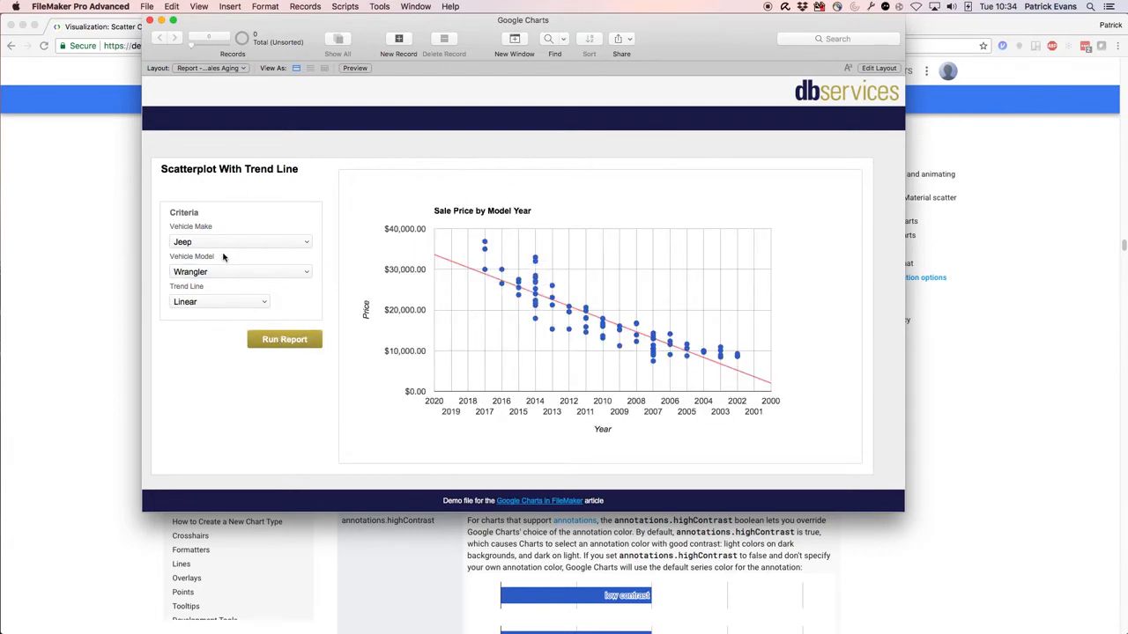
pyautogui.click(240, 242)
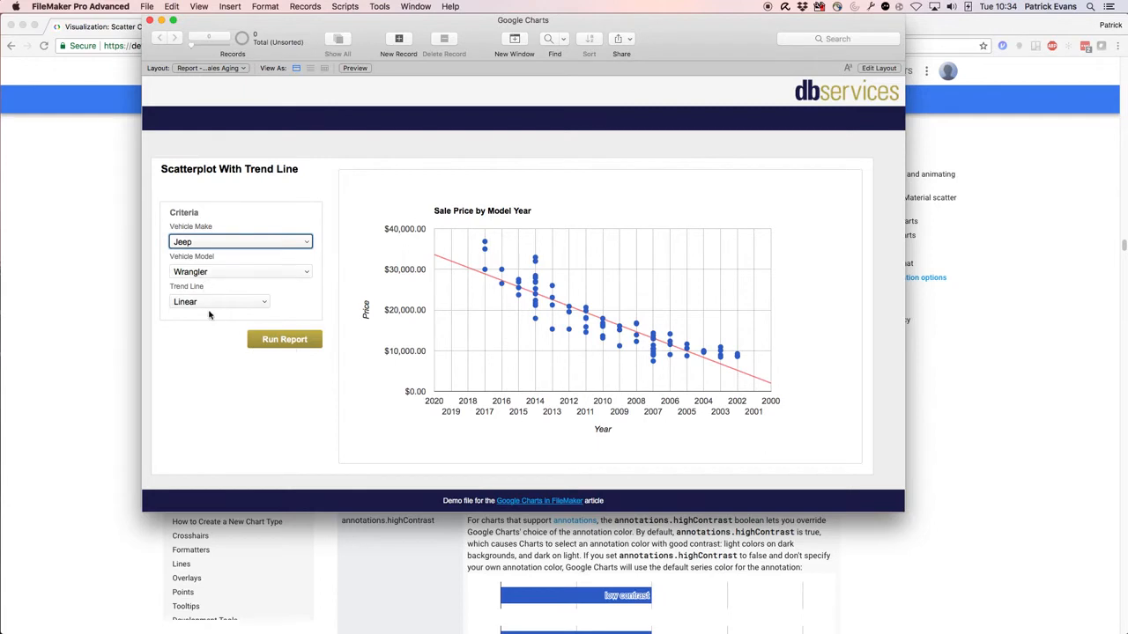
pyautogui.moveTo(584, 314)
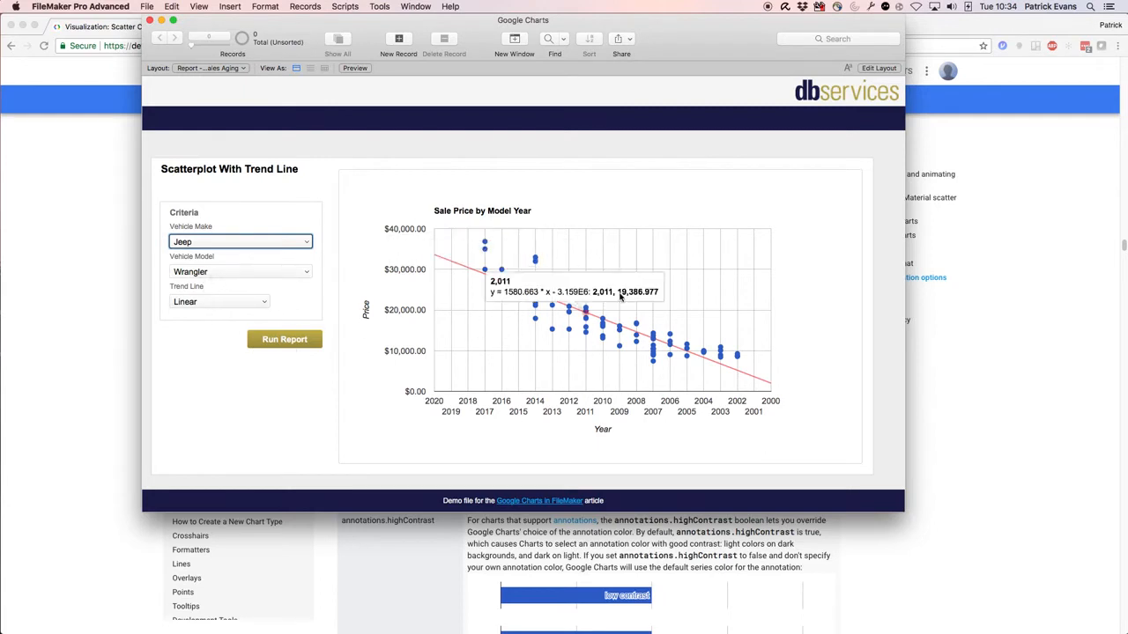
pyautogui.moveTo(613, 266)
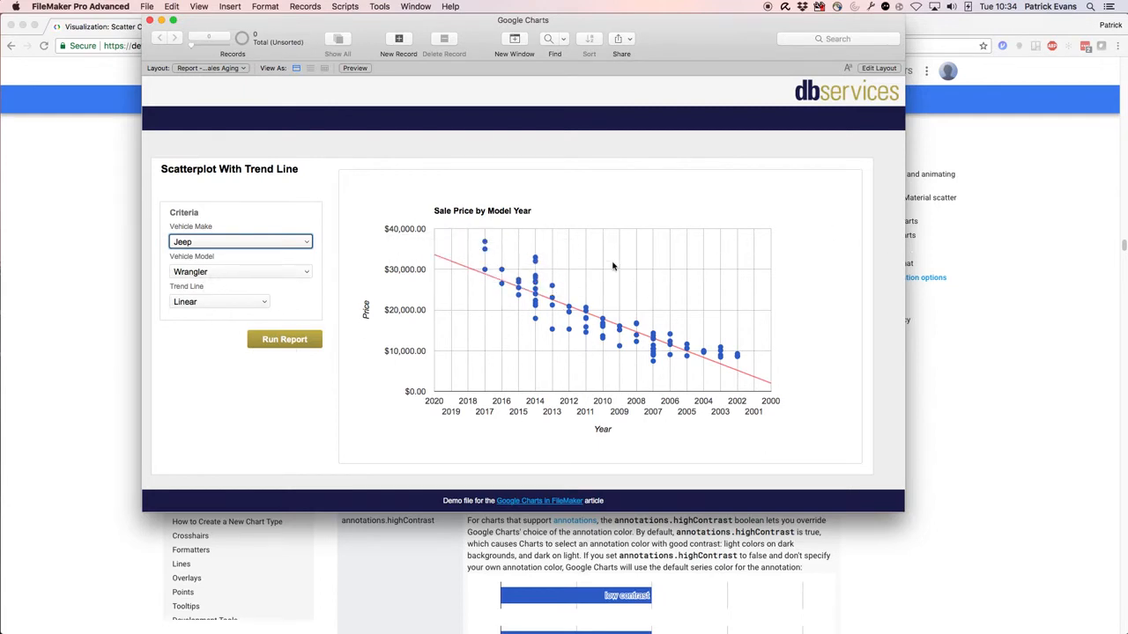
pyautogui.moveTo(573, 326)
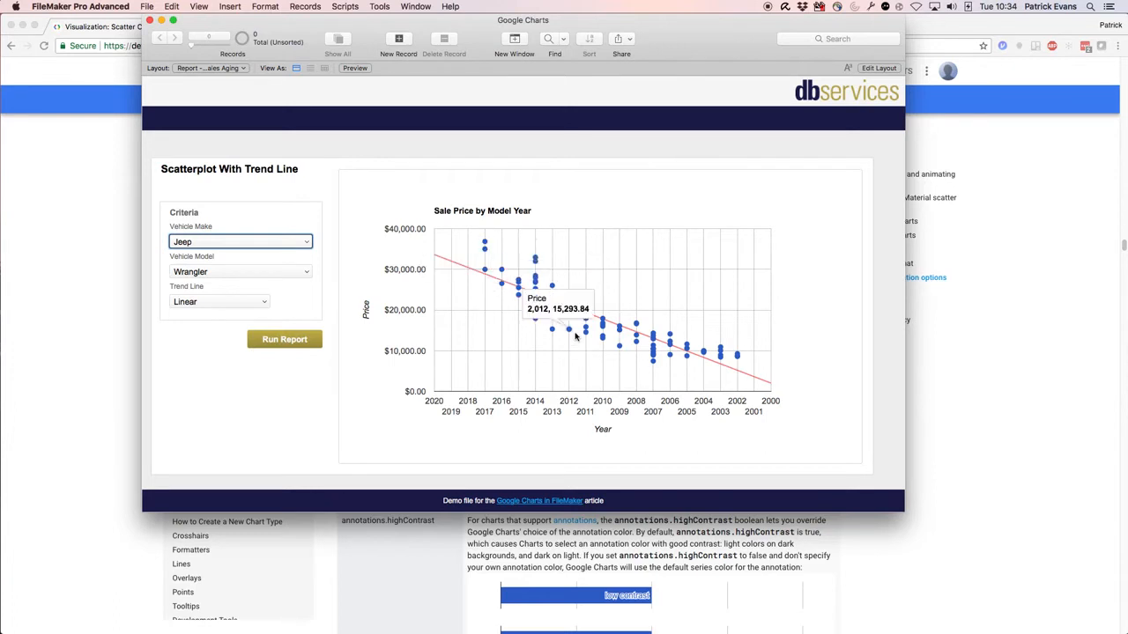
pyautogui.moveTo(618, 289)
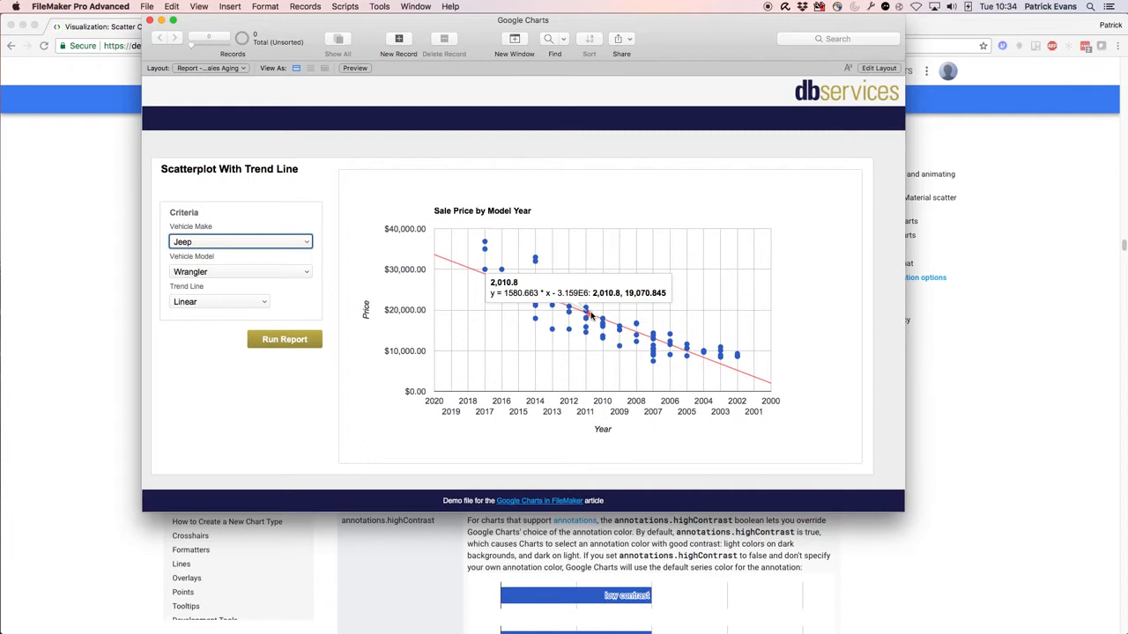
pyautogui.moveTo(592, 315)
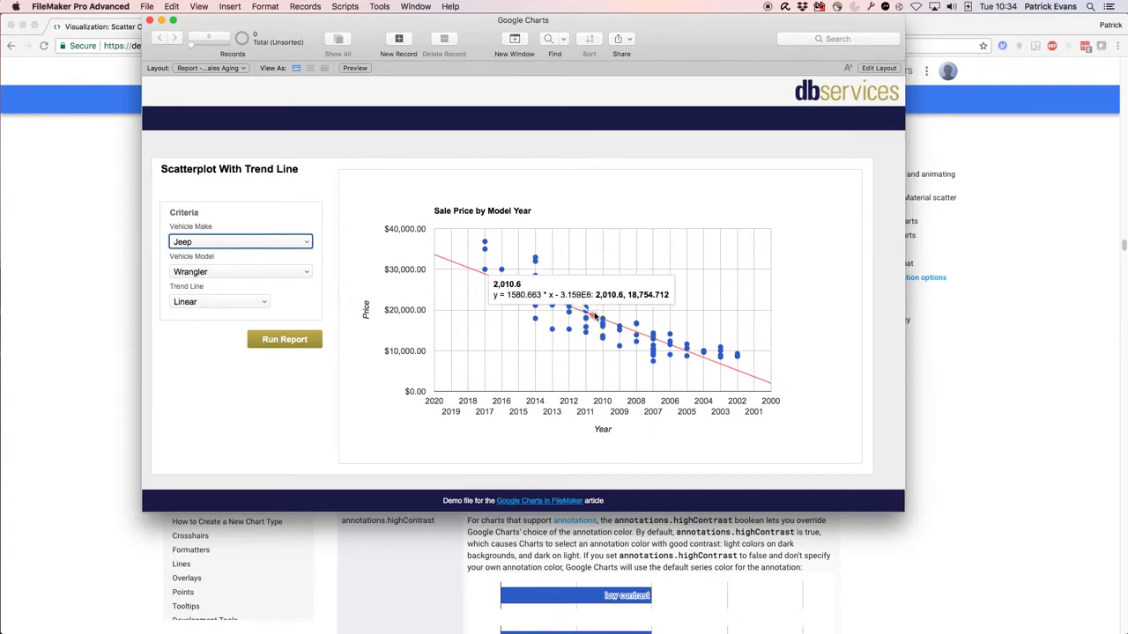
pyautogui.moveTo(705, 363)
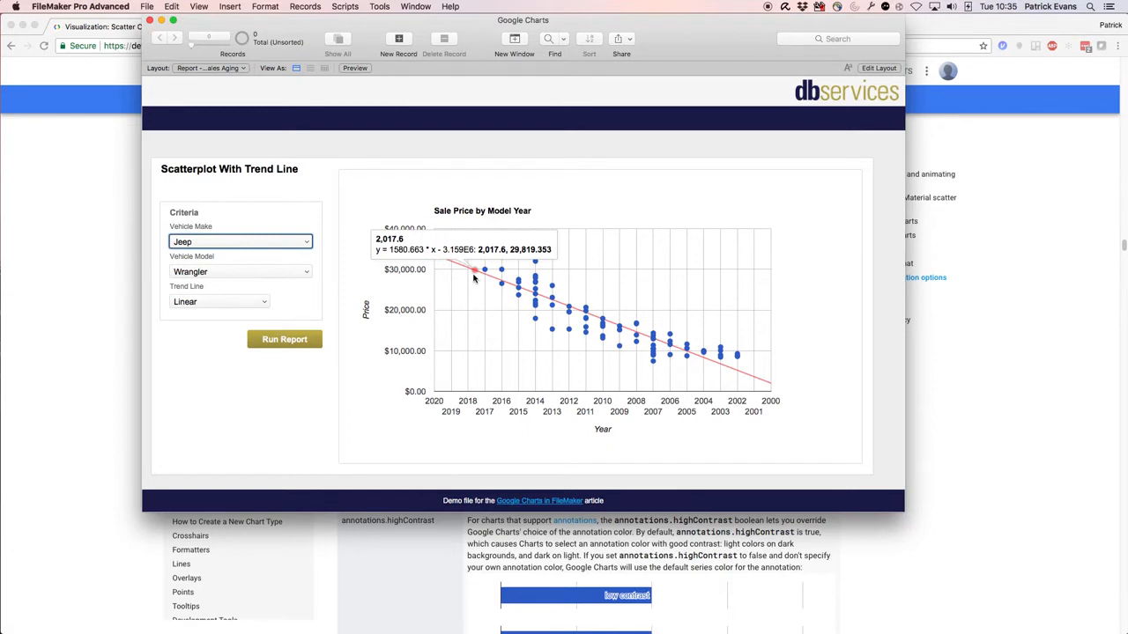
pyautogui.moveTo(712, 363)
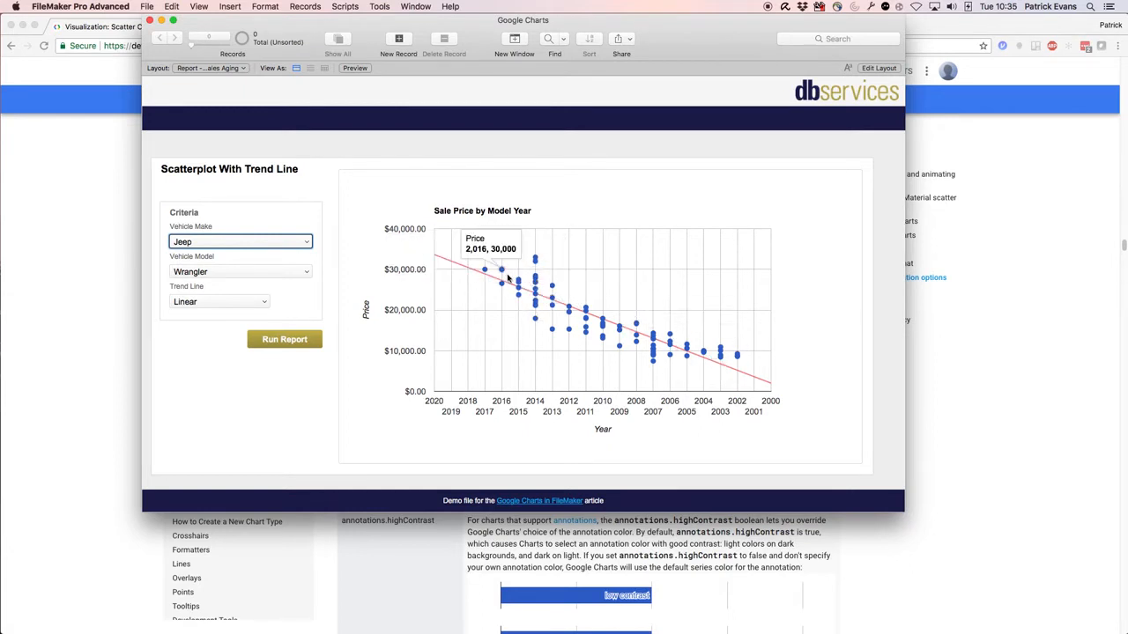
pyautogui.moveTo(387, 342)
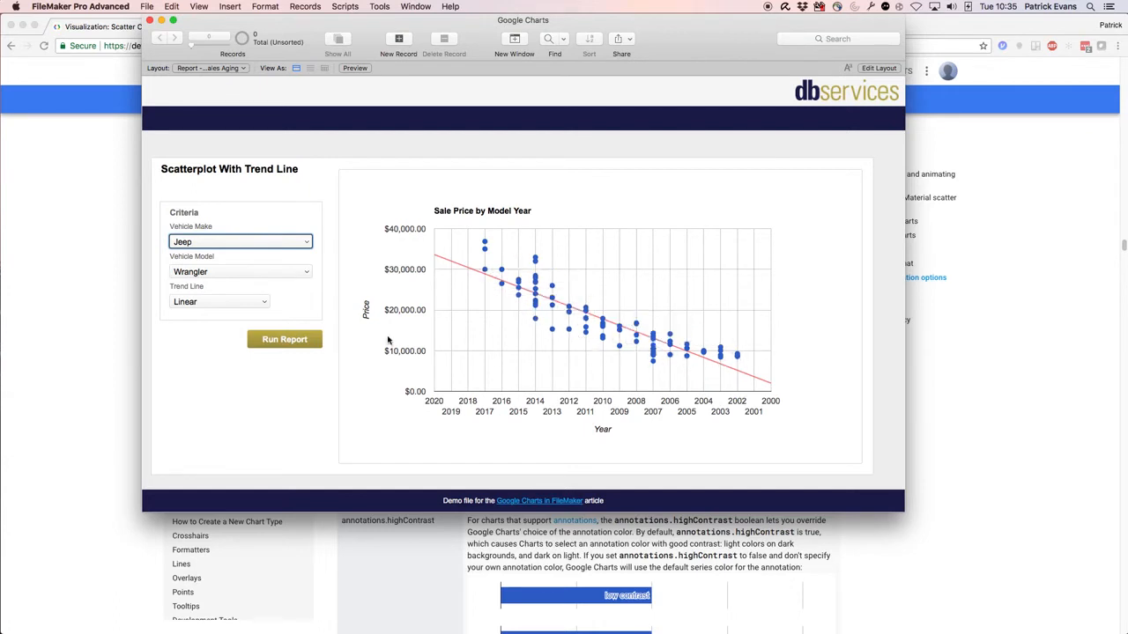
# Switch the trend line to Polynomial with Degree 2.
pyautogui.click(218, 301)
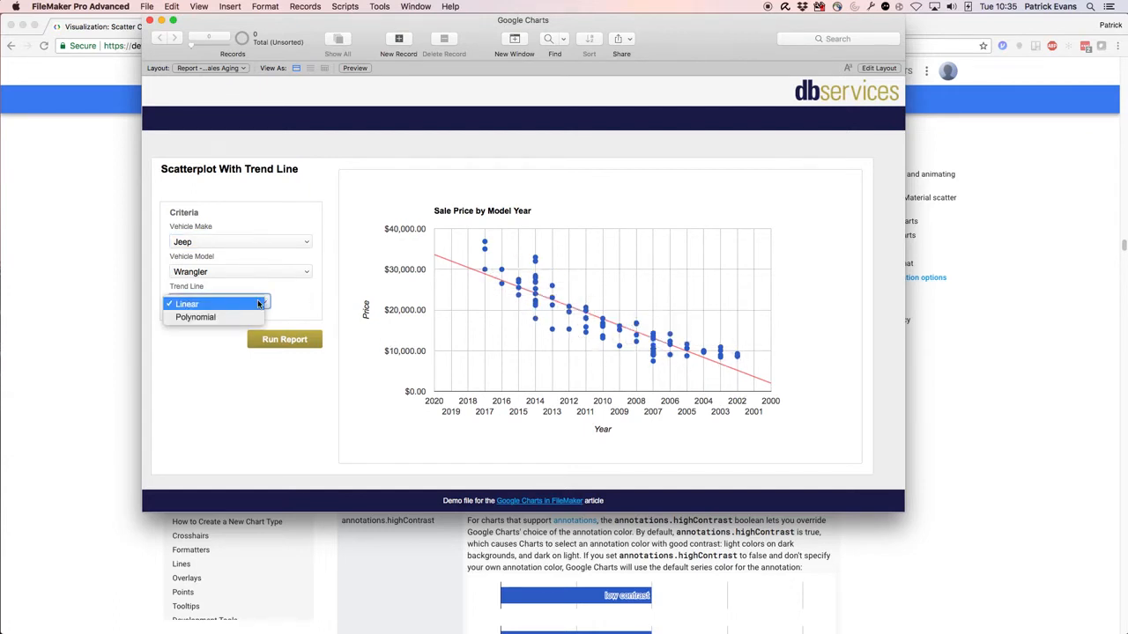
pyautogui.click(194, 317)
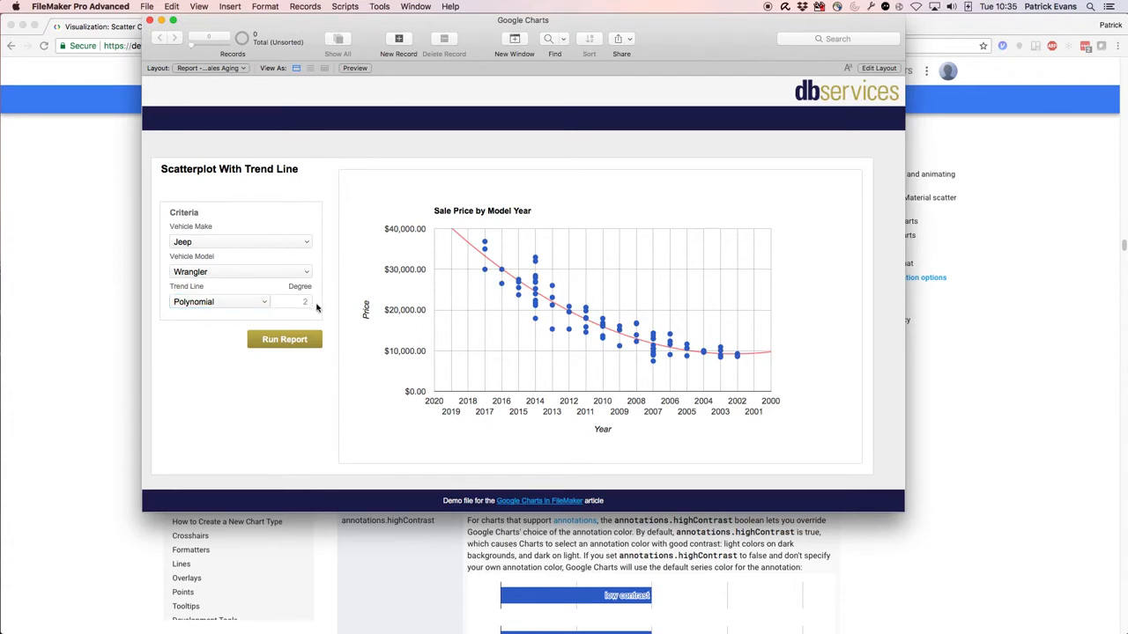
pyautogui.moveTo(310, 319)
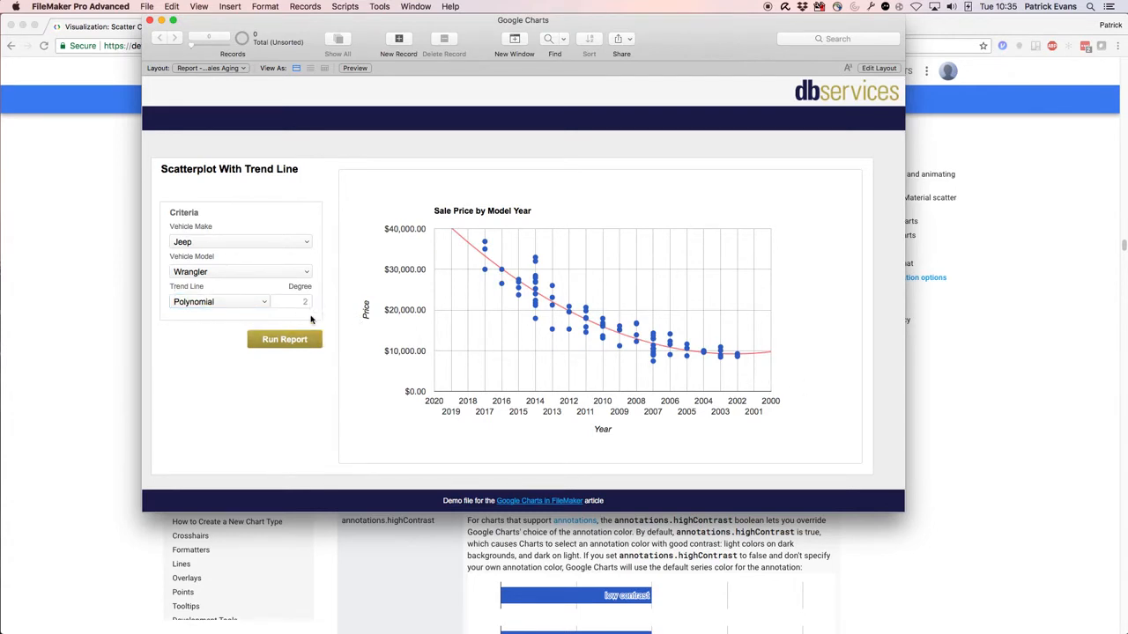
pyautogui.click(292, 301)
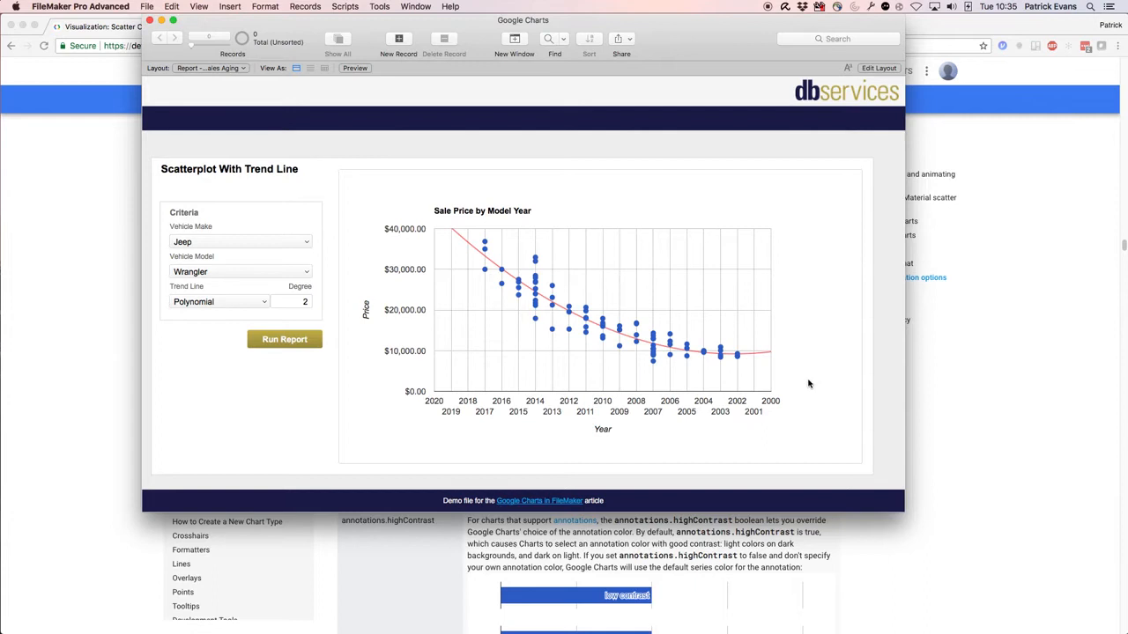
pyautogui.moveTo(518, 282)
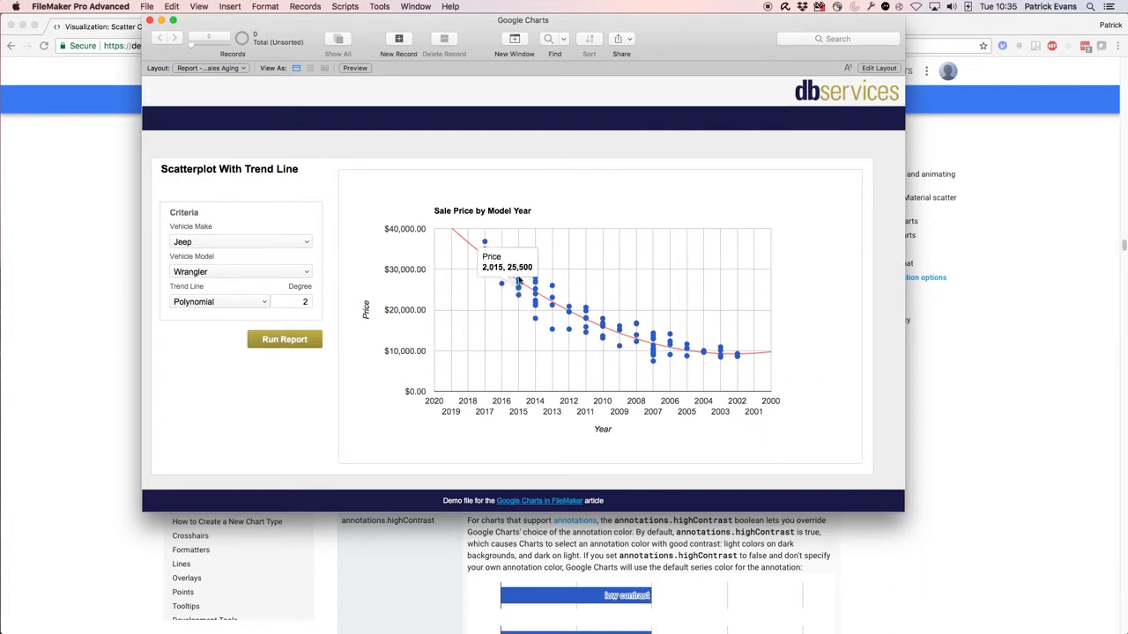
pyautogui.moveTo(500, 246)
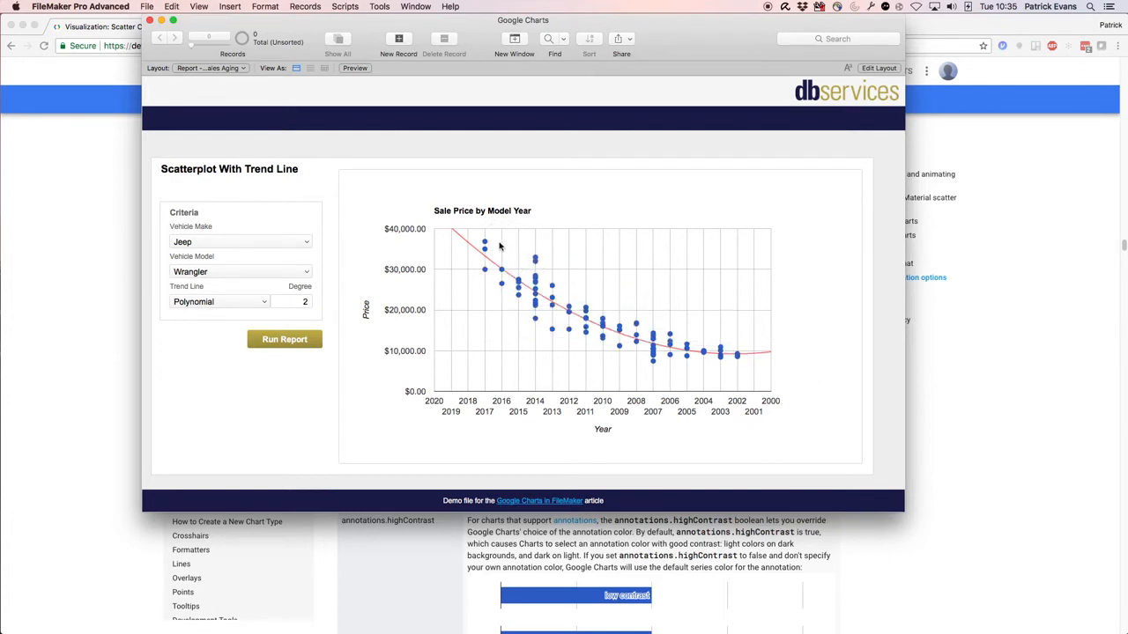
pyautogui.moveTo(508, 256)
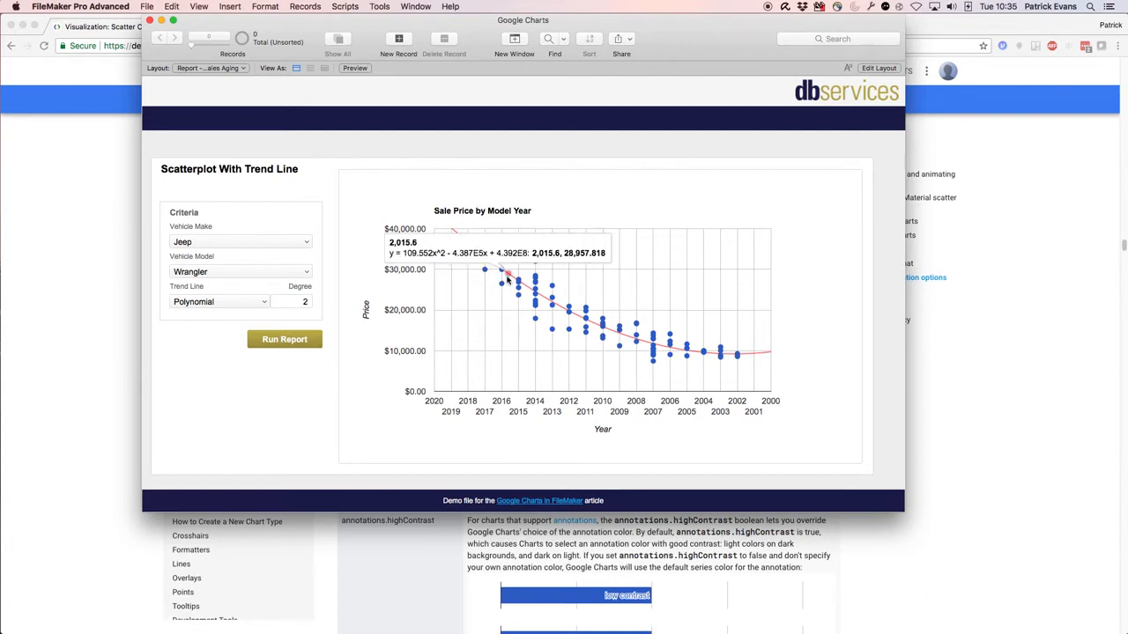
pyautogui.moveTo(744, 356)
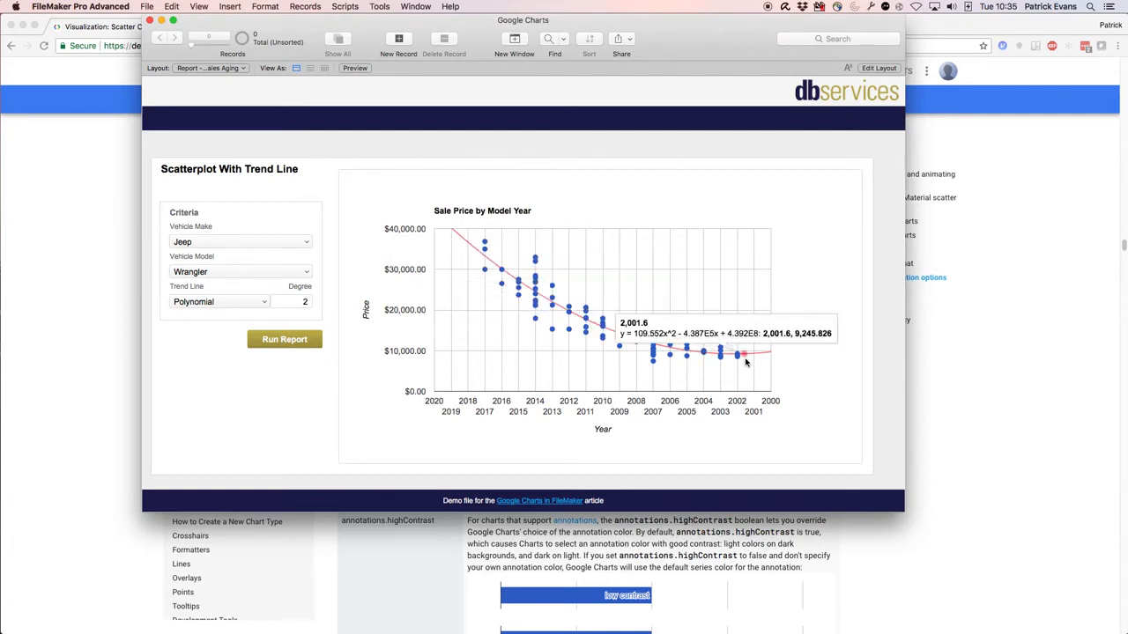
pyautogui.moveTo(670, 341)
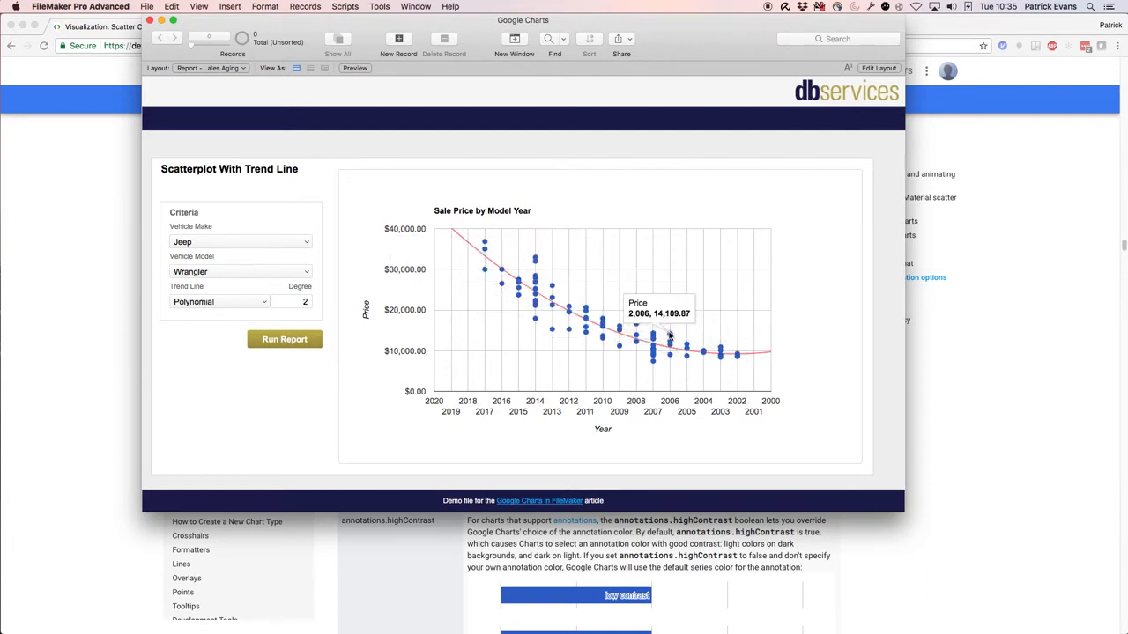
pyautogui.moveTo(652, 356)
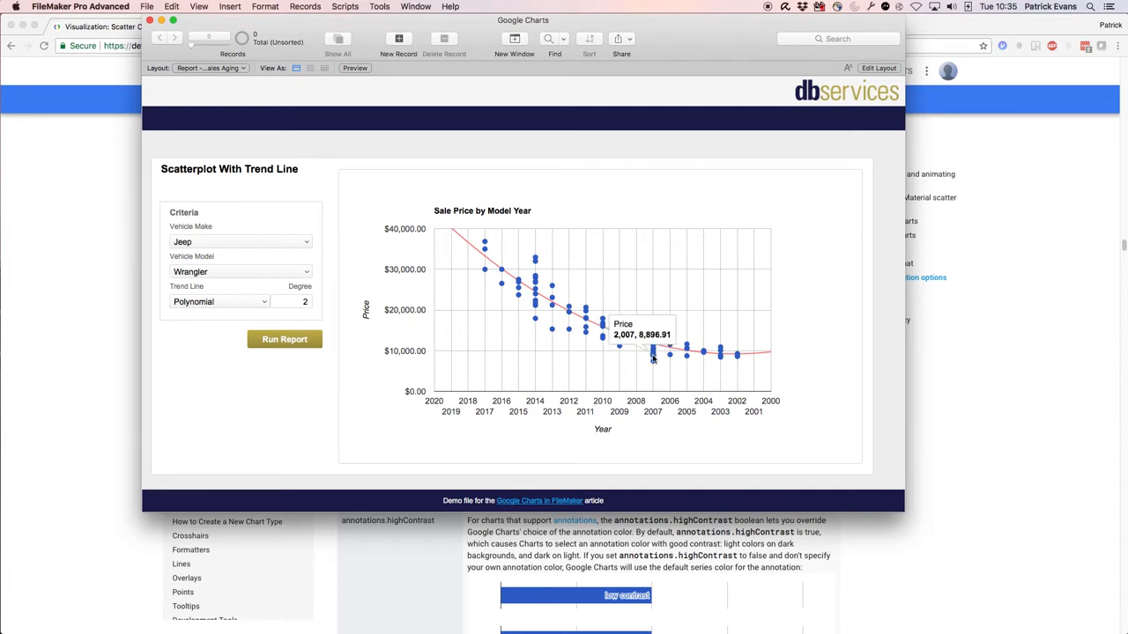
pyautogui.moveTo(793, 310)
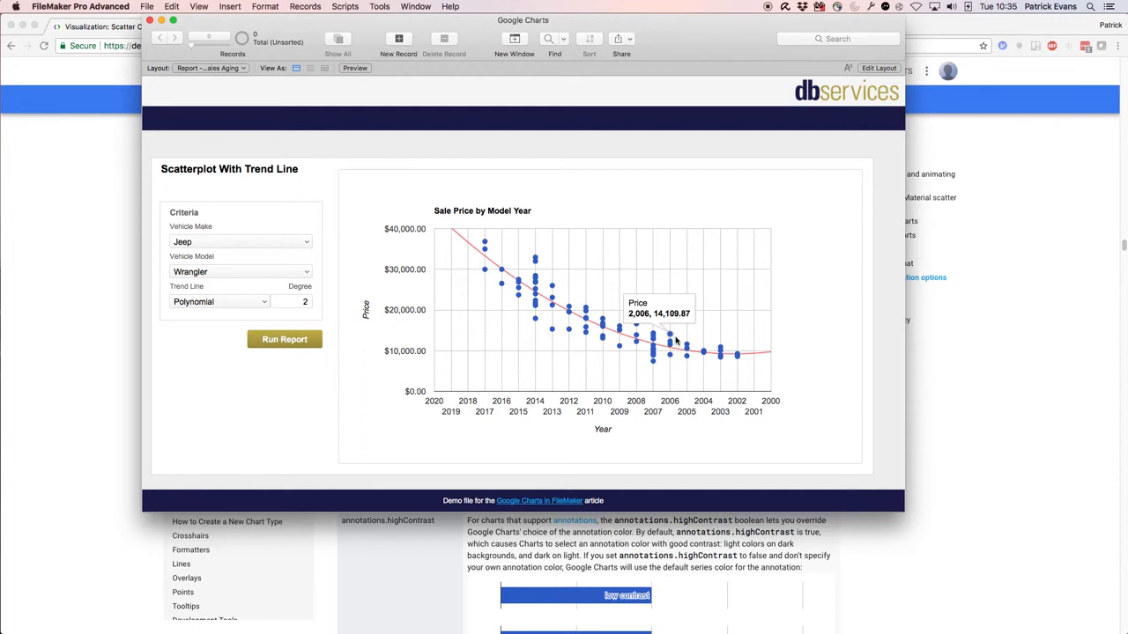
pyautogui.moveTo(673, 341)
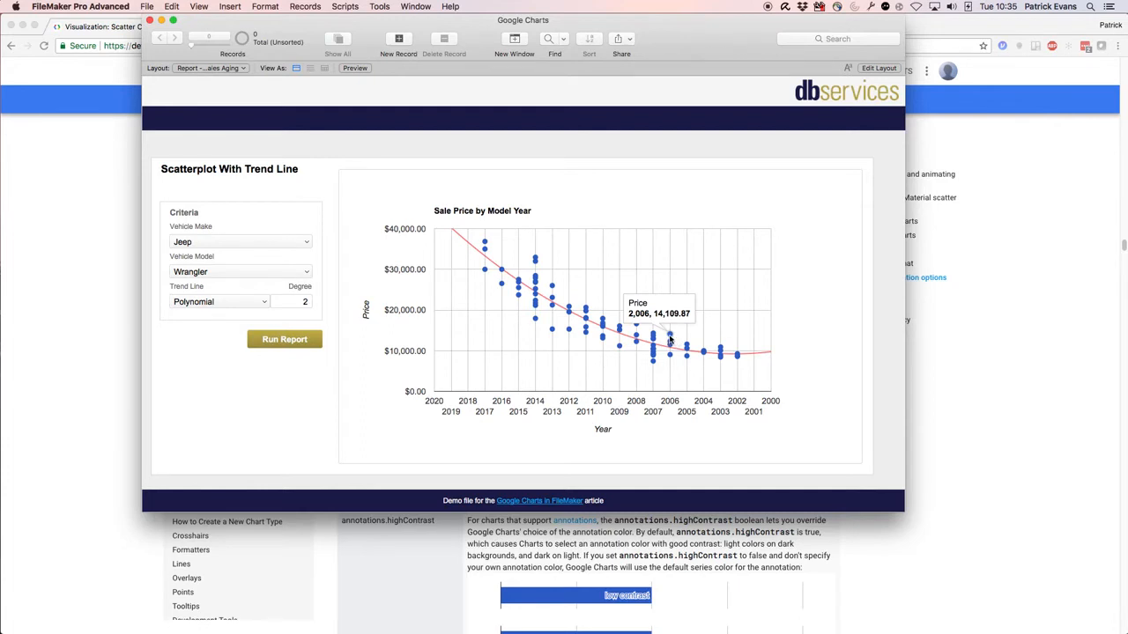
pyautogui.moveTo(670, 344)
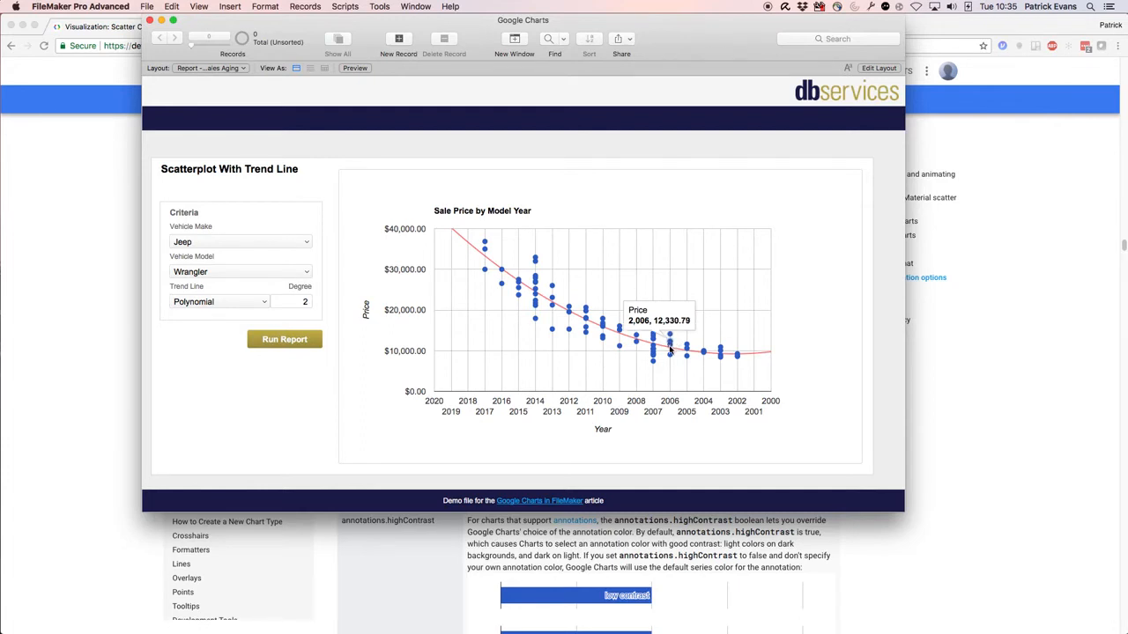
pyautogui.moveTo(670, 338)
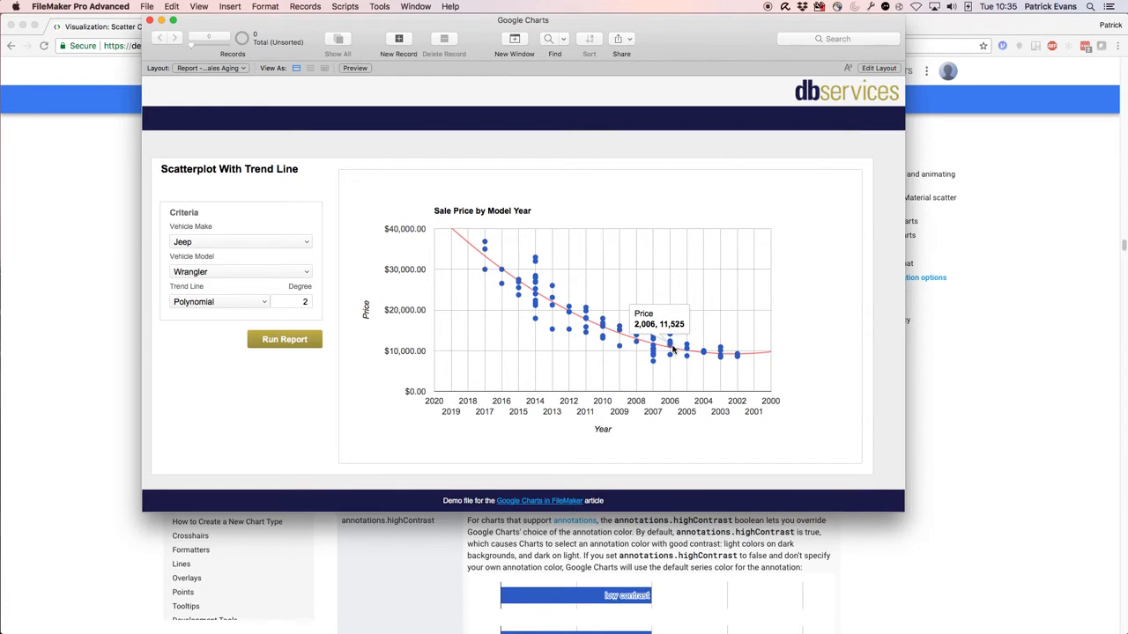
pyautogui.moveTo(714, 185)
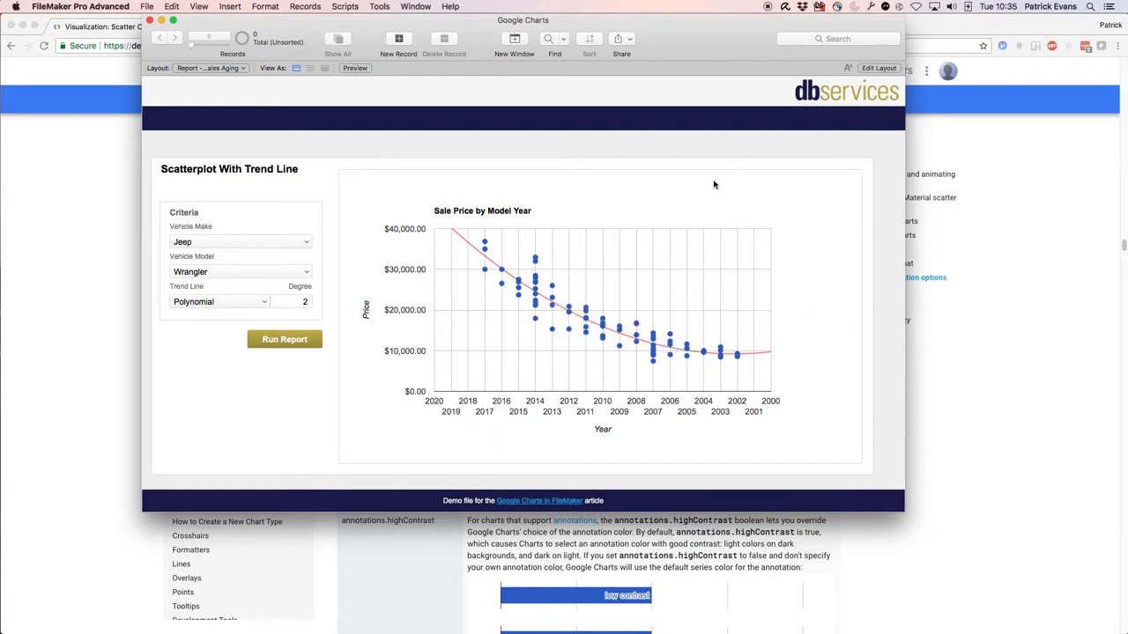
pyautogui.moveTo(685, 350)
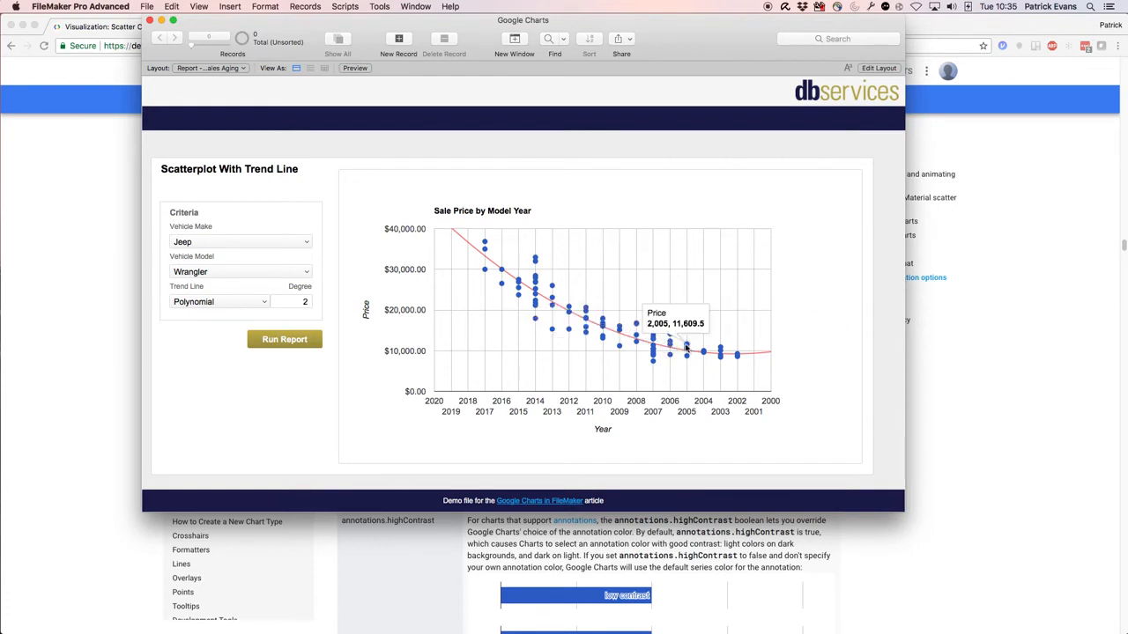
pyautogui.moveTo(719, 350)
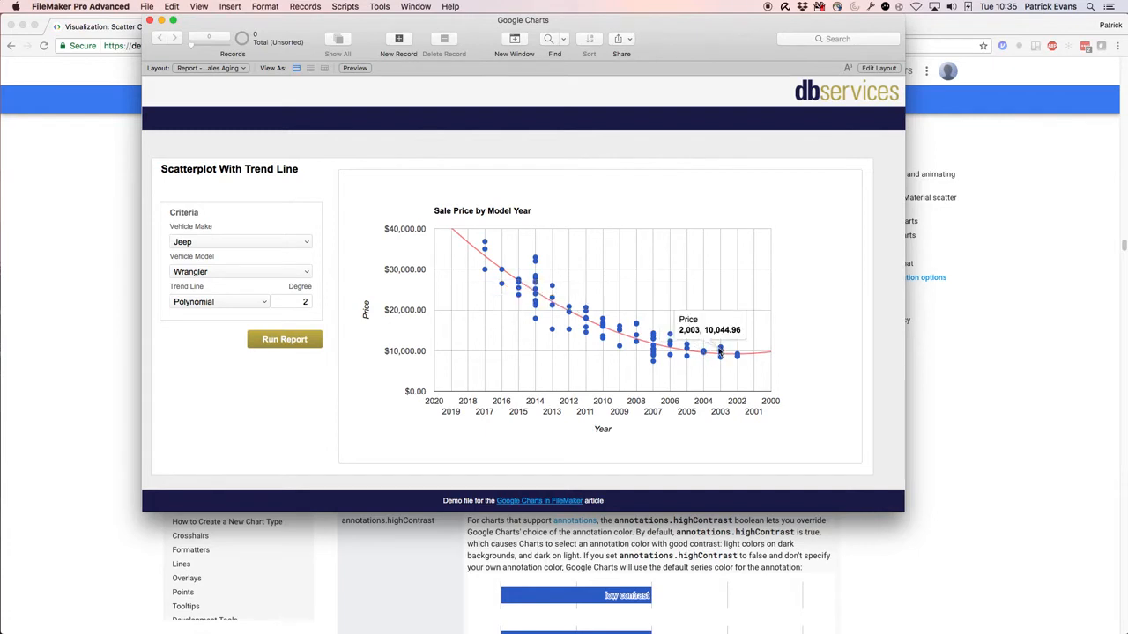
pyautogui.moveTo(718, 354)
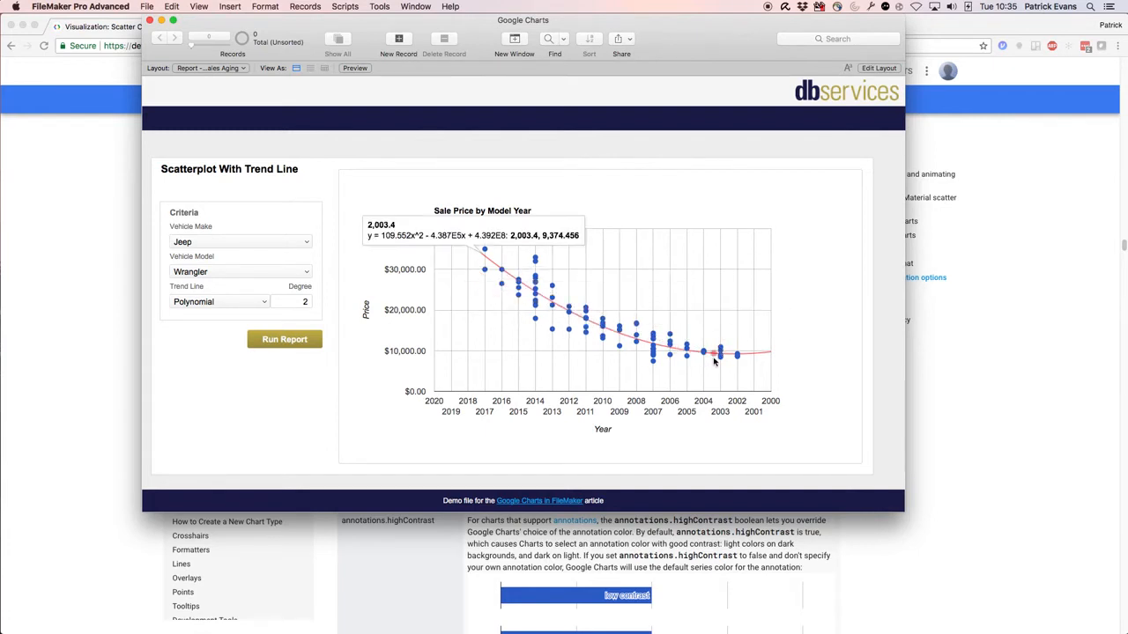
pyautogui.moveTo(712, 355)
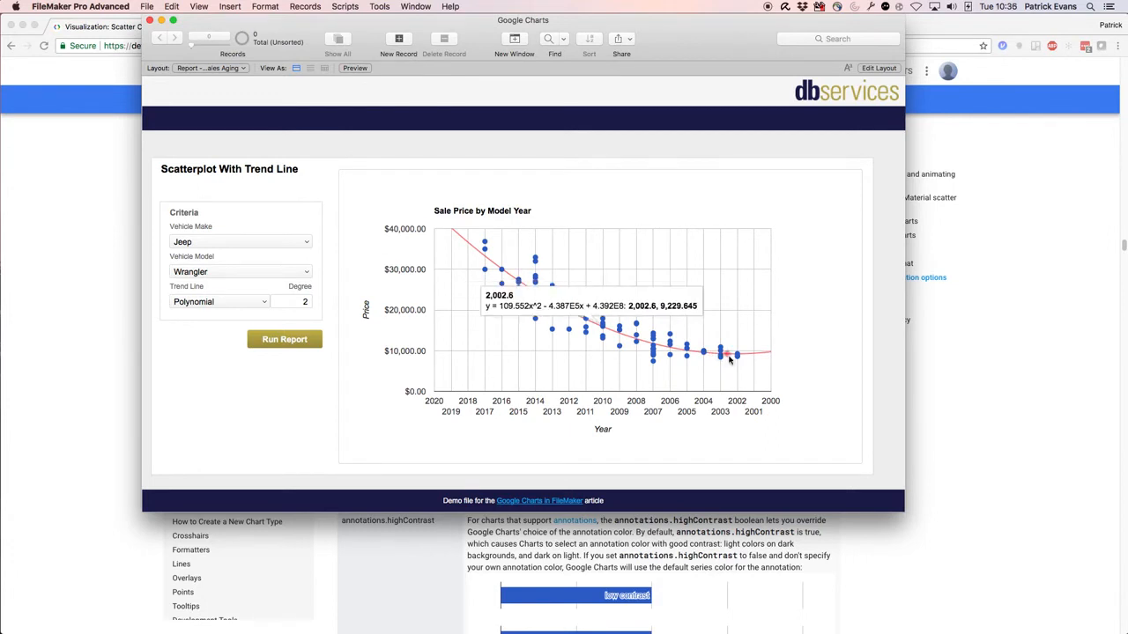
pyautogui.moveTo(726, 356)
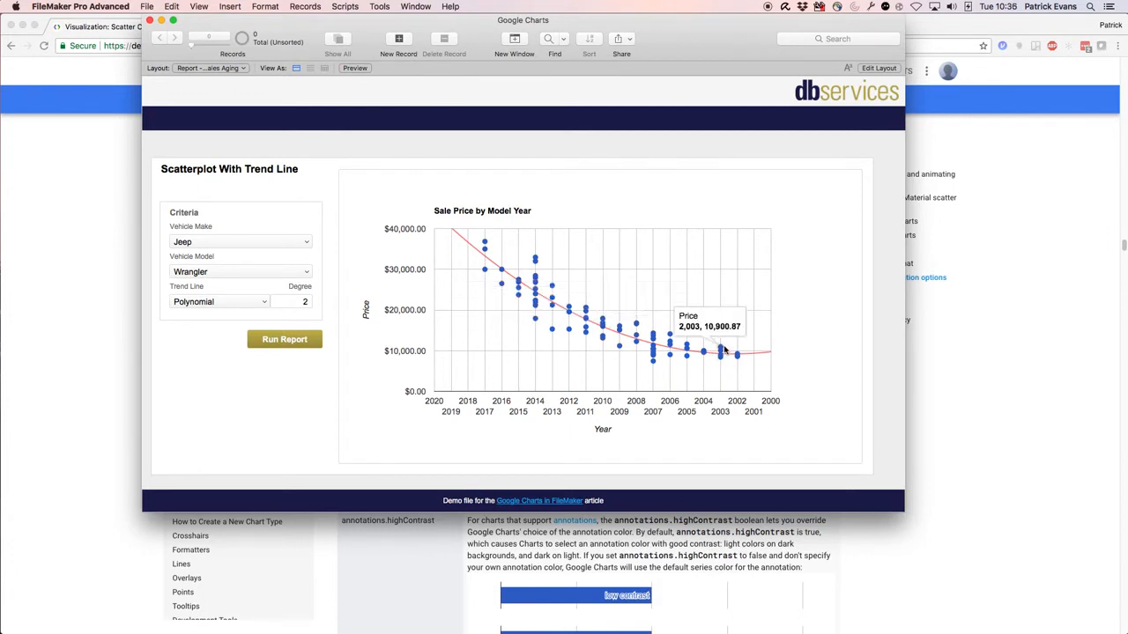
pyautogui.moveTo(677, 219)
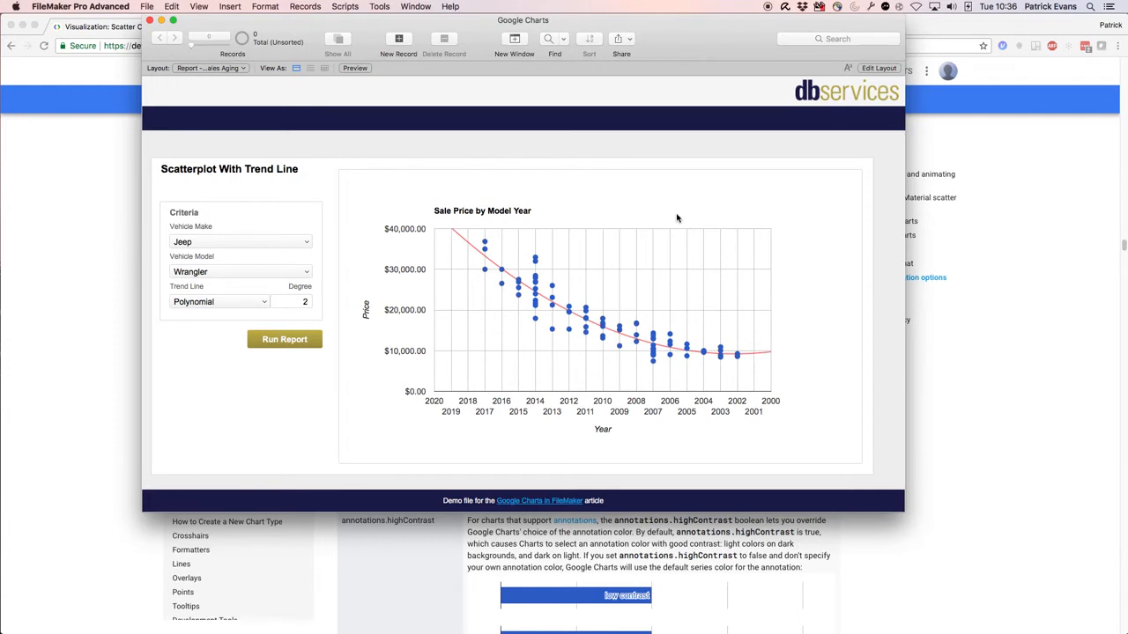
pyautogui.moveTo(681, 233)
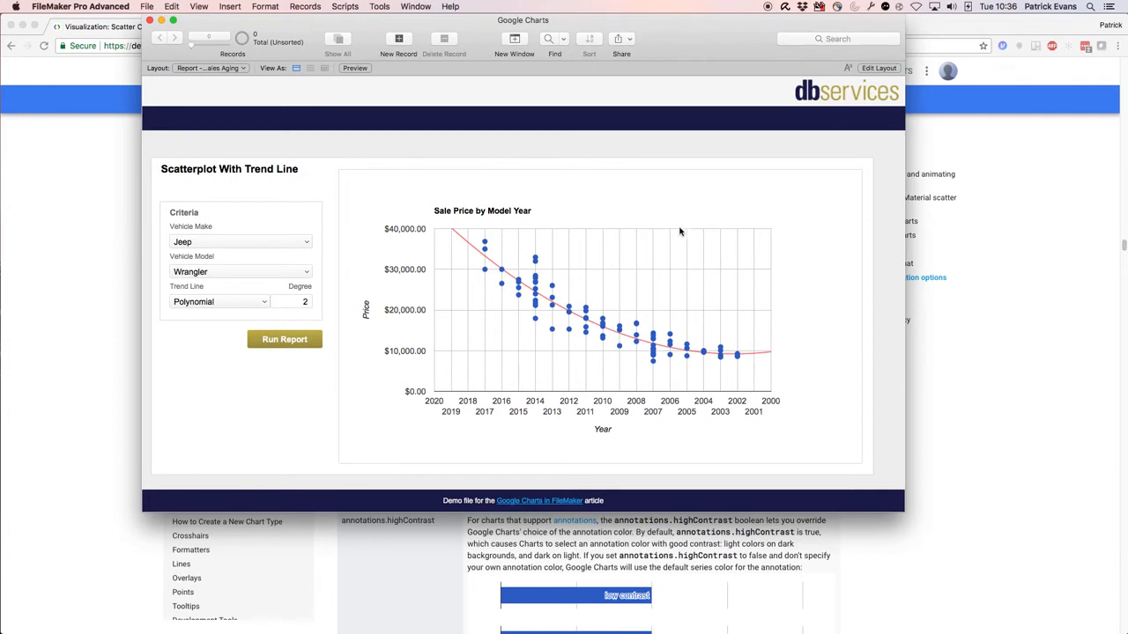
pyautogui.moveTo(542, 300)
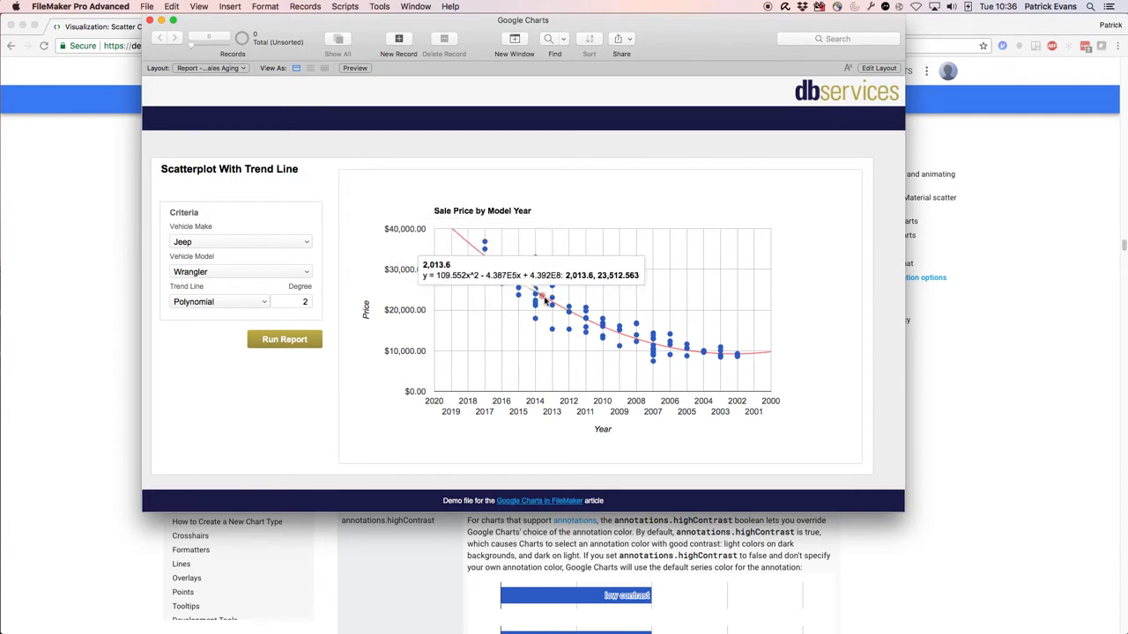
pyautogui.moveTo(356, 358)
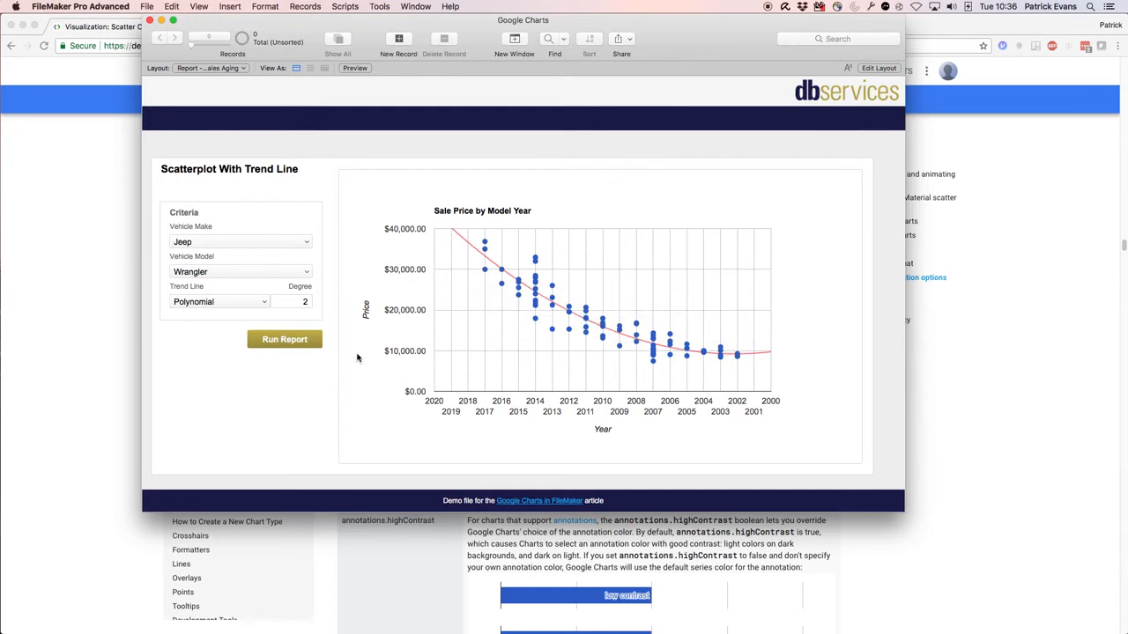
pyautogui.moveTo(356, 168)
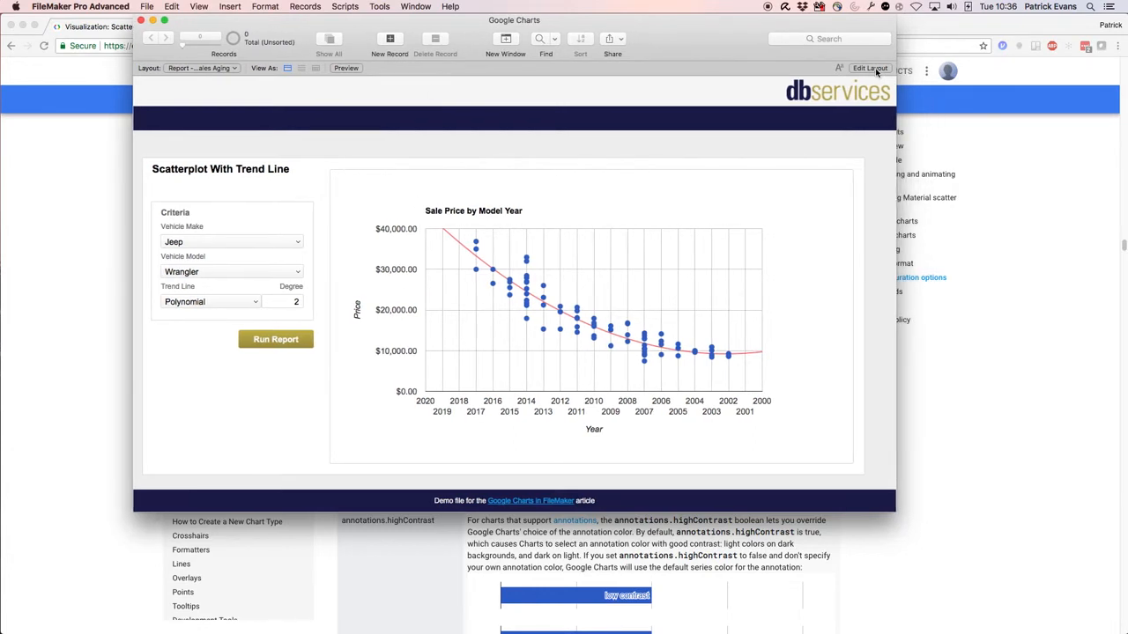
# Enter layout mode and open the web viewer's address calculation in Specify Calculation.
pyautogui.click(869, 69)
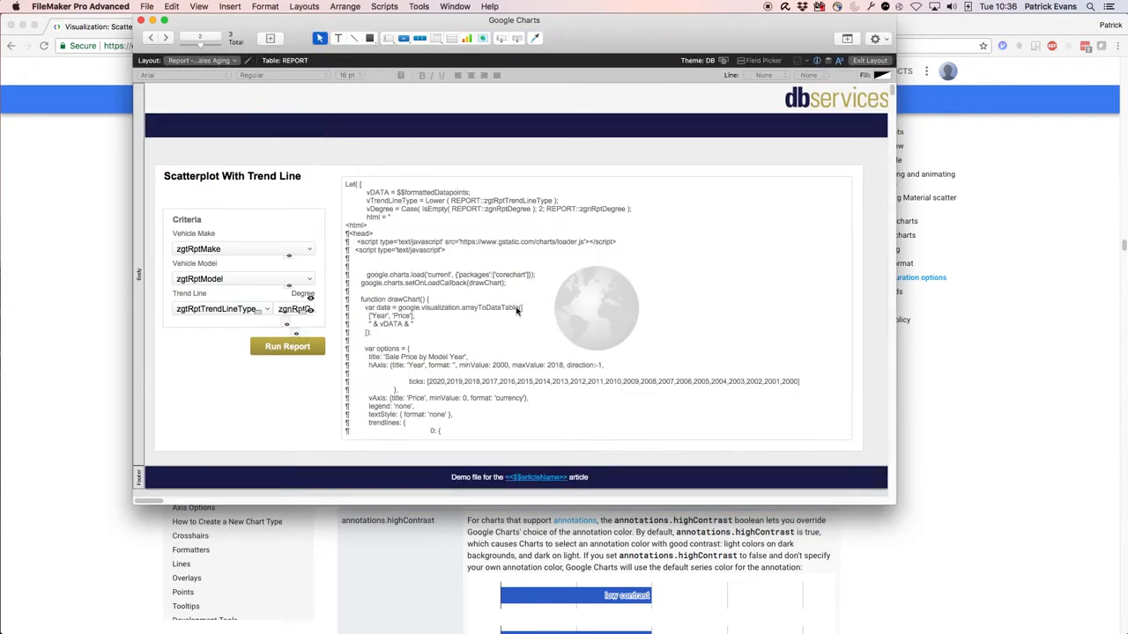
pyautogui.moveTo(581, 319)
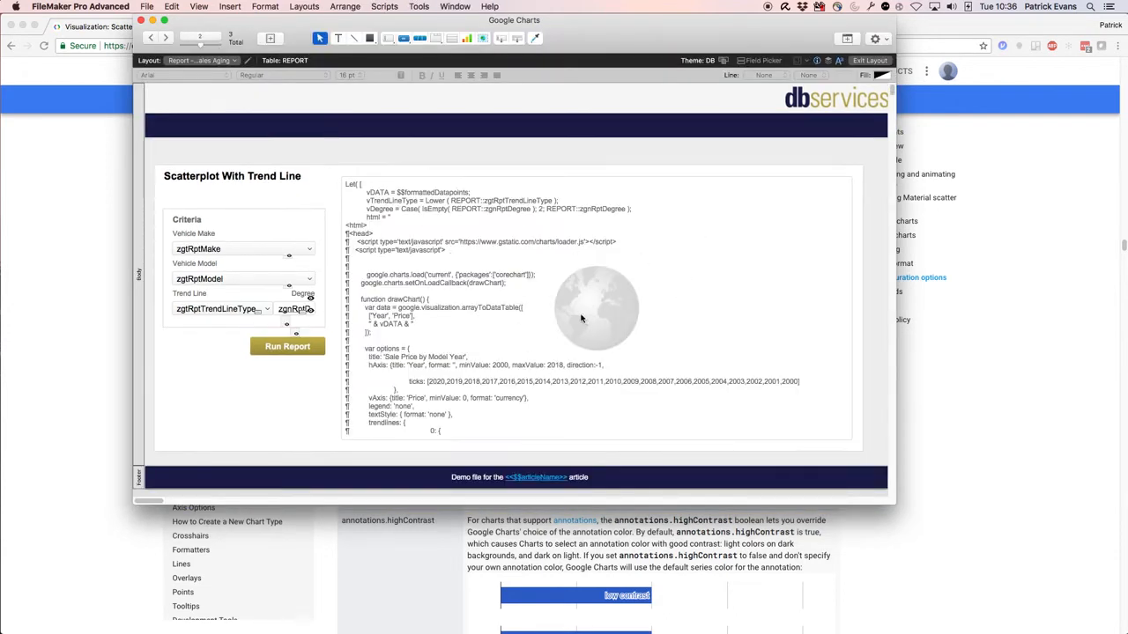
pyautogui.moveTo(572, 297)
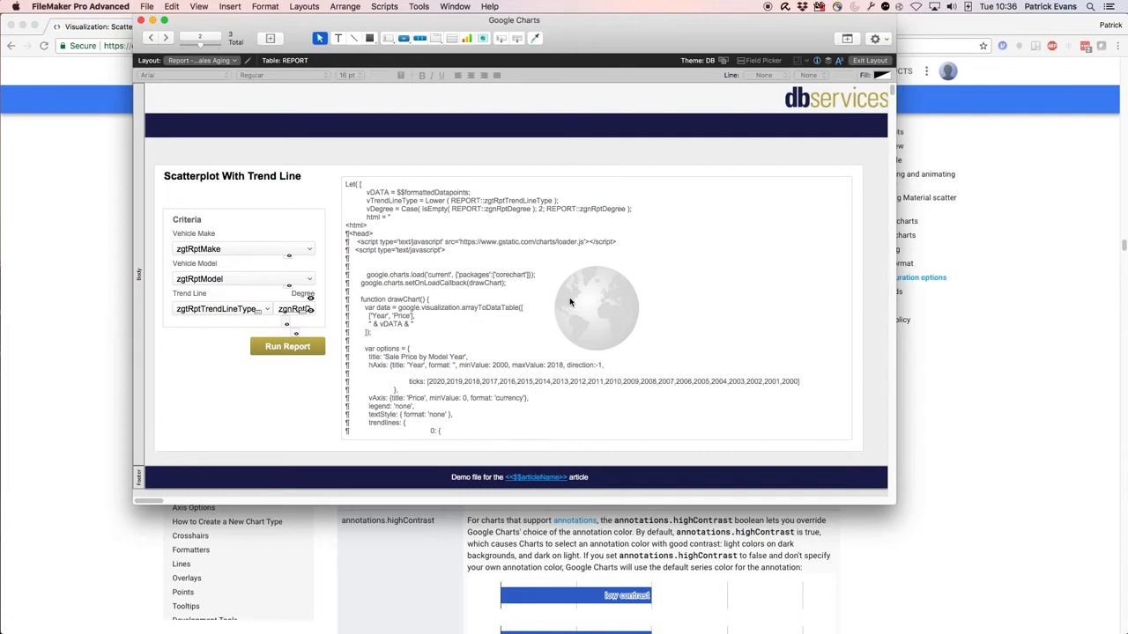
pyautogui.doubleClick(595, 308)
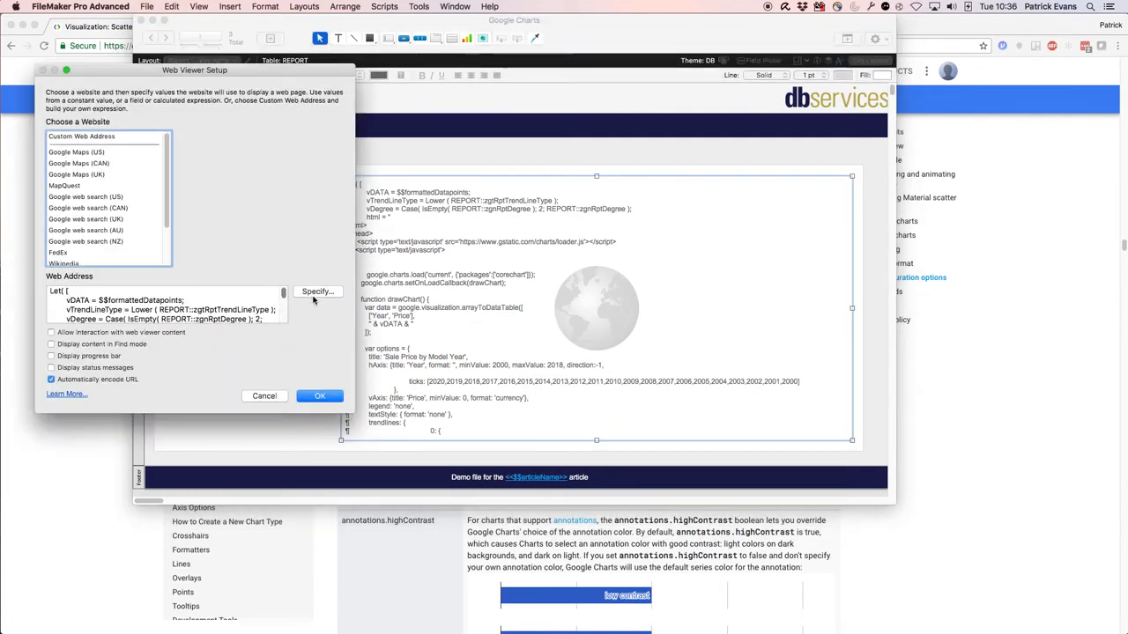
pyautogui.click(318, 291)
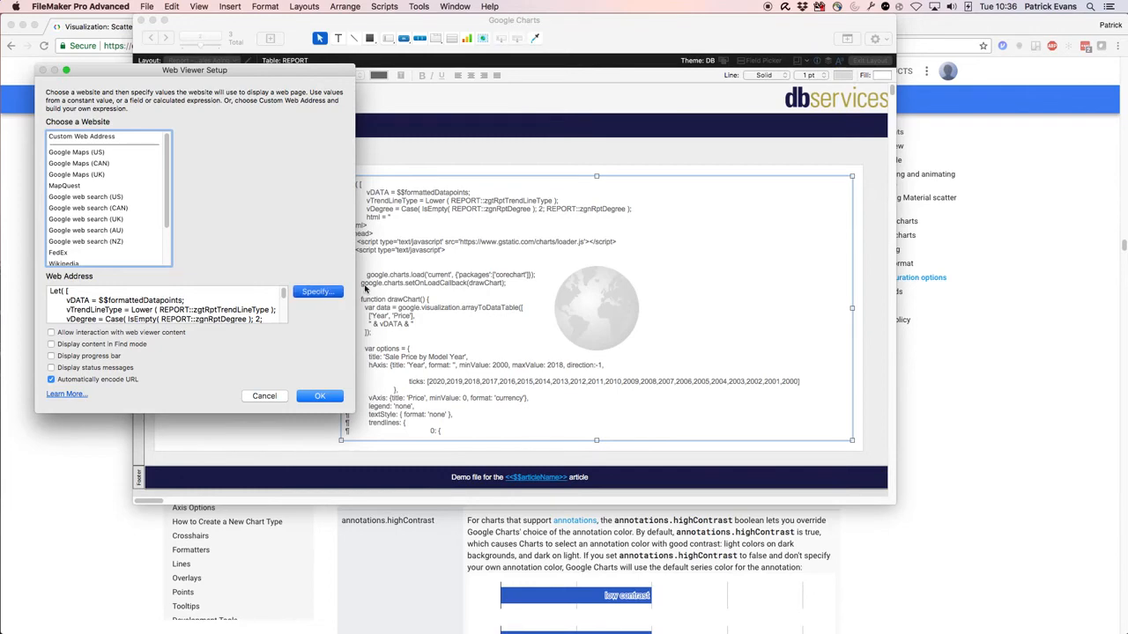
pyautogui.click(317, 291)
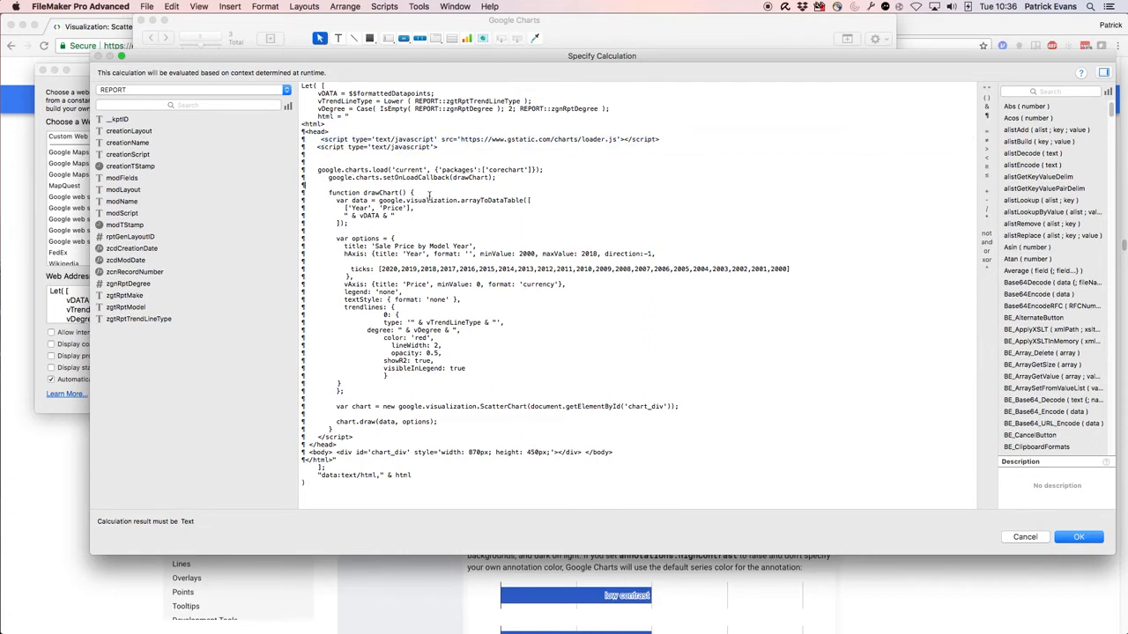
pyautogui.moveTo(395, 229)
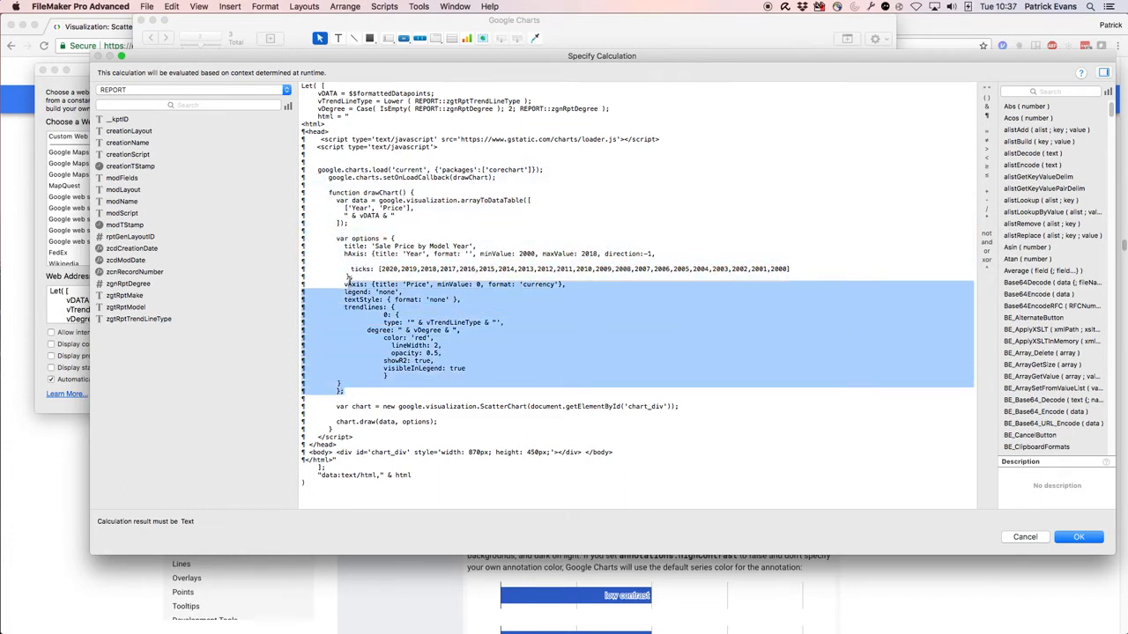
# Highlight where the data points and the trend line type variable enter the chart code.
pyautogui.click(350, 222)
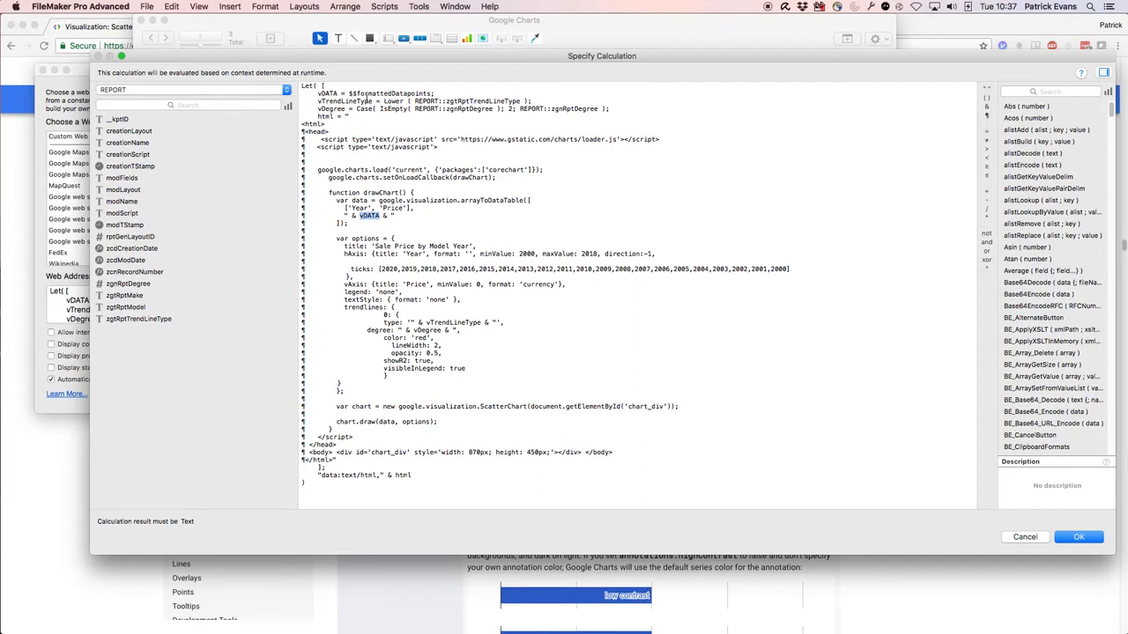
pyautogui.doubleClick(387, 94)
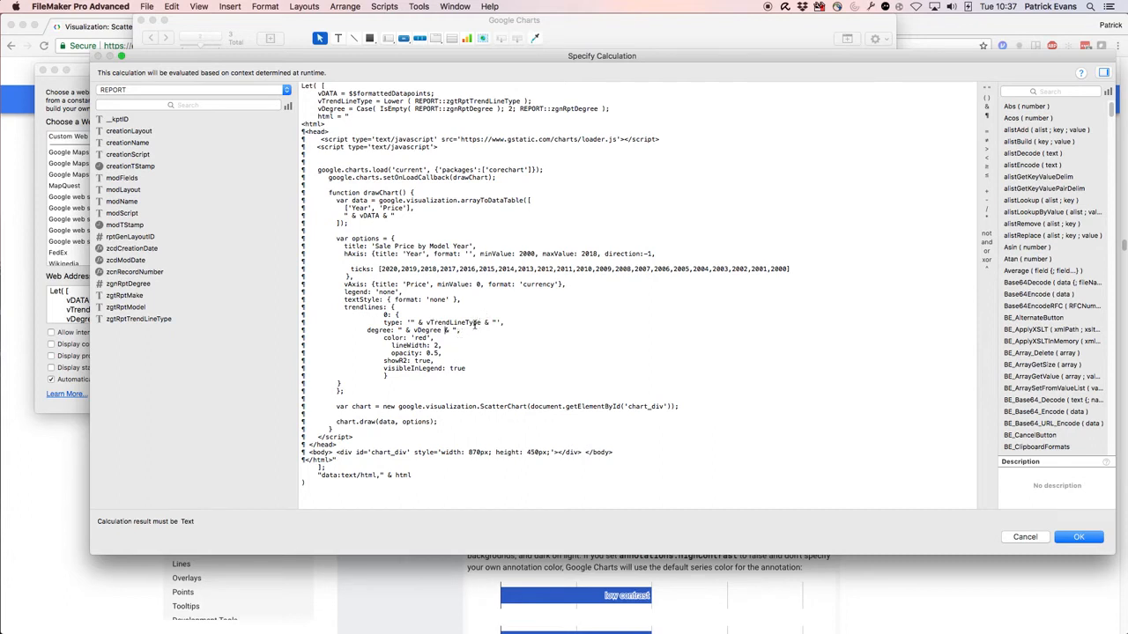
pyautogui.doubleClick(452, 321)
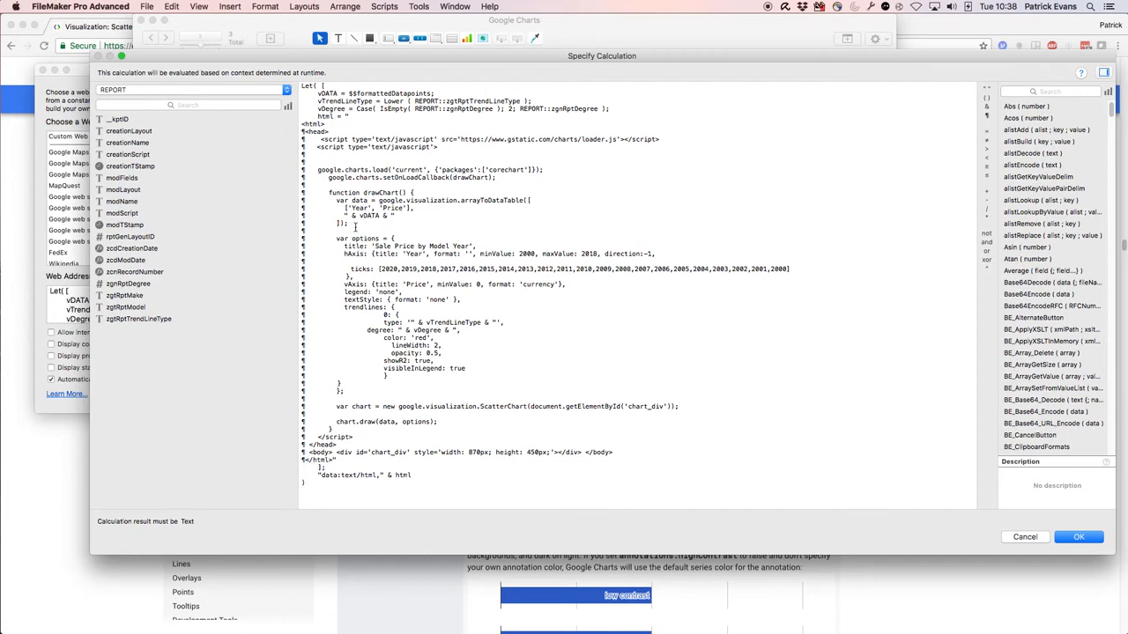
# Highlight the ScatterChart creation line, then cancel the calculation back to Web Viewer Setup.
pyautogui.moveTo(330, 192); pyautogui.dragTo(387, 222)
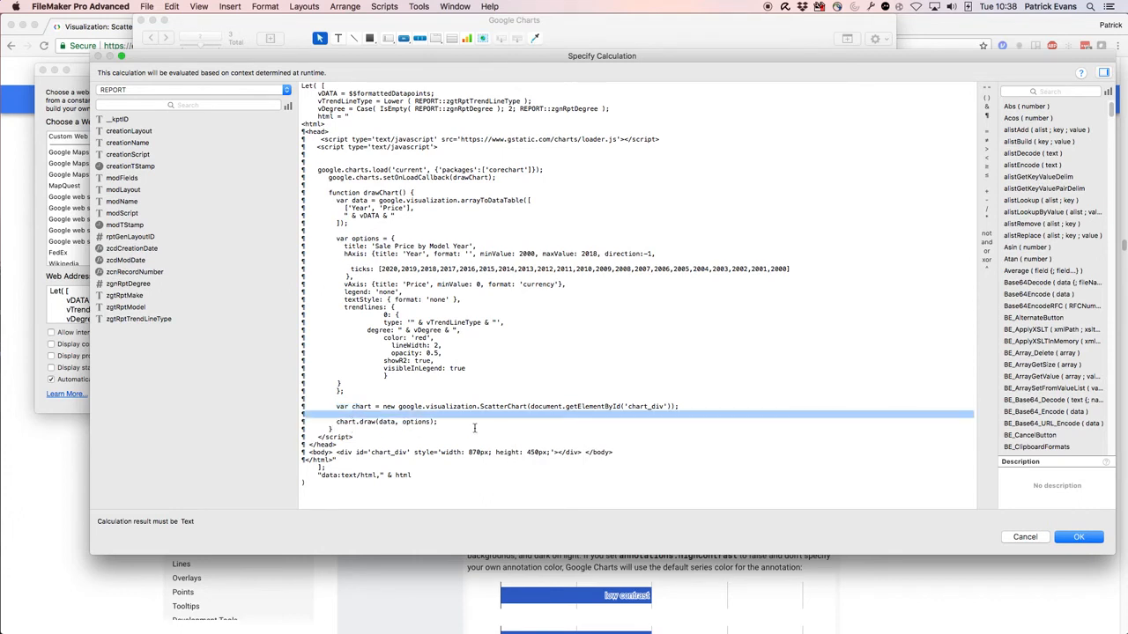
pyautogui.click(440, 421)
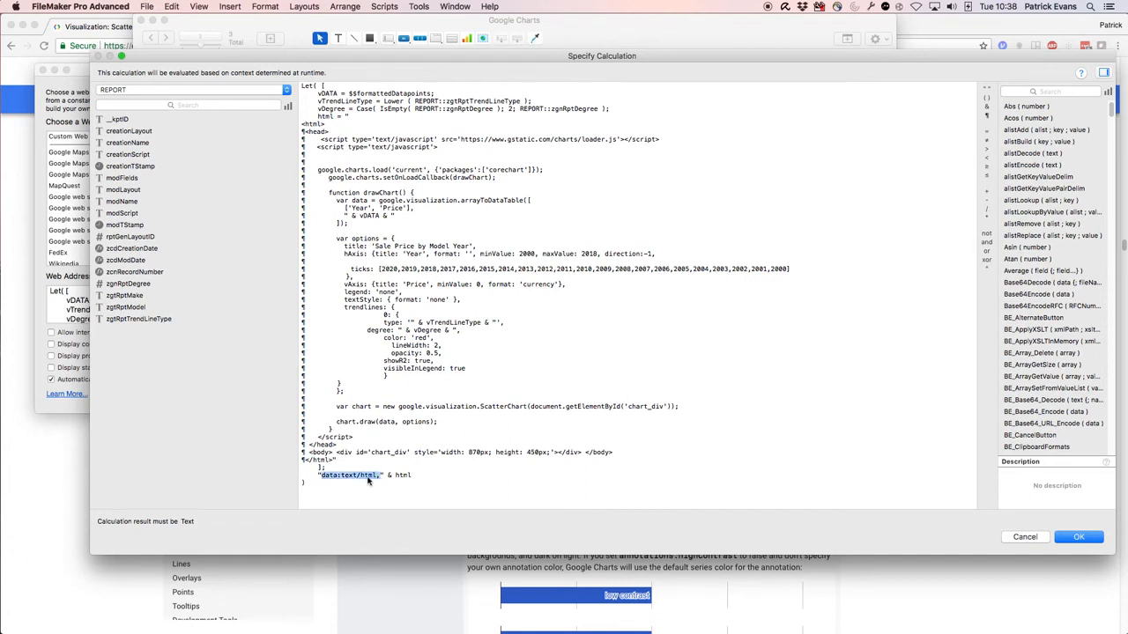
pyautogui.click(352, 475)
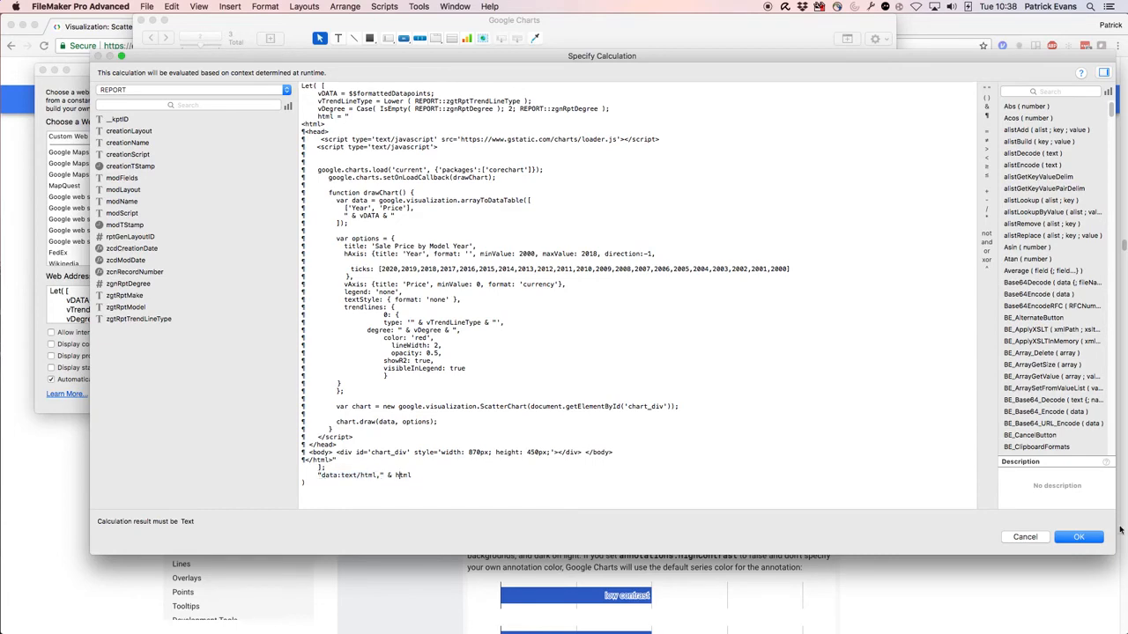
pyautogui.click(1078, 535)
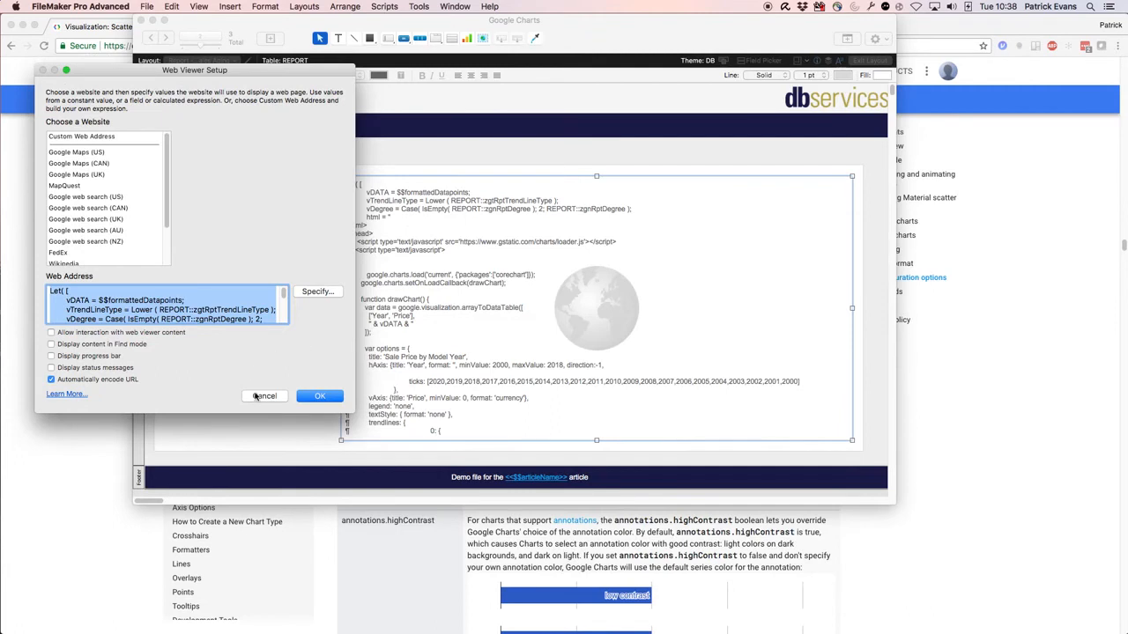
# Cancel Web Viewer Setup and read through the Report - Generate Scatterplot script, noting the array-gathering step.
pyautogui.click(321, 395)
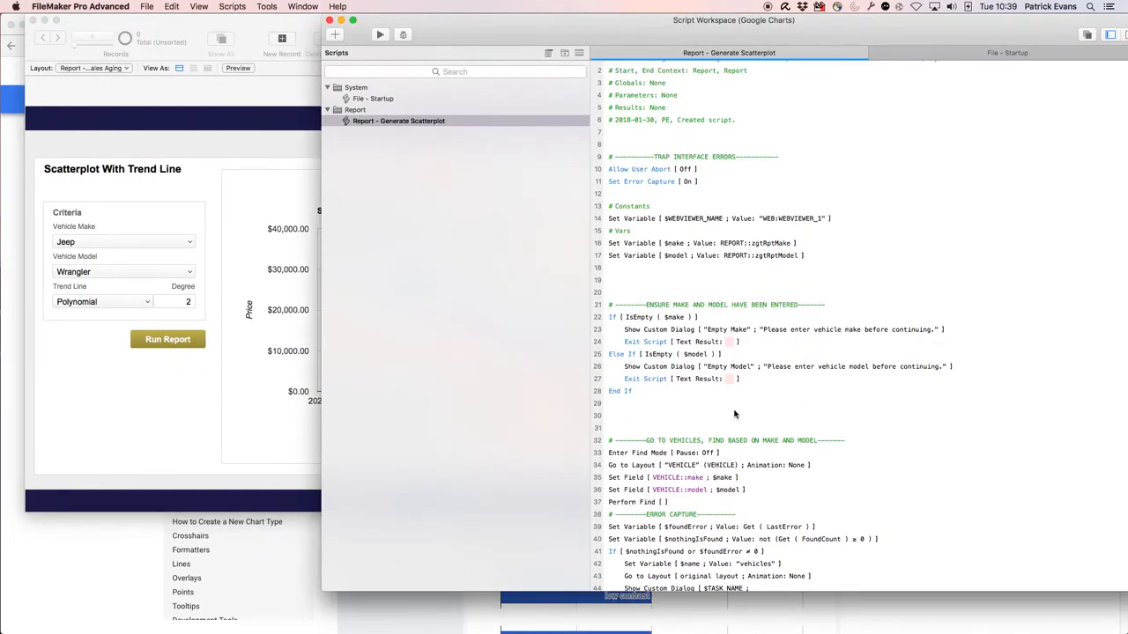
pyautogui.scroll(-3)
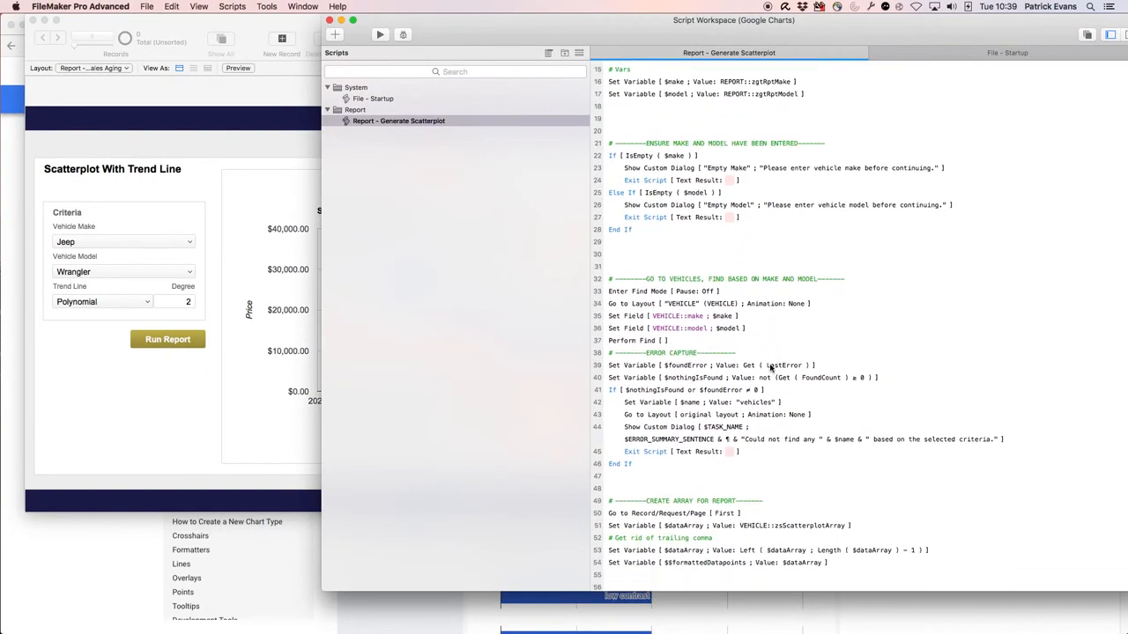
pyautogui.scroll(-3)
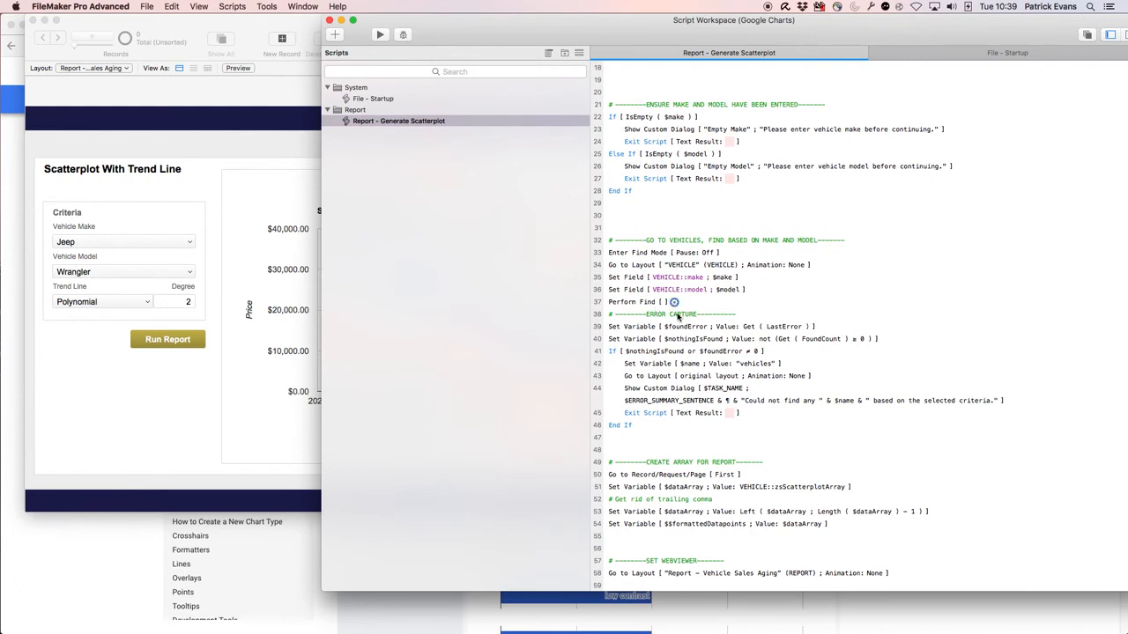
pyautogui.scroll(-3)
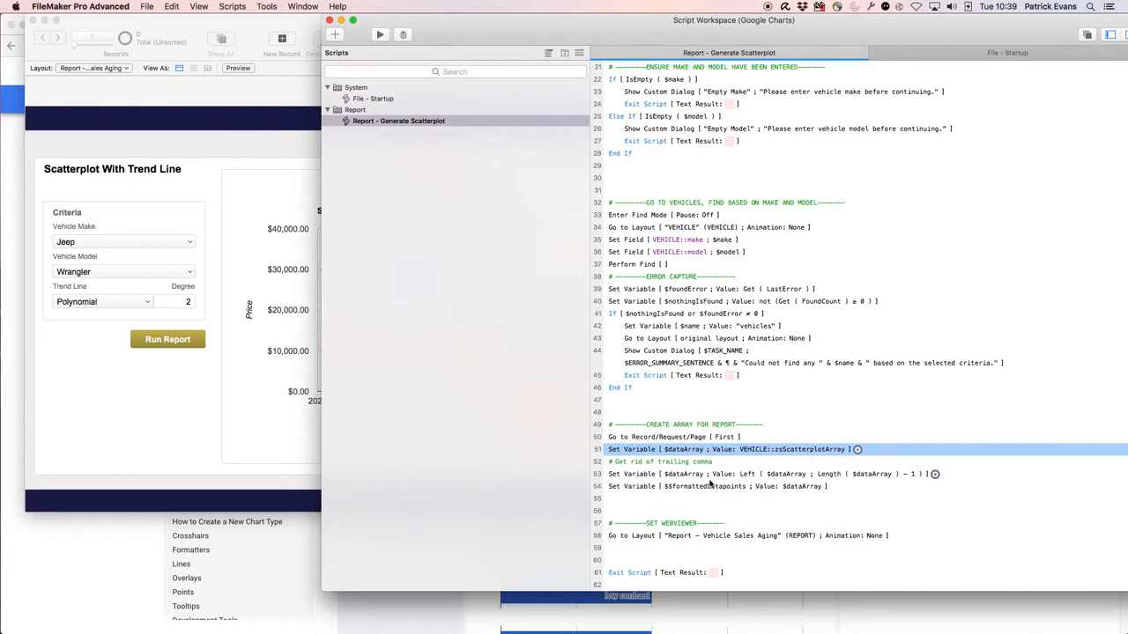
pyautogui.click(714, 486)
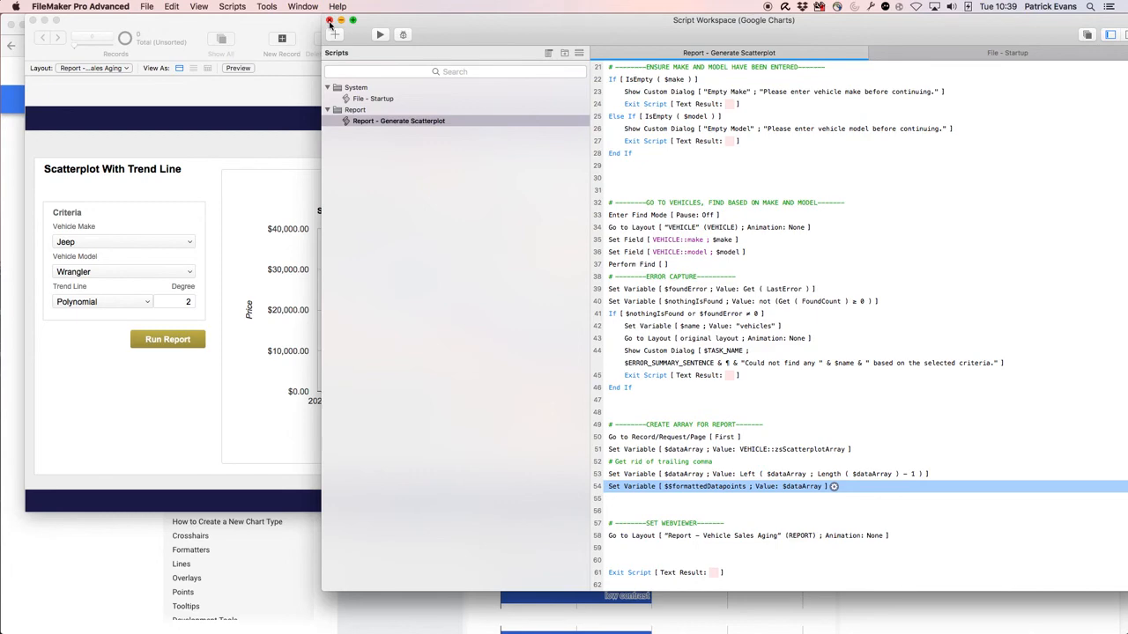
pyautogui.click(328, 21)
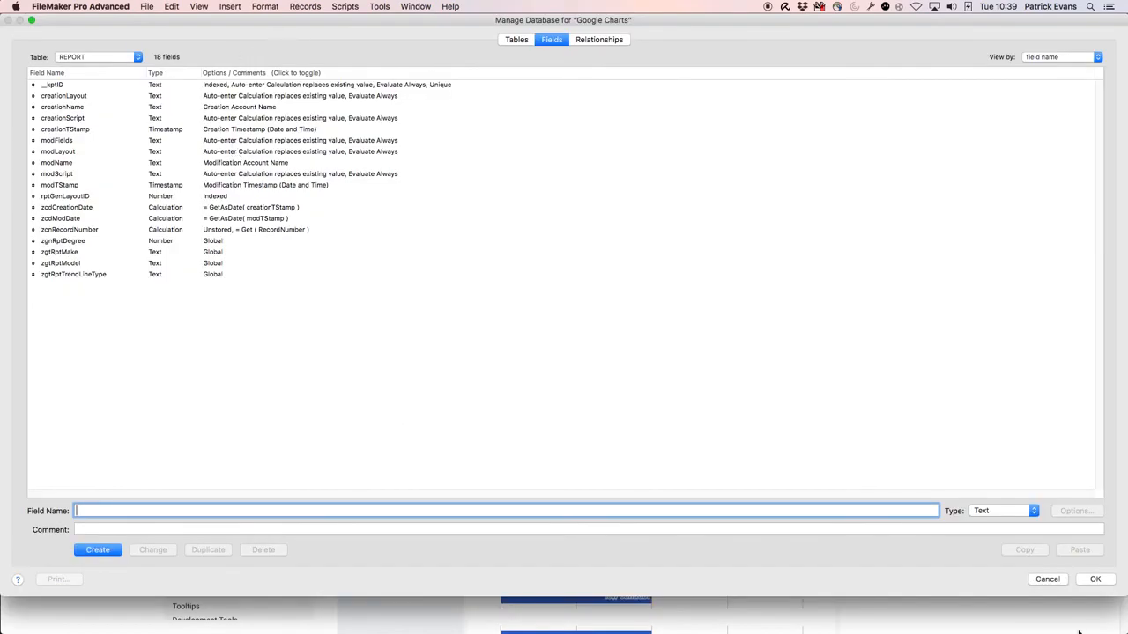
# In Manage Database, review the VEHICLE table's zzScatterplotArrayItem calculation, then close the definitions.
pyautogui.click(148, 7)
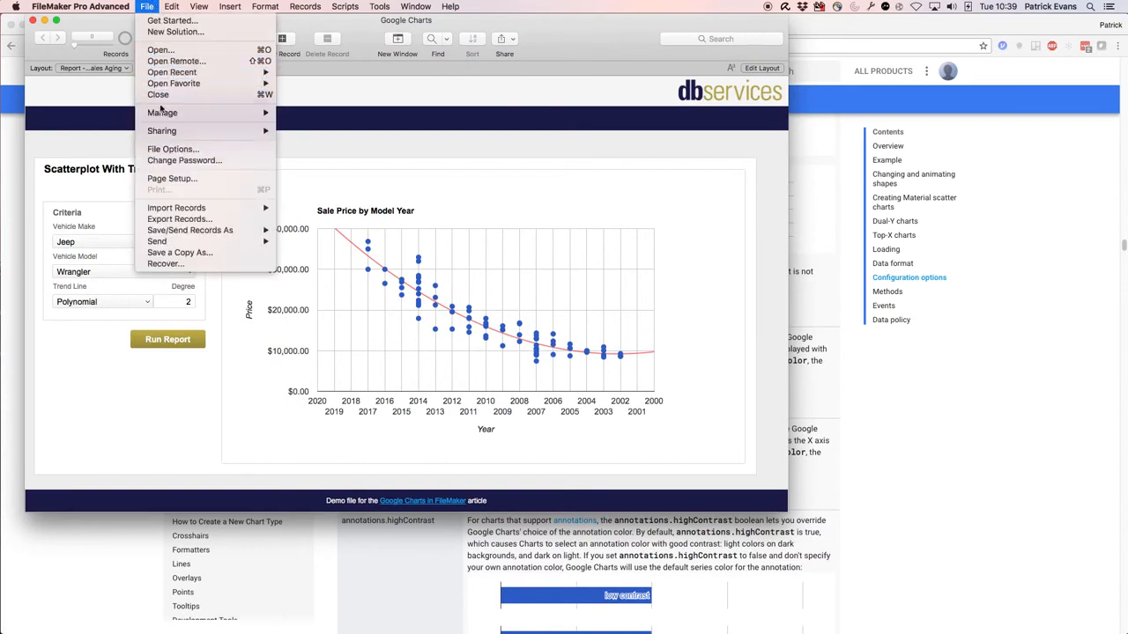
pyautogui.click(162, 113)
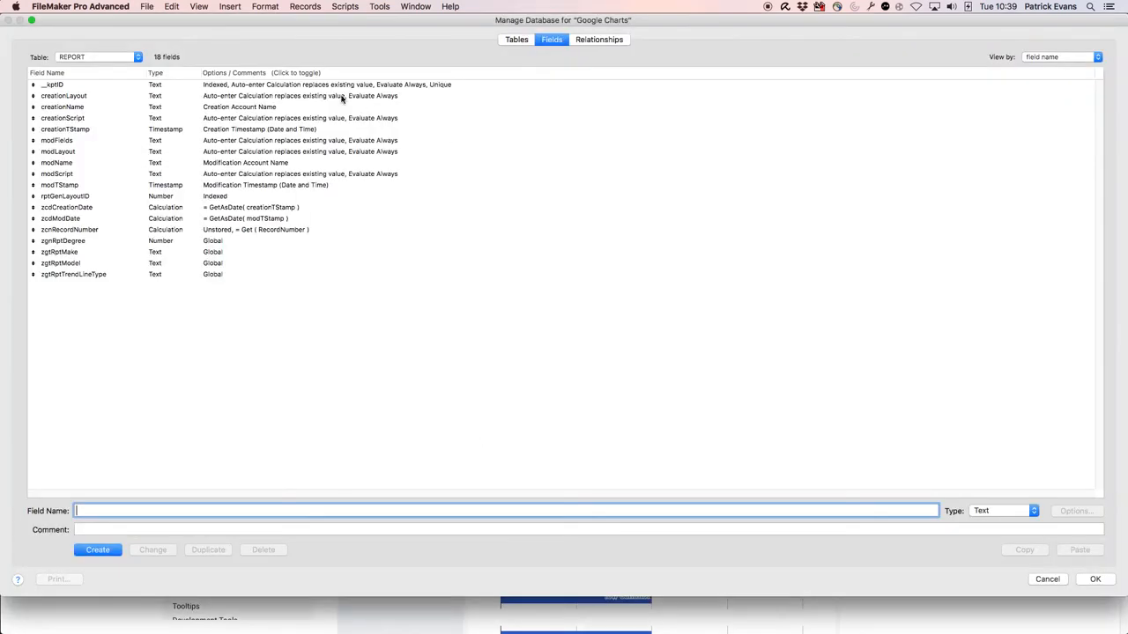
pyautogui.click(97, 57)
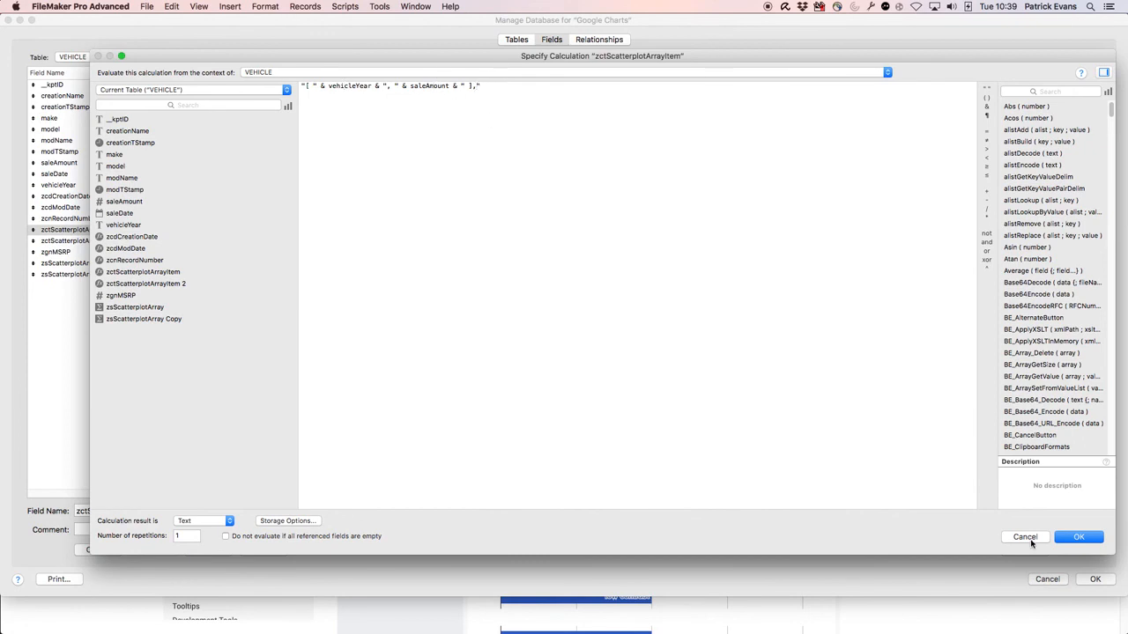
pyautogui.click(1078, 536)
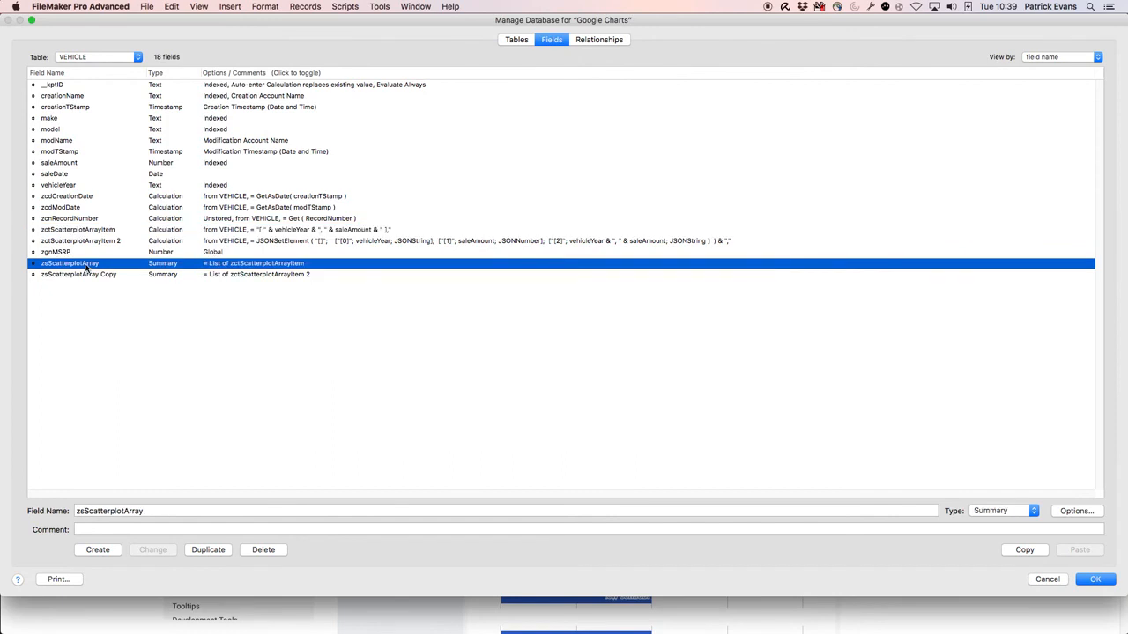
pyautogui.moveTo(279, 268)
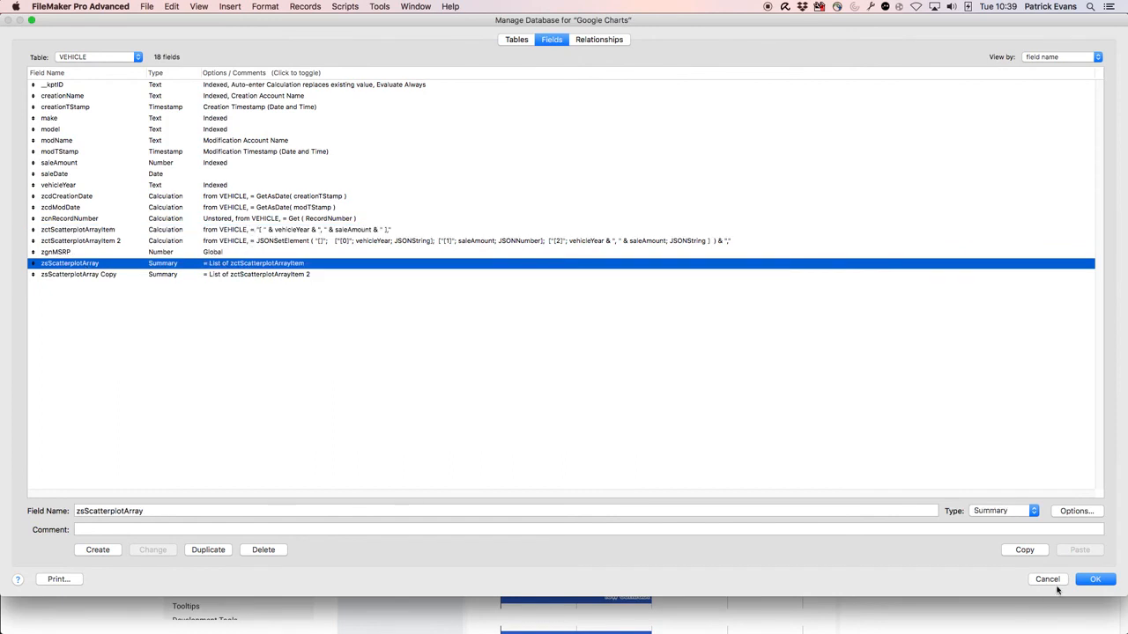
pyautogui.click(1094, 578)
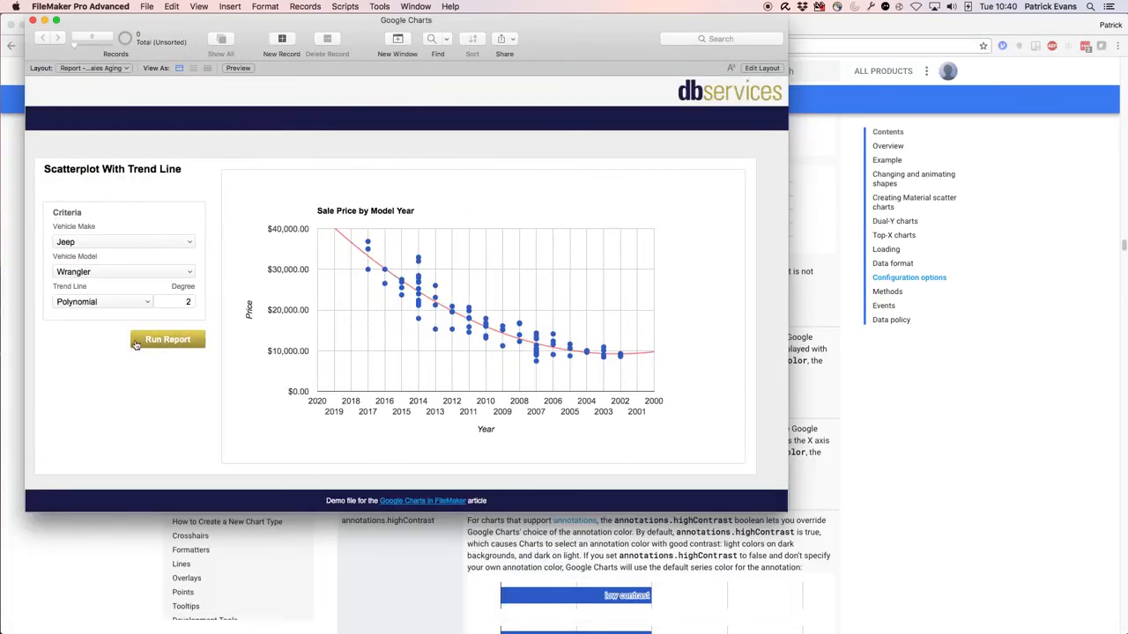
pyautogui.moveTo(155, 416)
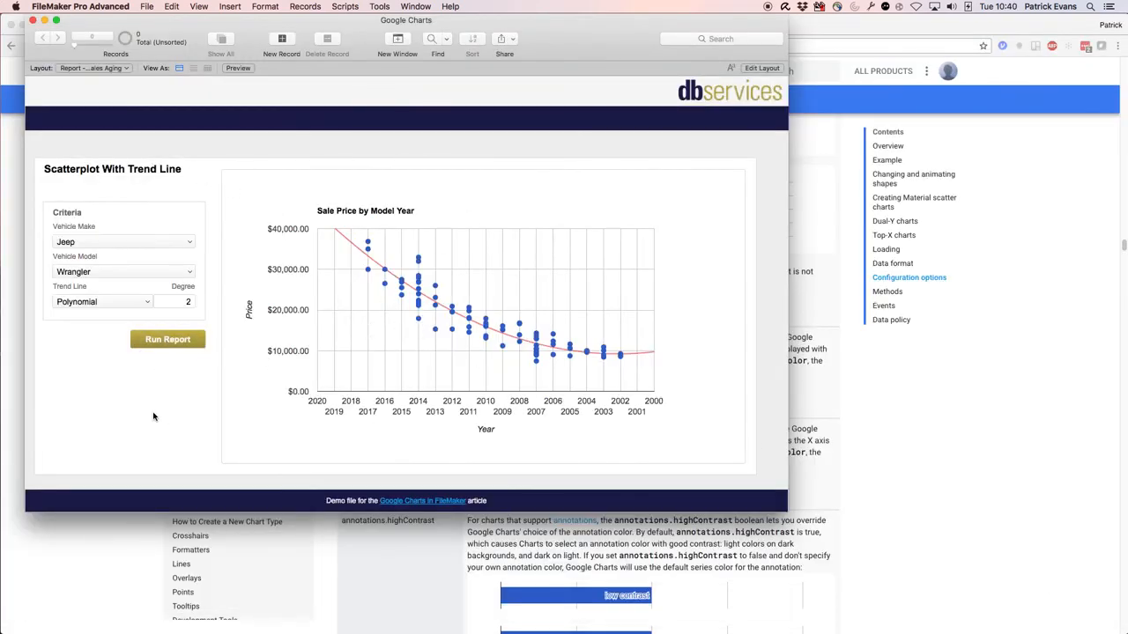
pyautogui.moveTo(183, 414)
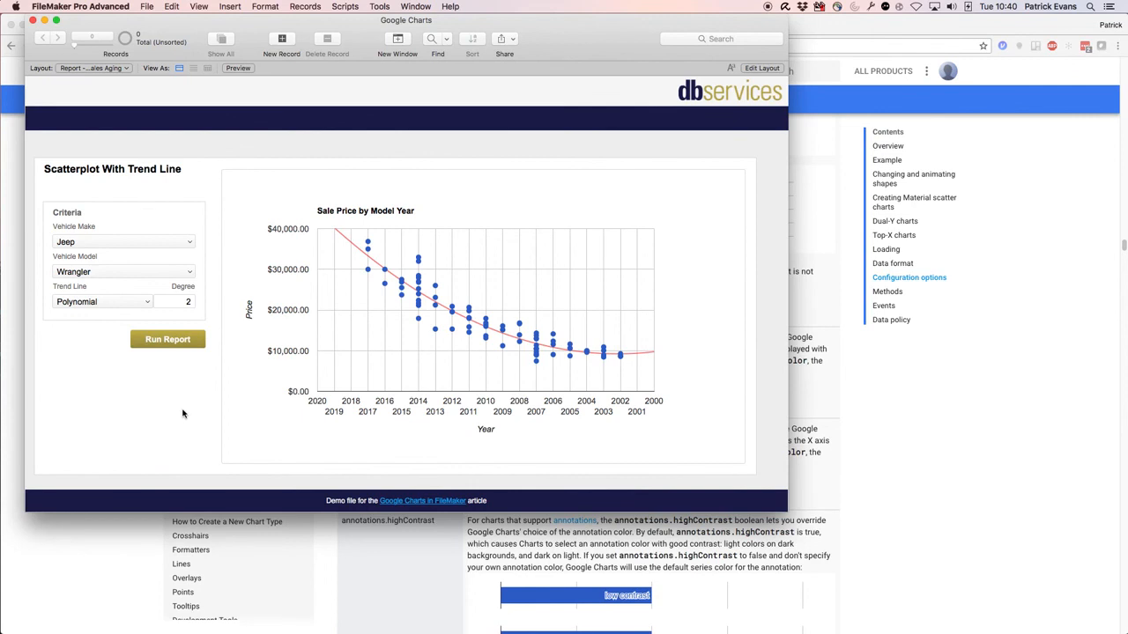
pyautogui.moveTo(203, 181)
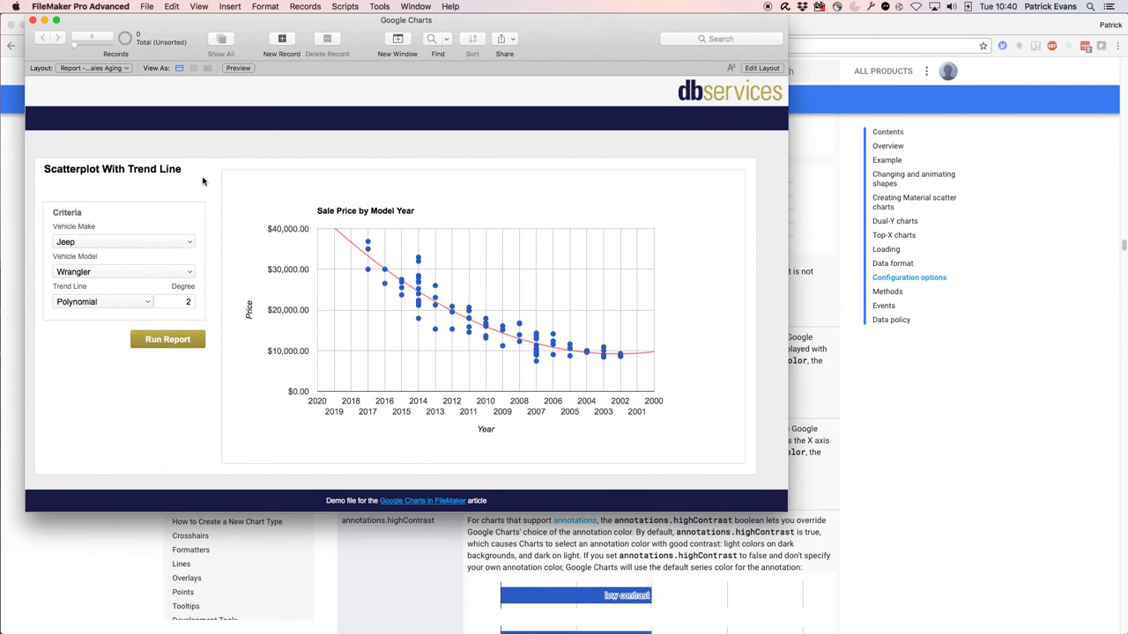
pyautogui.click(174, 301)
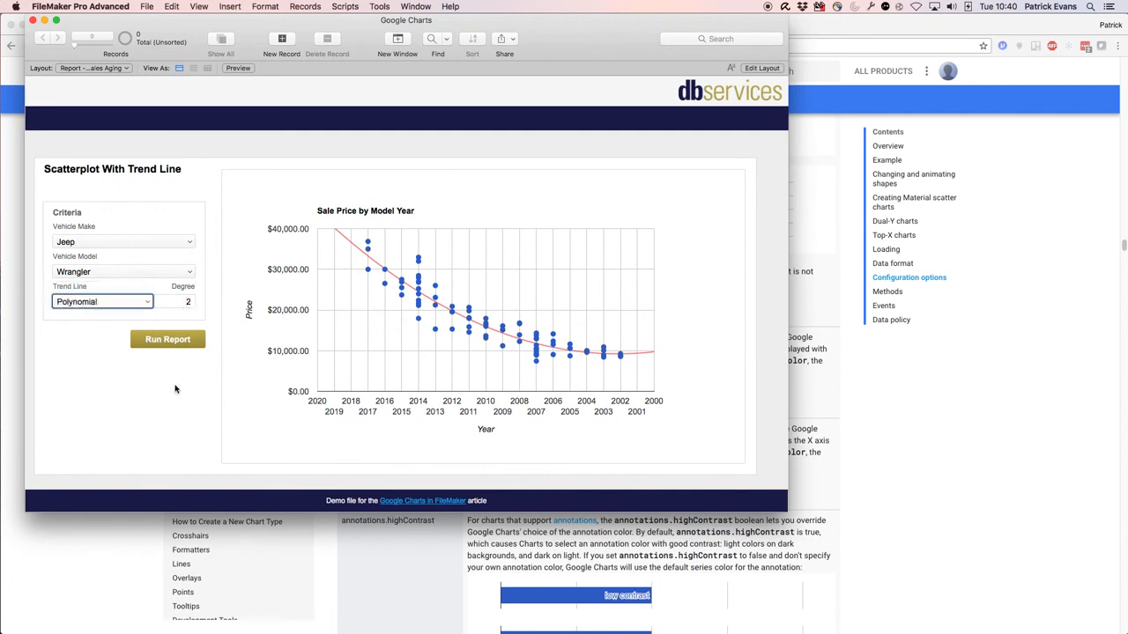
pyautogui.moveTo(557, 332)
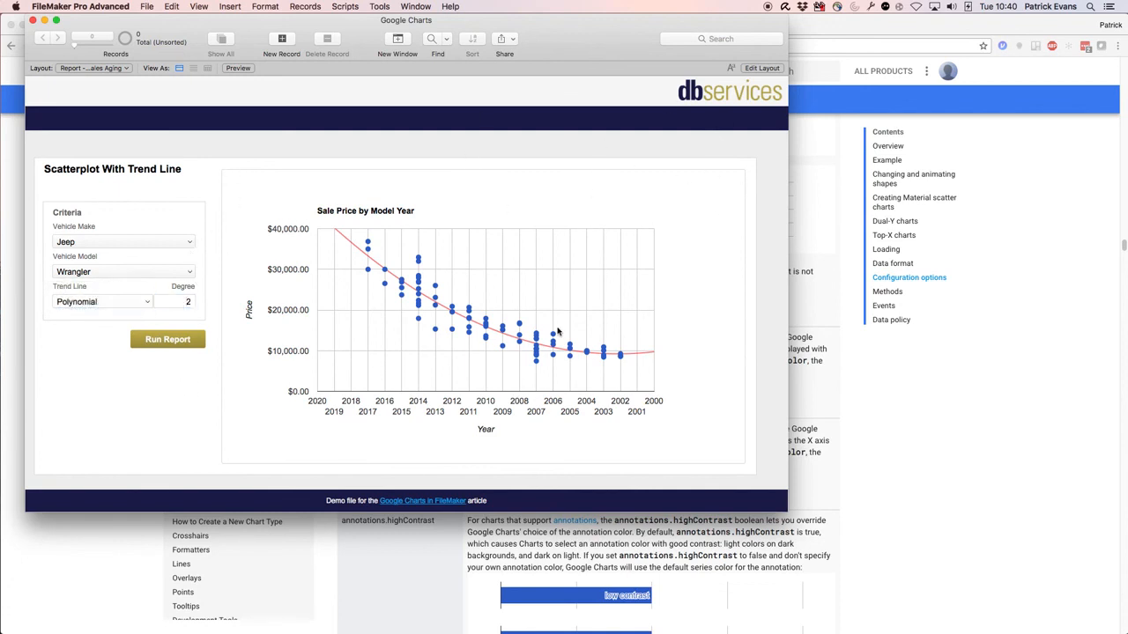
pyautogui.moveTo(236, 243)
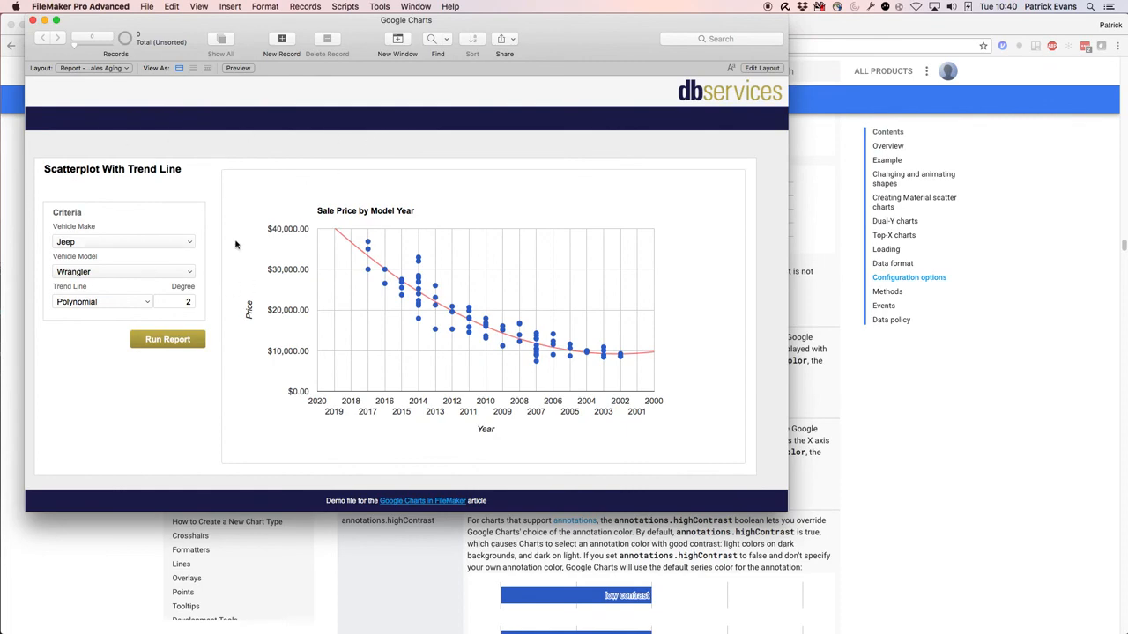